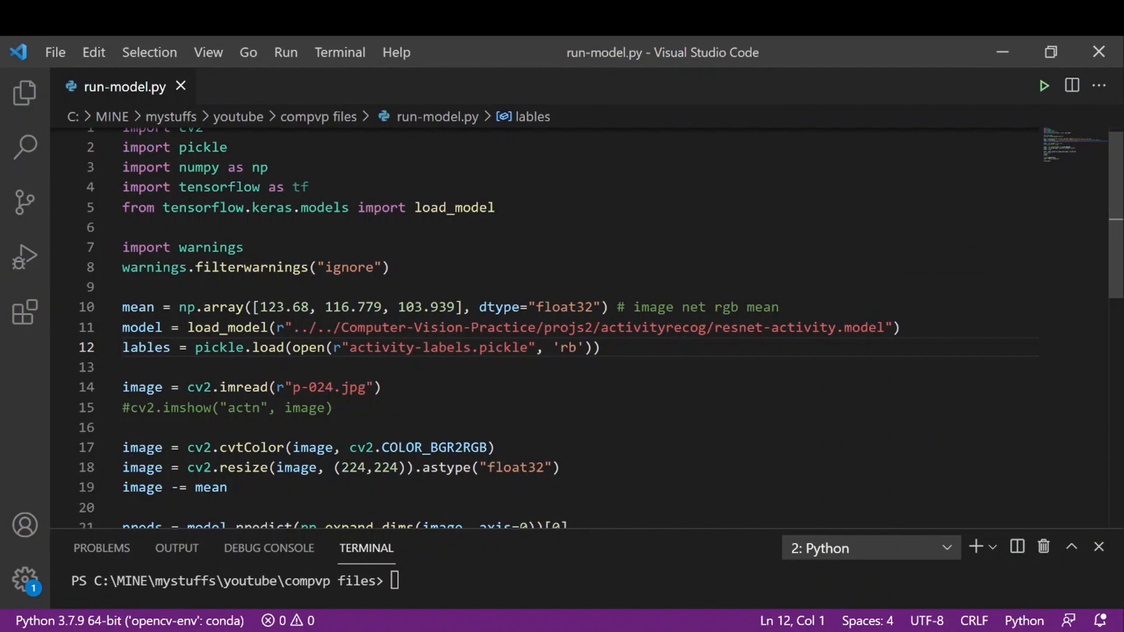
- Walk through run-model.py: the model path extension (h5), the np alias and the model variable
double_click(773, 328)
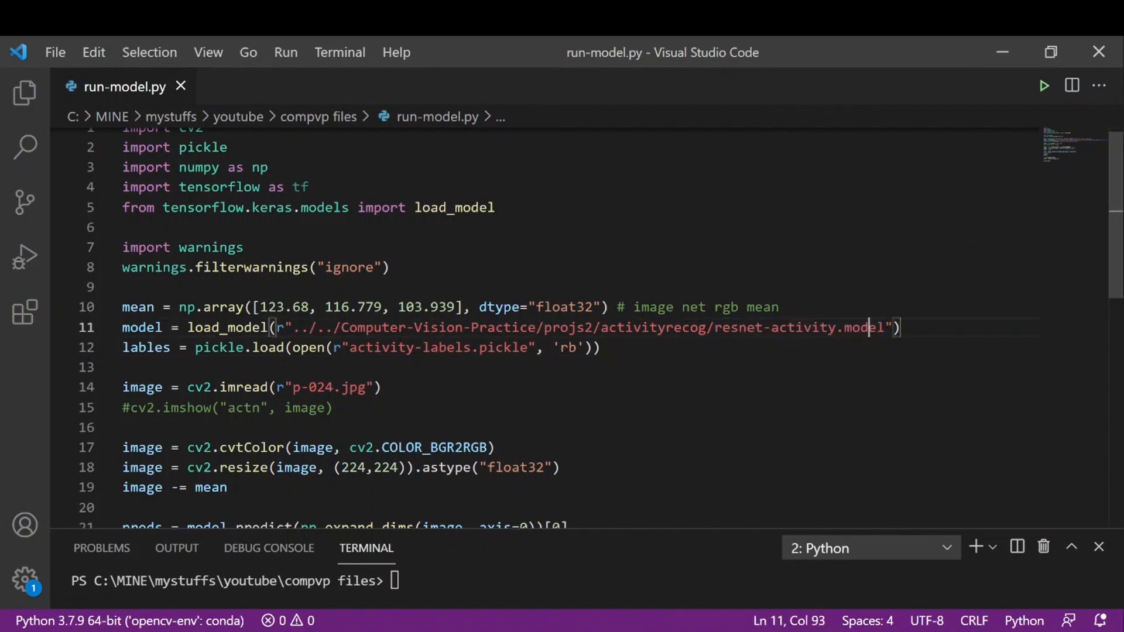
double_click(864, 327)
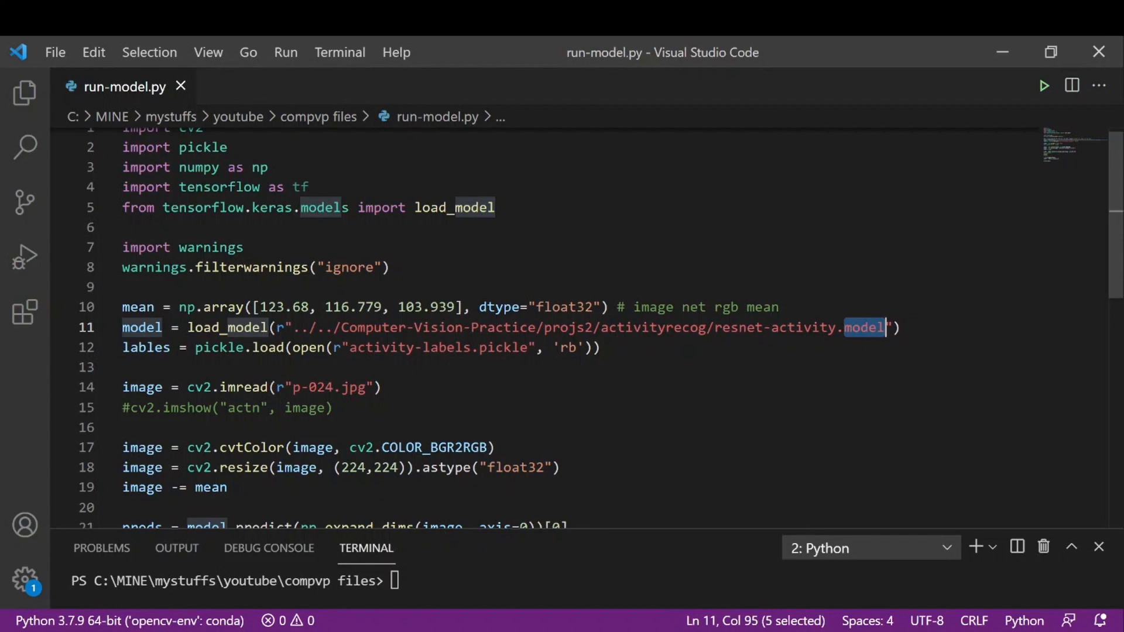
text(h5)
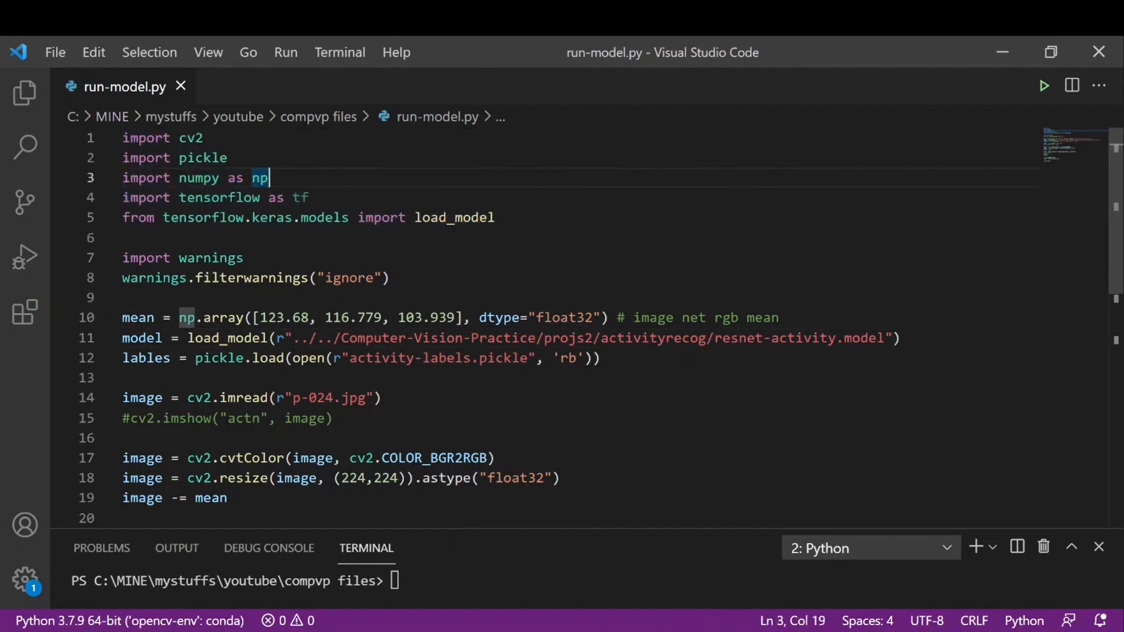
double_click(803, 337)
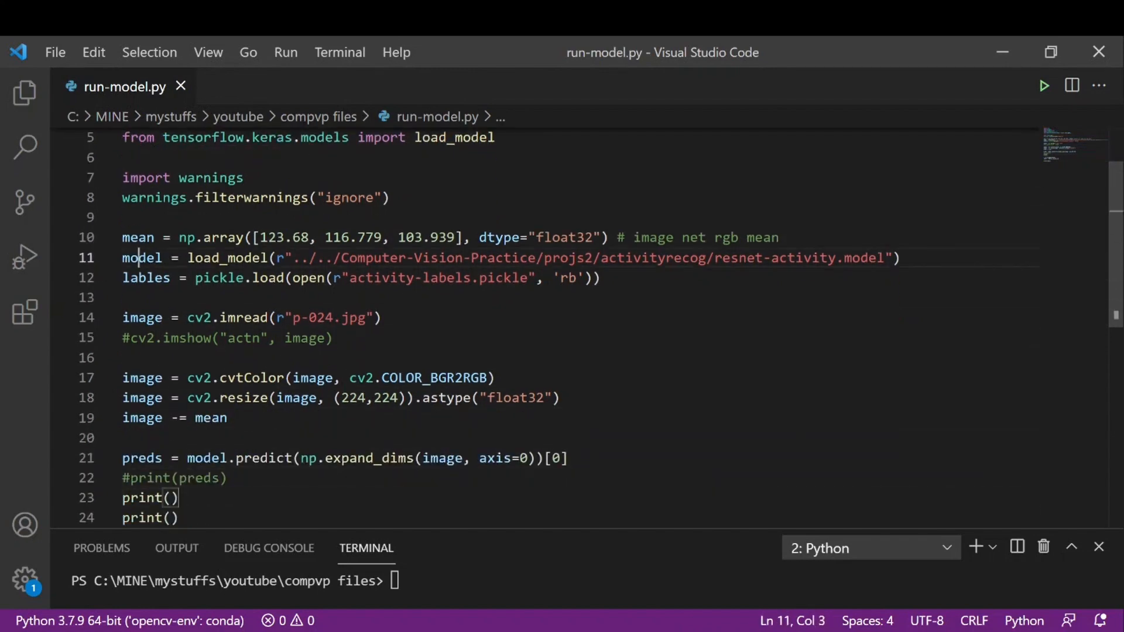
double_click(145, 277)
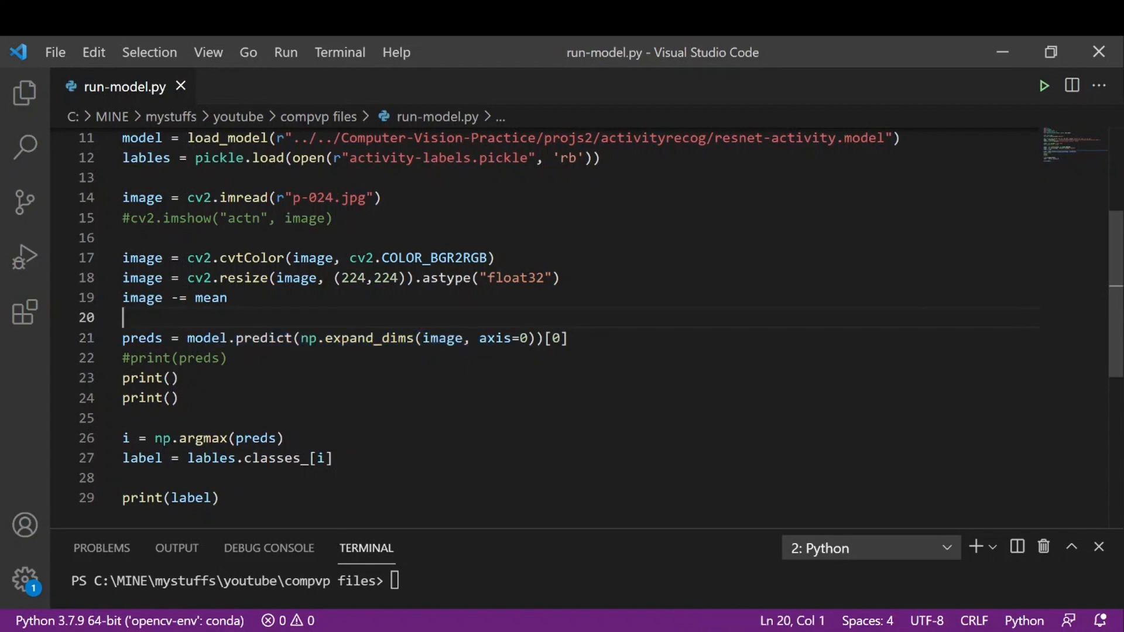
click(193, 498)
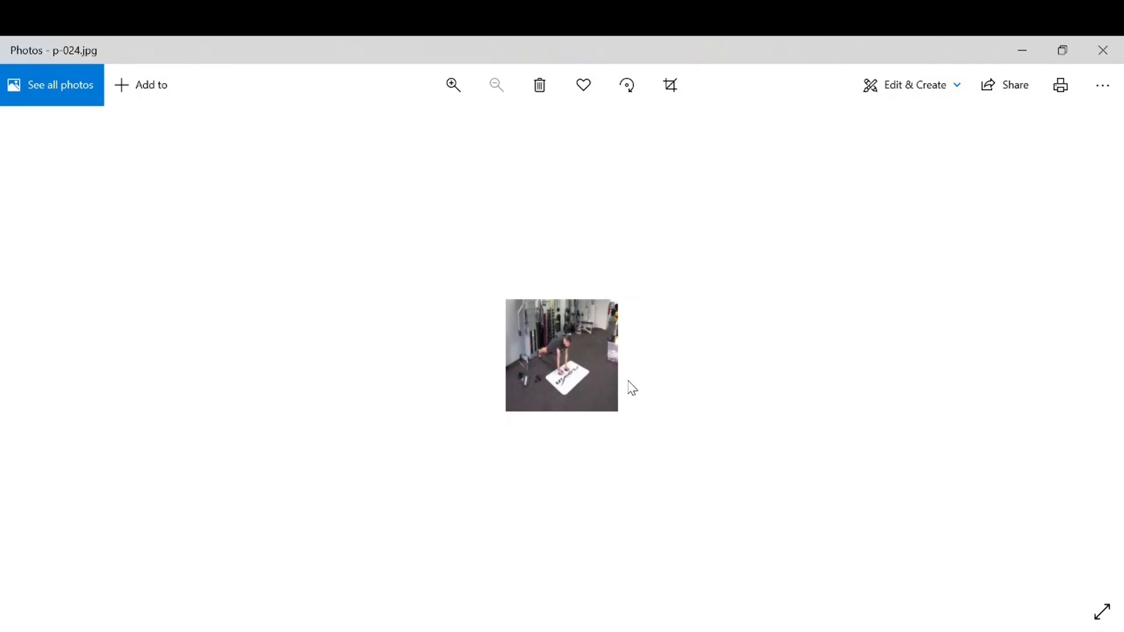
mouse_move(651, 550)
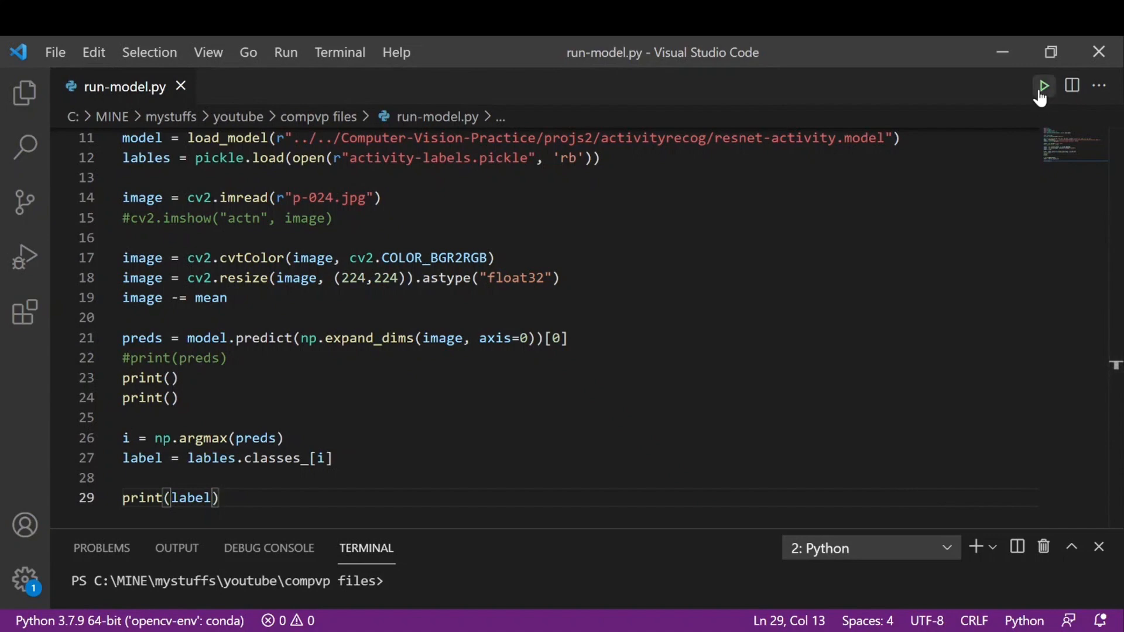
- Run run-model.py so the terminal prints the predicted label "Push up"
click(1045, 87)
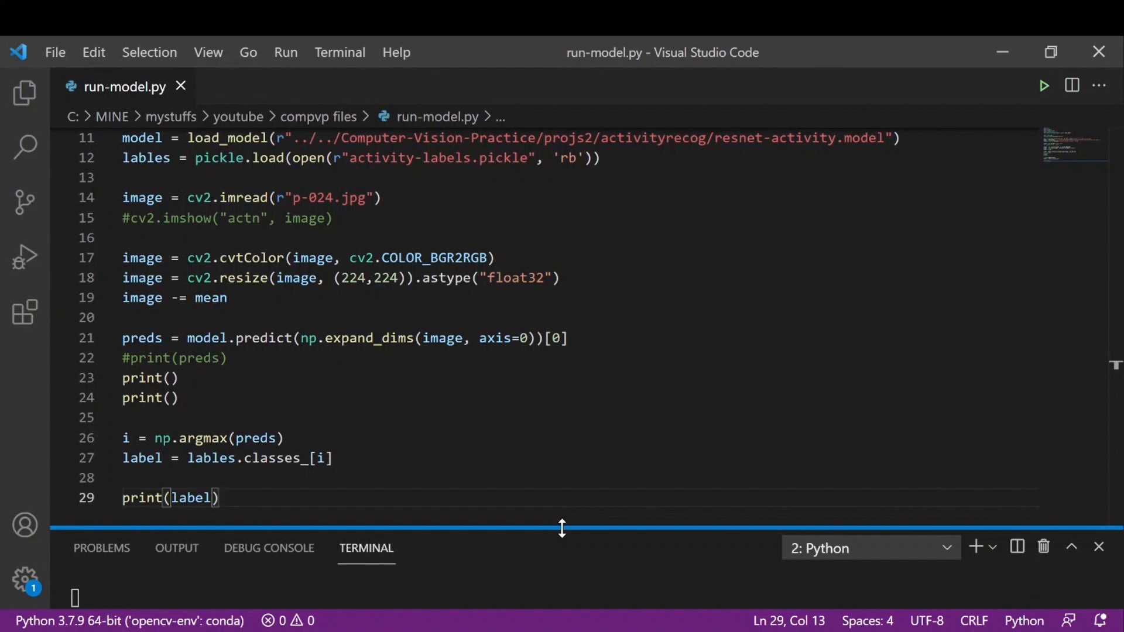
click(1044, 85)
text(import tensorflow as tf # 2.4.1)
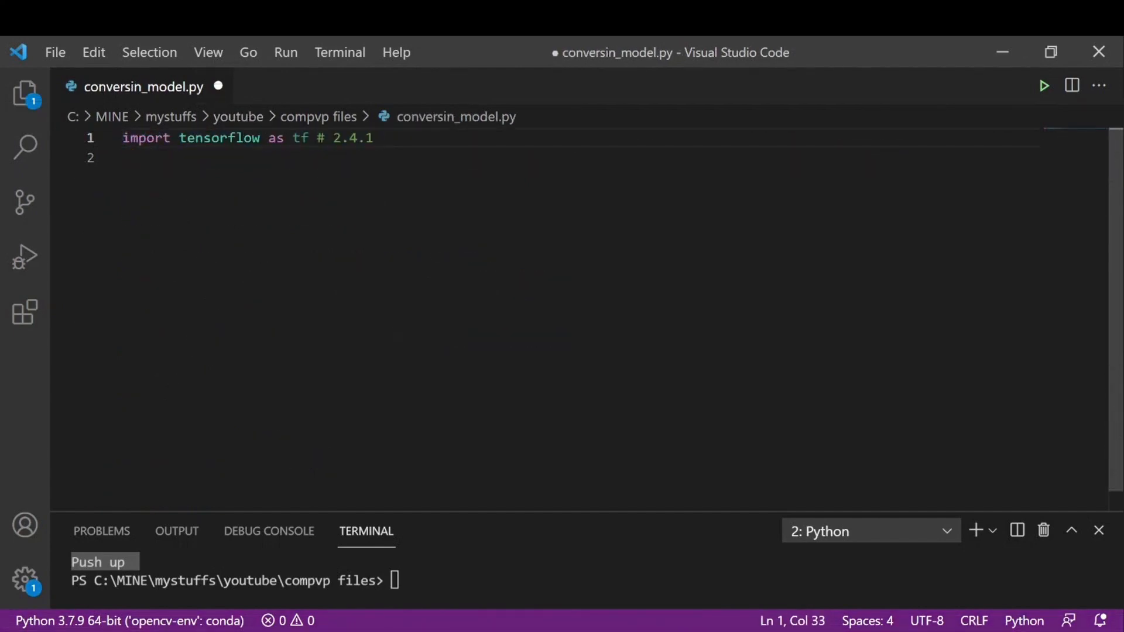
- Import load_model from tensorflow.keras.models and load '../../Computer-Vision-Practice/projs2/activityrecog/resnet-activity.model' into model
drag(313, 138, 381, 139)
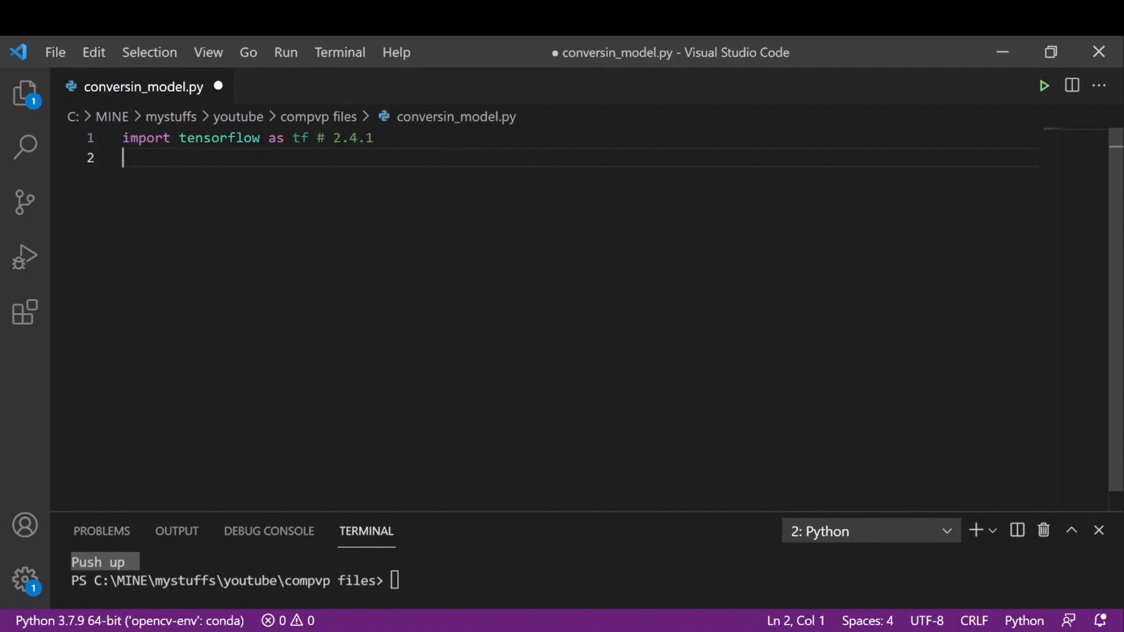
text(fro)
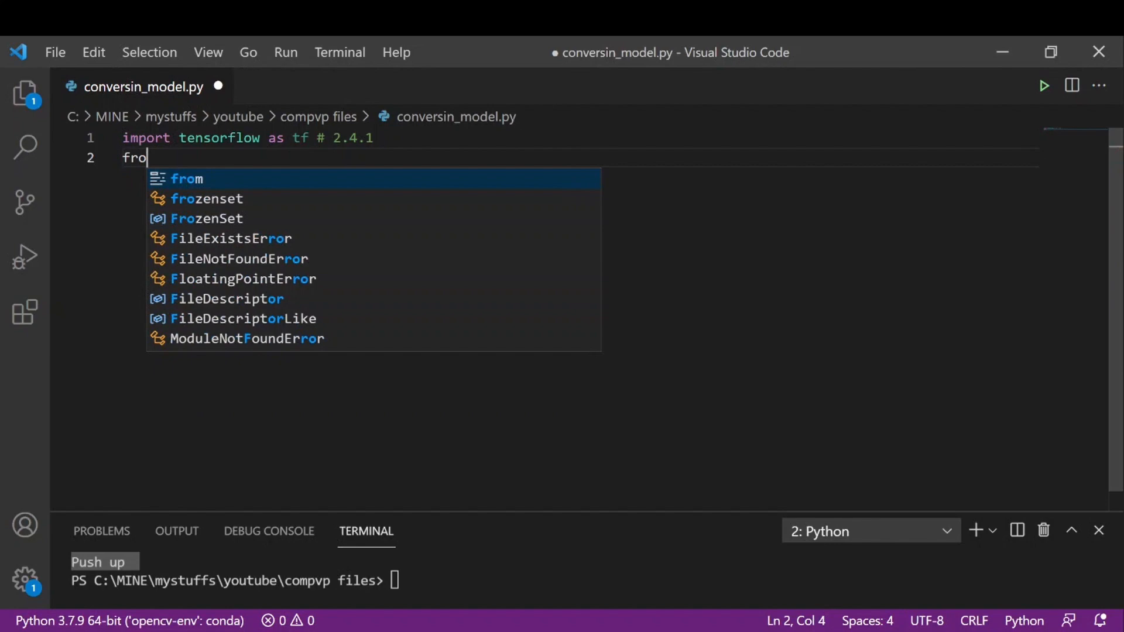
text(m tensorflow)
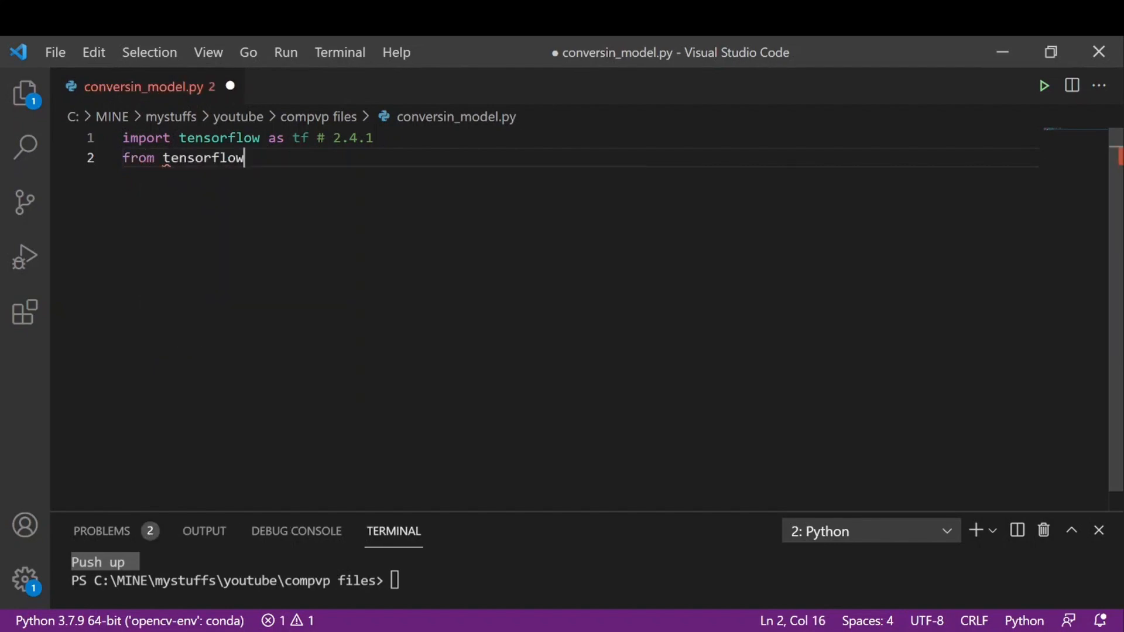
text(.keras)
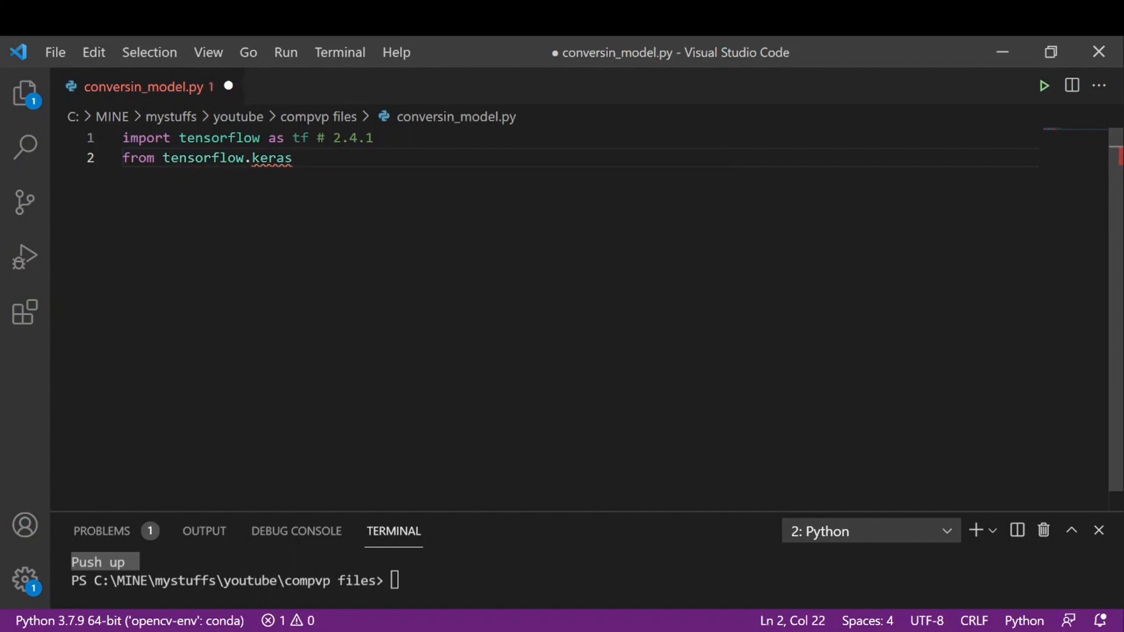
text(.m)
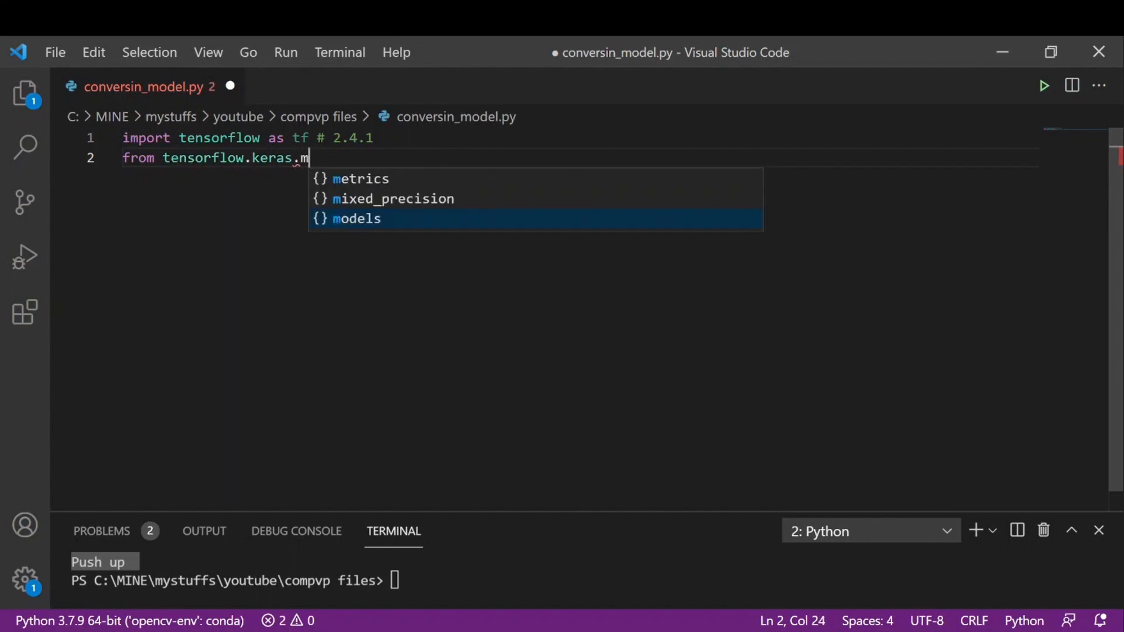
text(odels im)
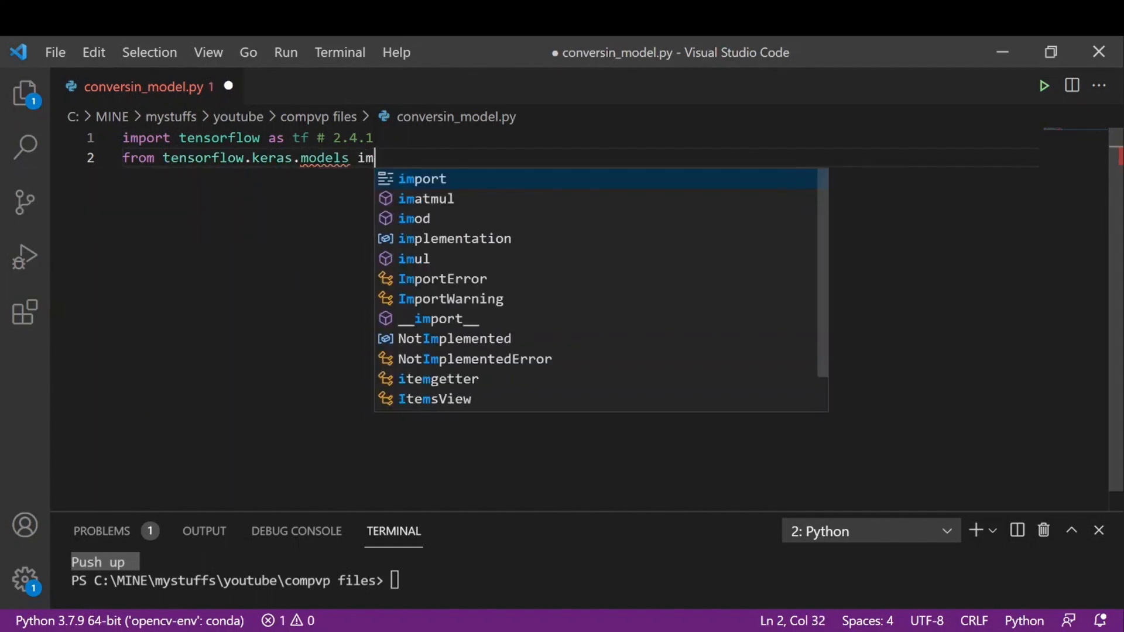
text(port load_model)
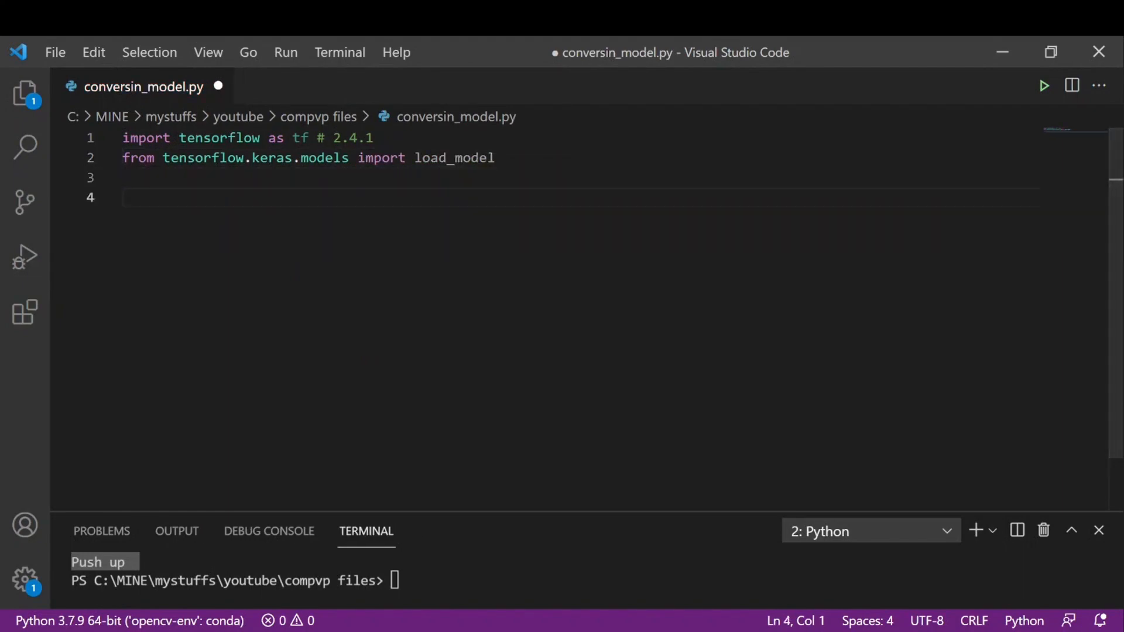
text(model =)
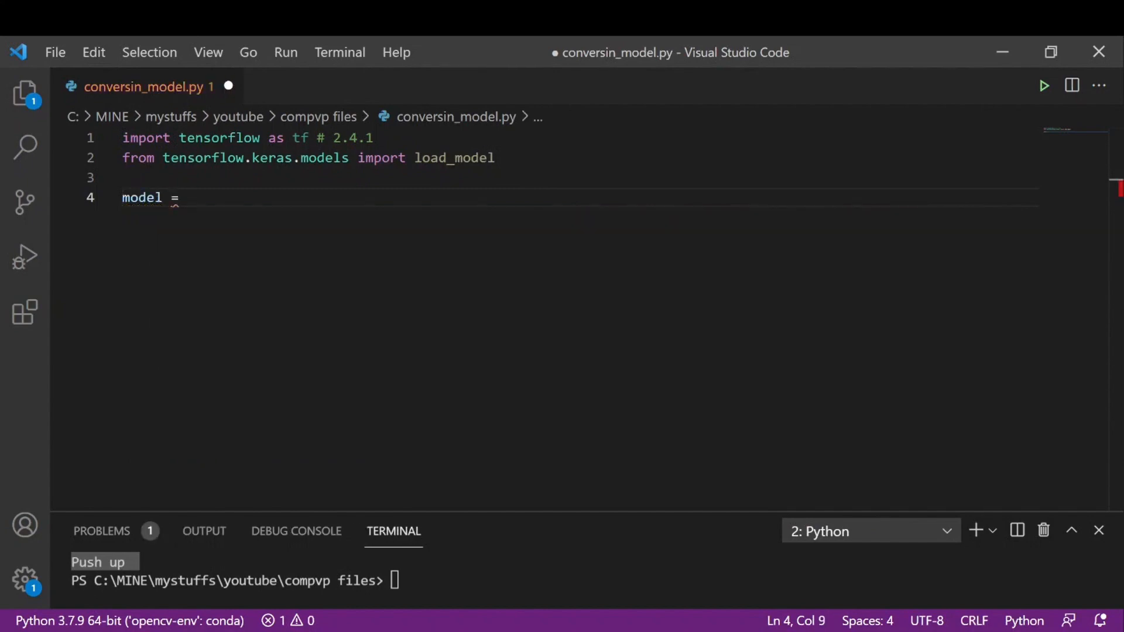
text(load_model())
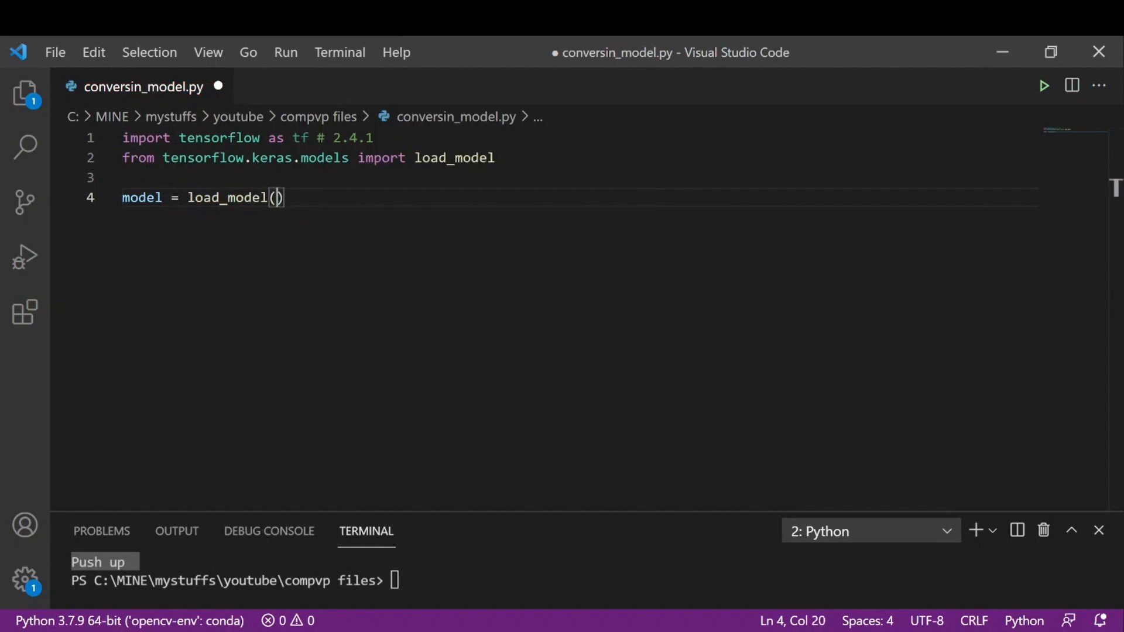
text('../../Computer-Vision-Practice/projs2/activityrecog/resnet-activity.model')
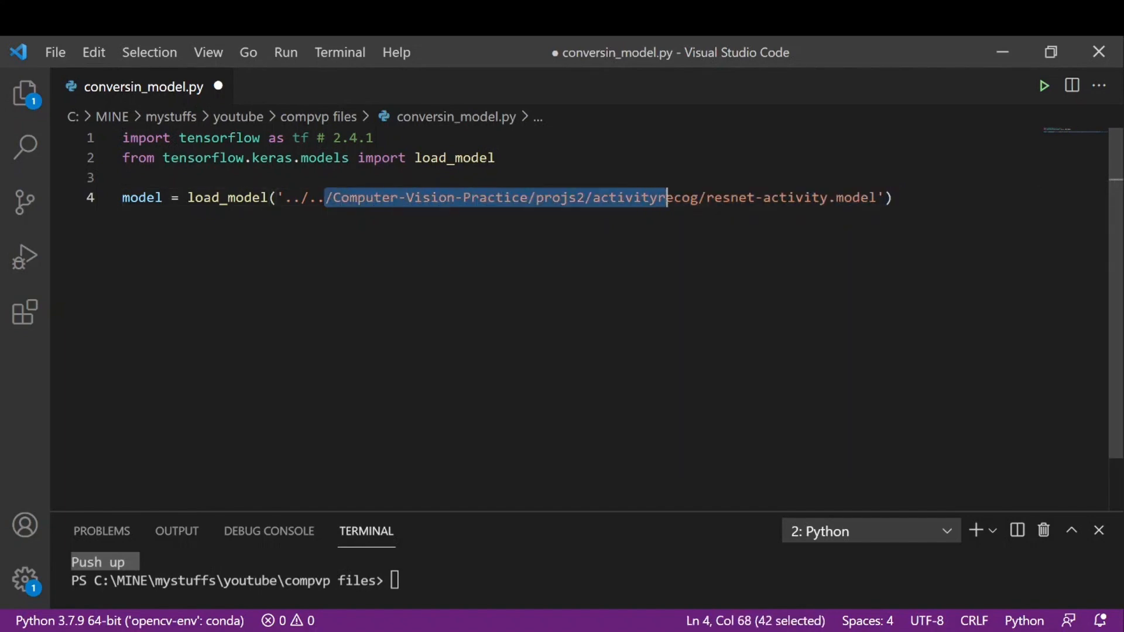
- Create converter = tf.lite.TFLiteConverter.from_keras_model(model)
text(c)
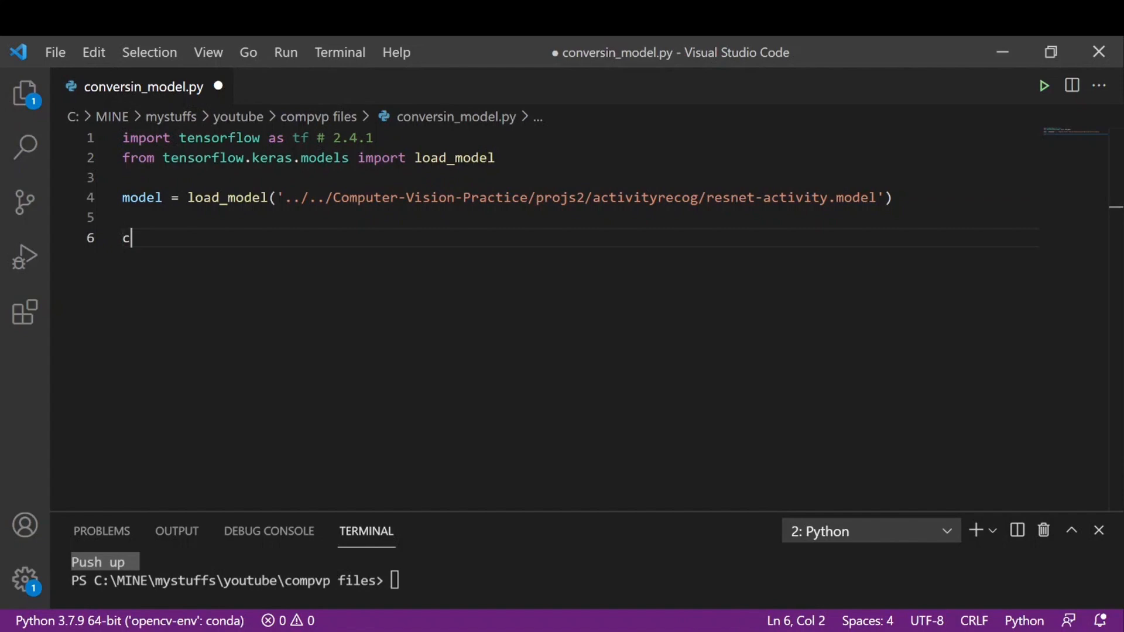
text(onvert)
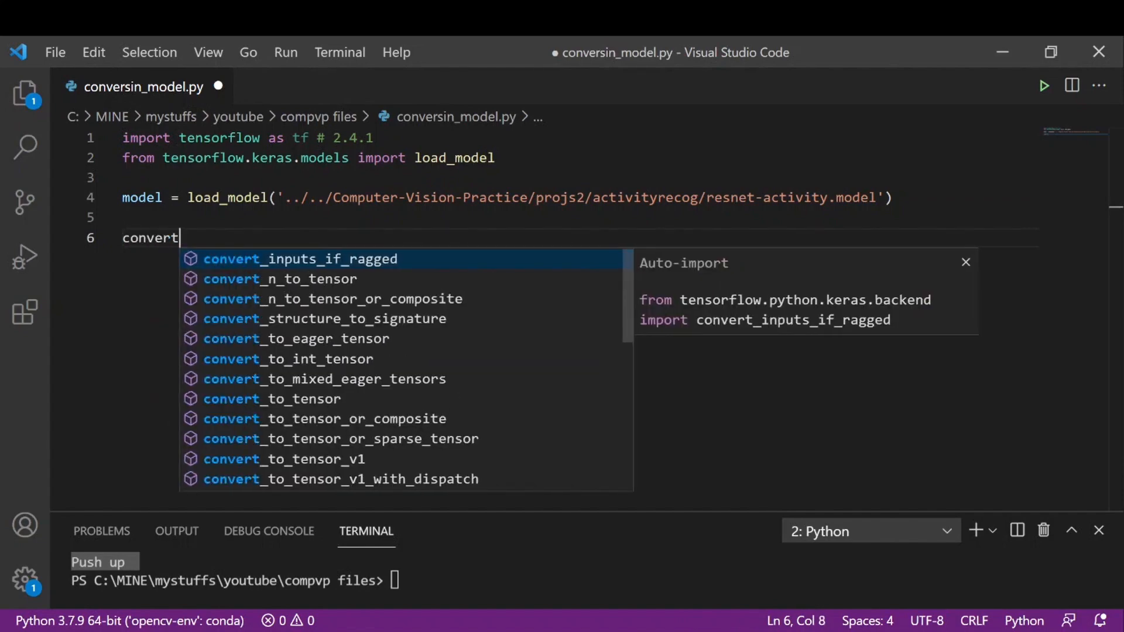
text(er =)
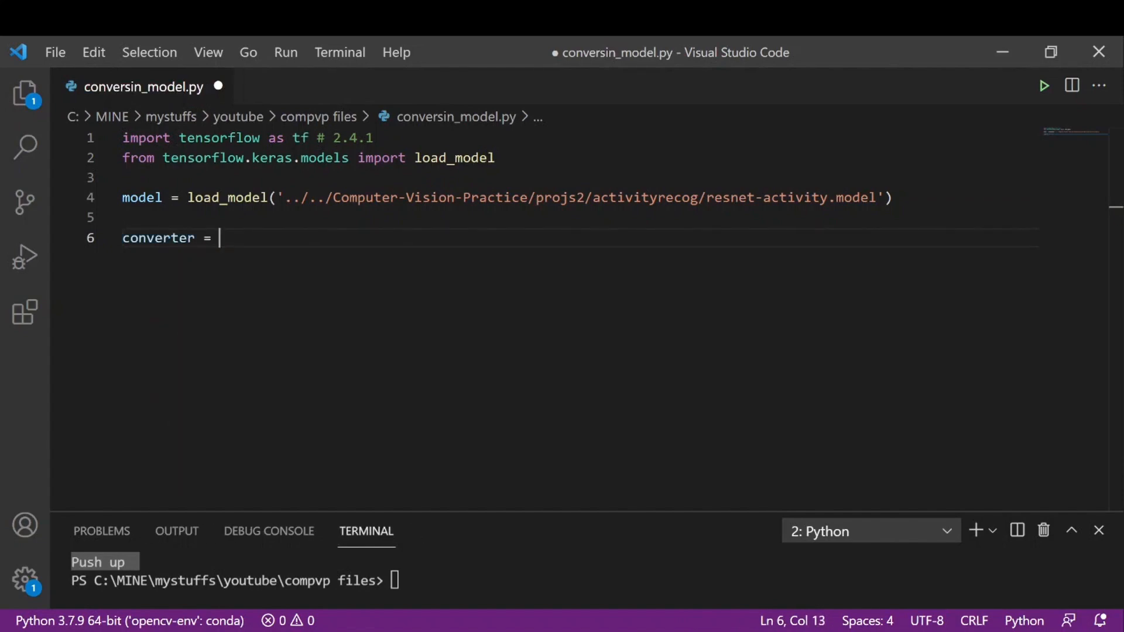
text(tf.lite)
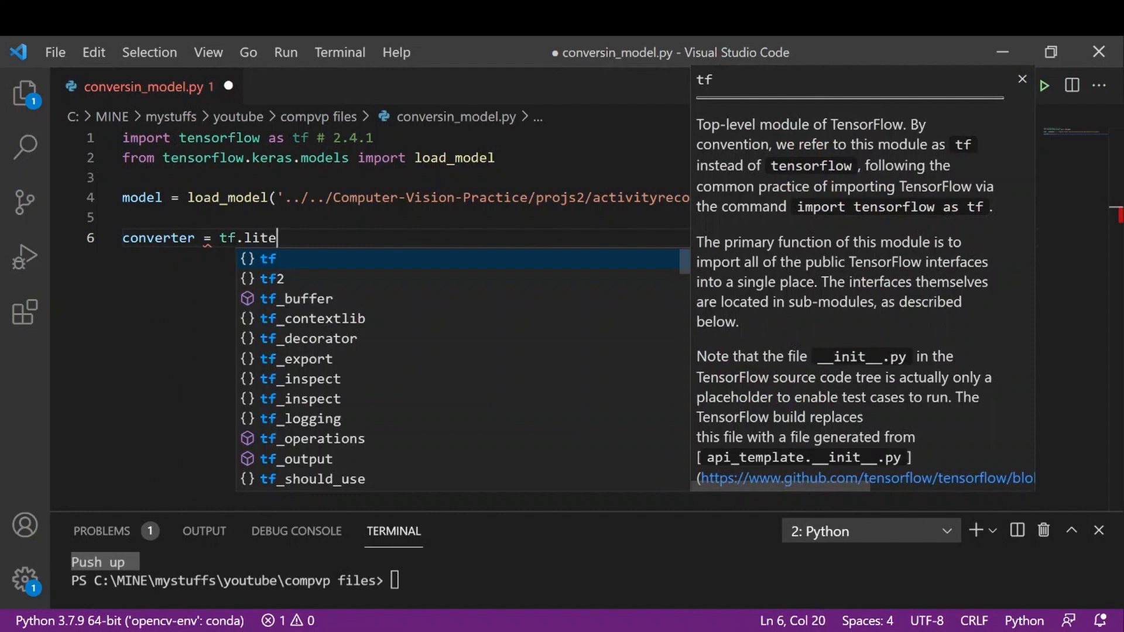
text(.)
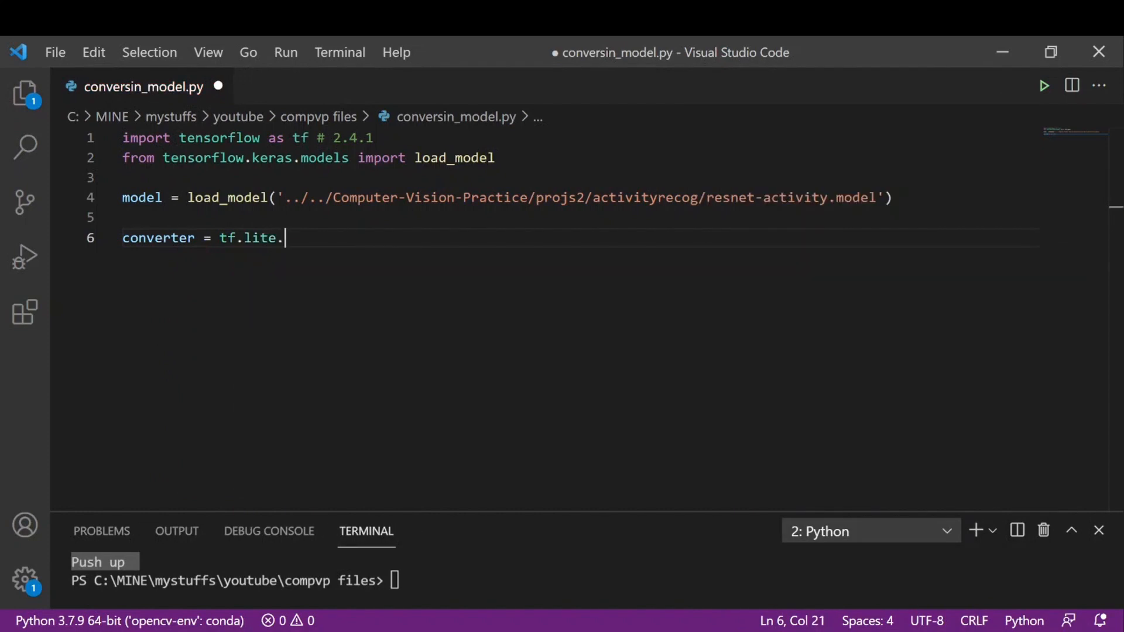
text(TFLiteConverter)
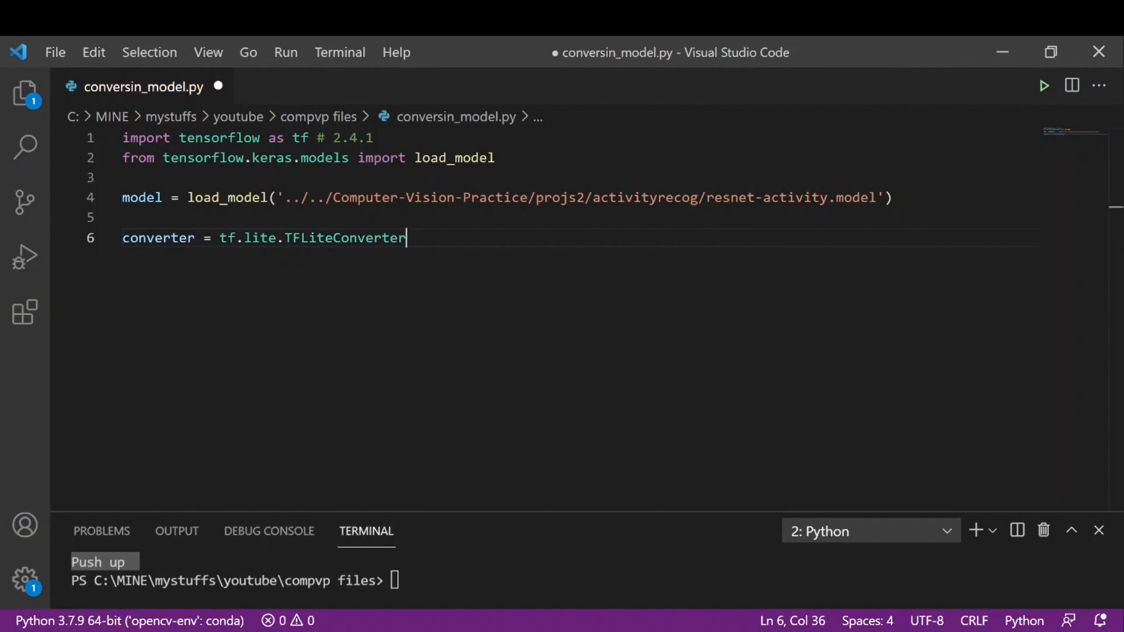
text(.)
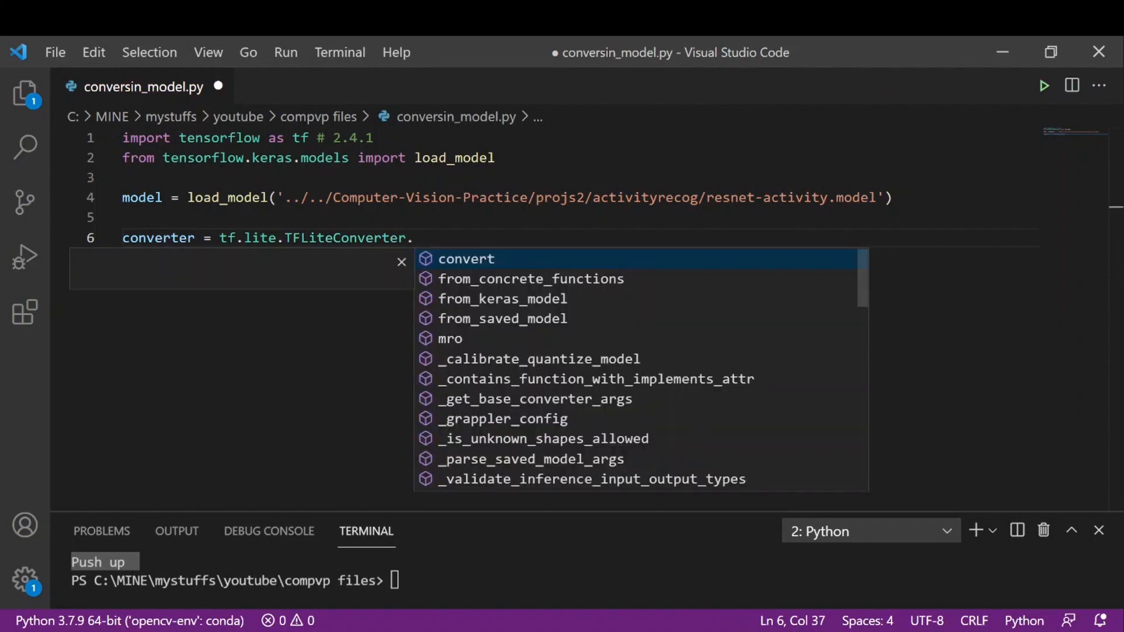
text(from_keras_model)
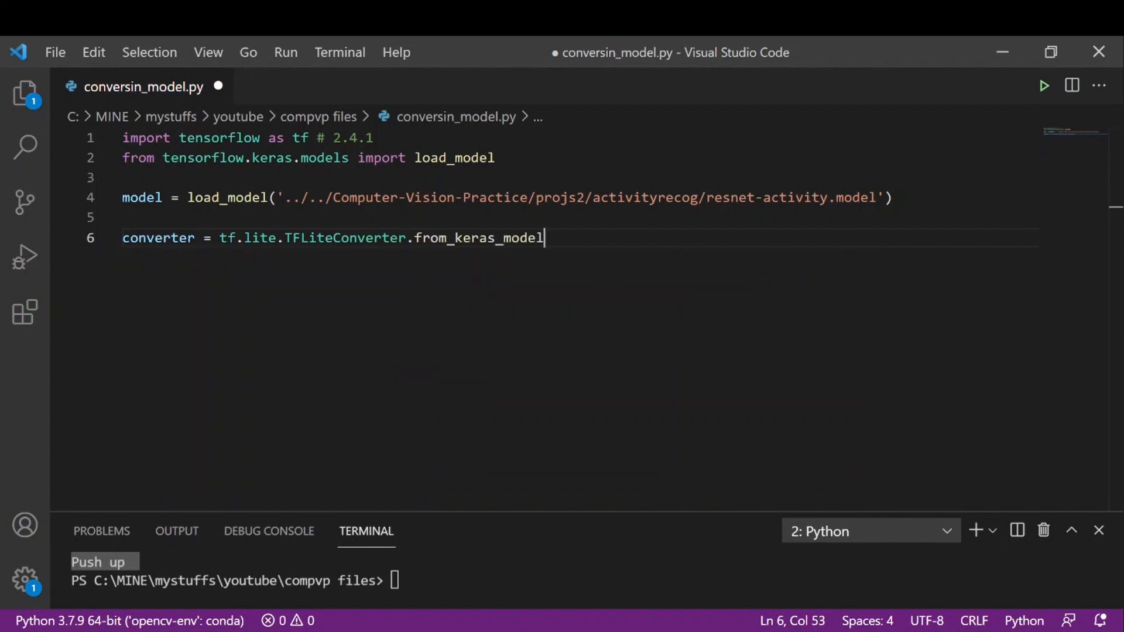
text((model)
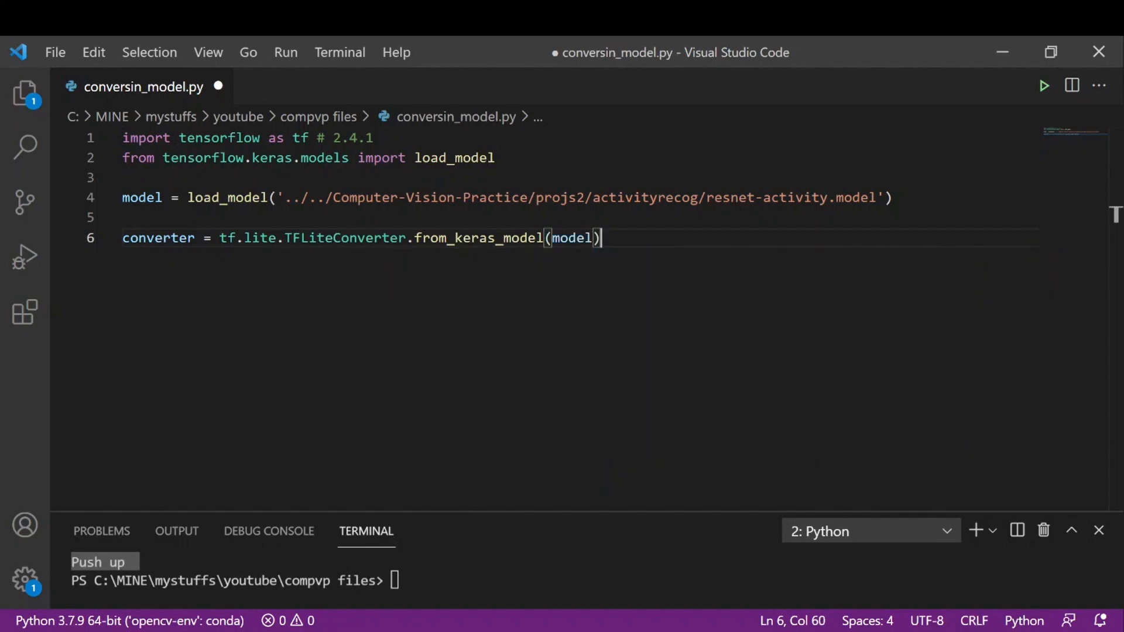
key(Enter)
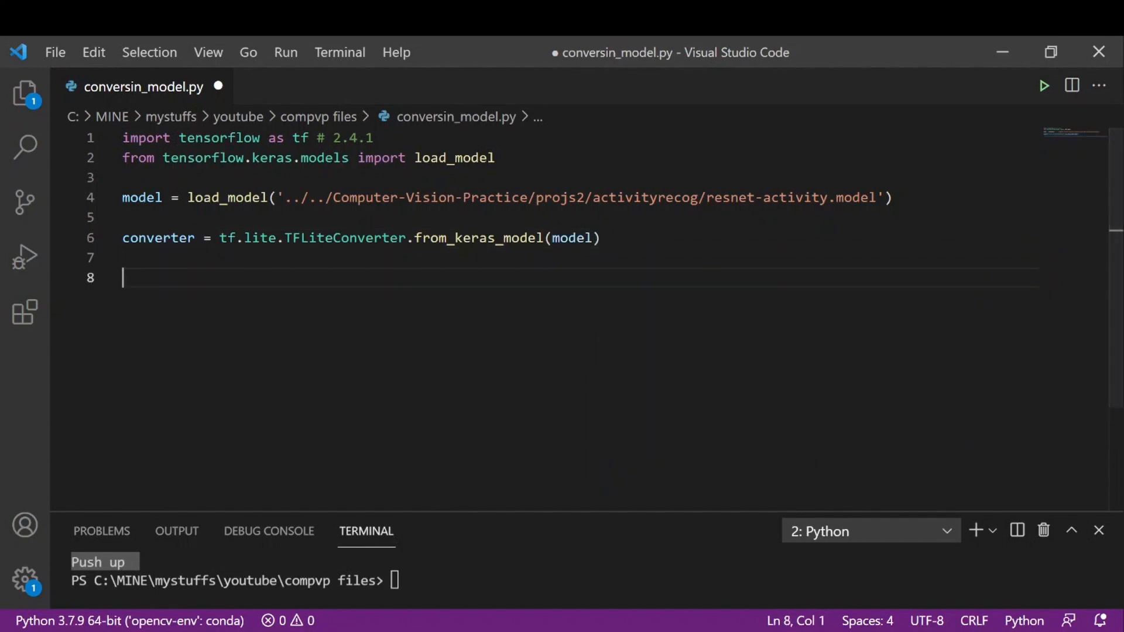
- On line 7 add tflite_model = converter.convert()
drag(123, 217, 503, 238)
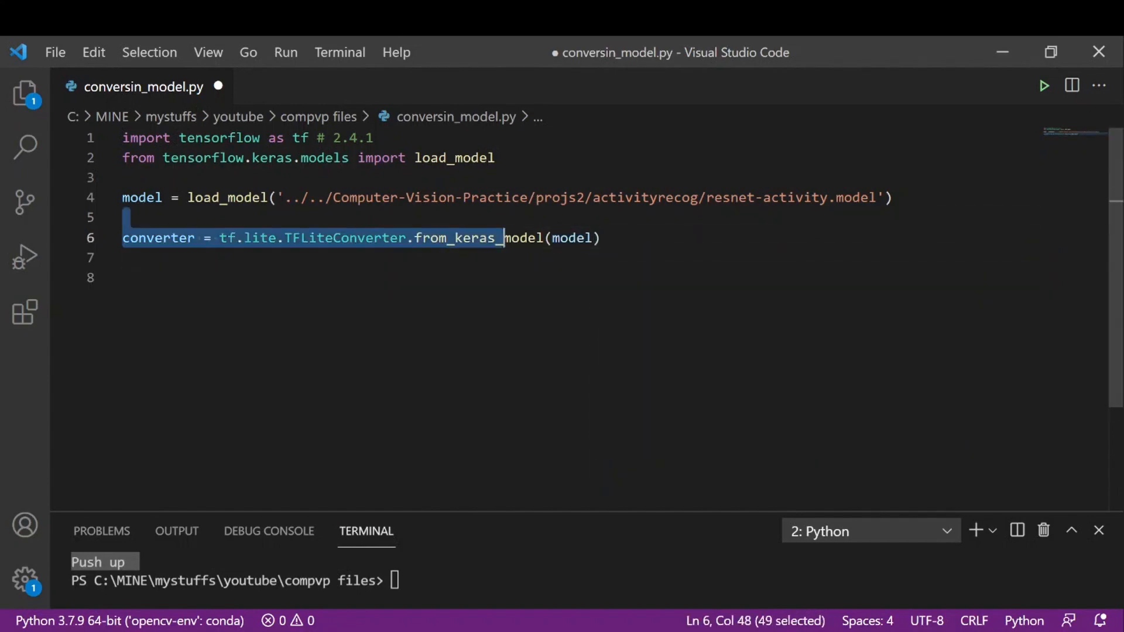
double_click(477, 239)
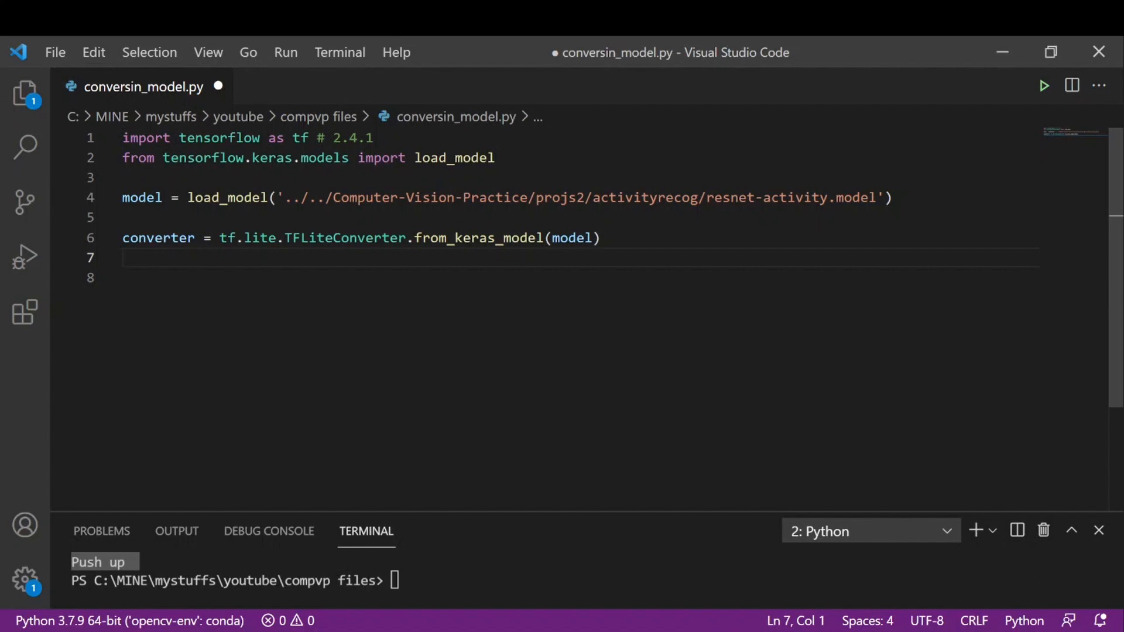
text(tflite)
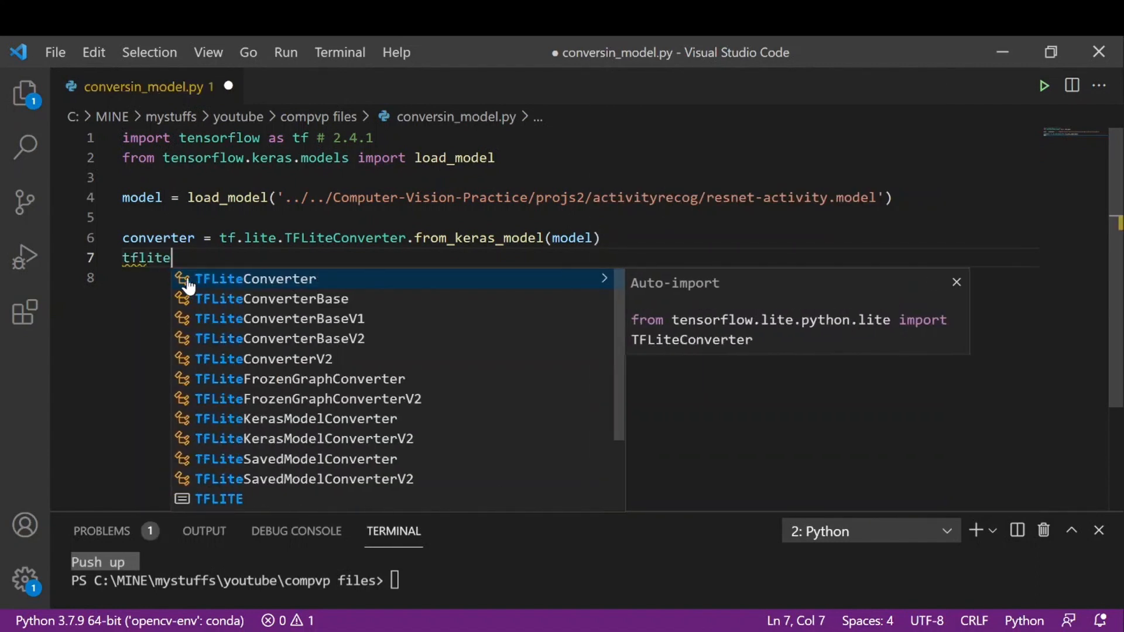
text(_)
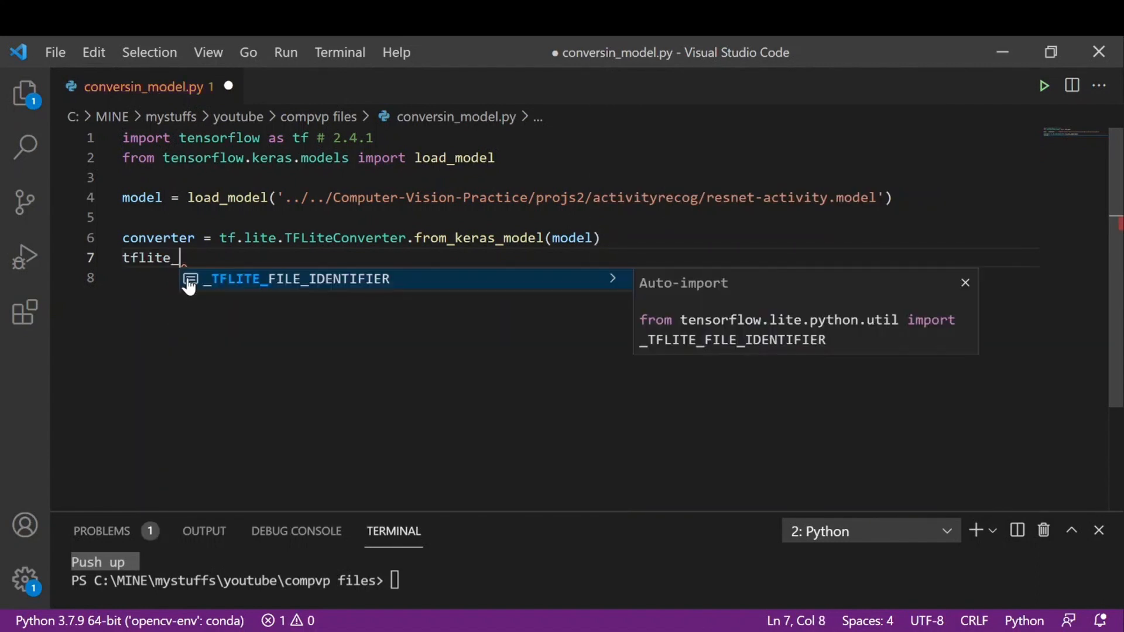
text(model =)
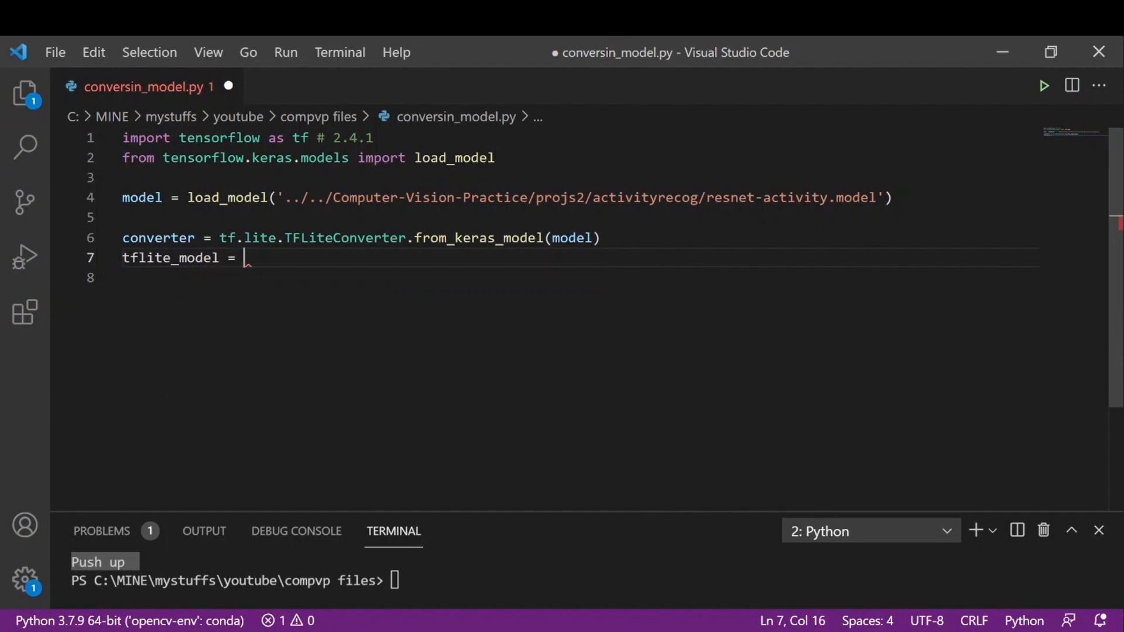
text(converter.convert()
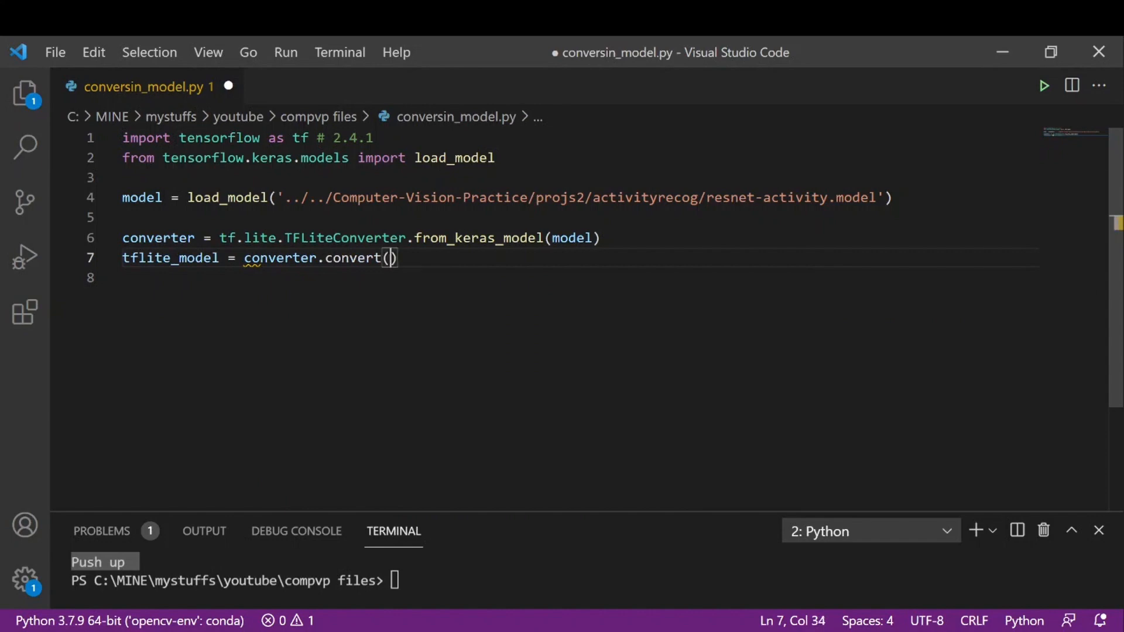
- Start a with open("activity-lite.tflite") block below the conversion line
key(Enter)
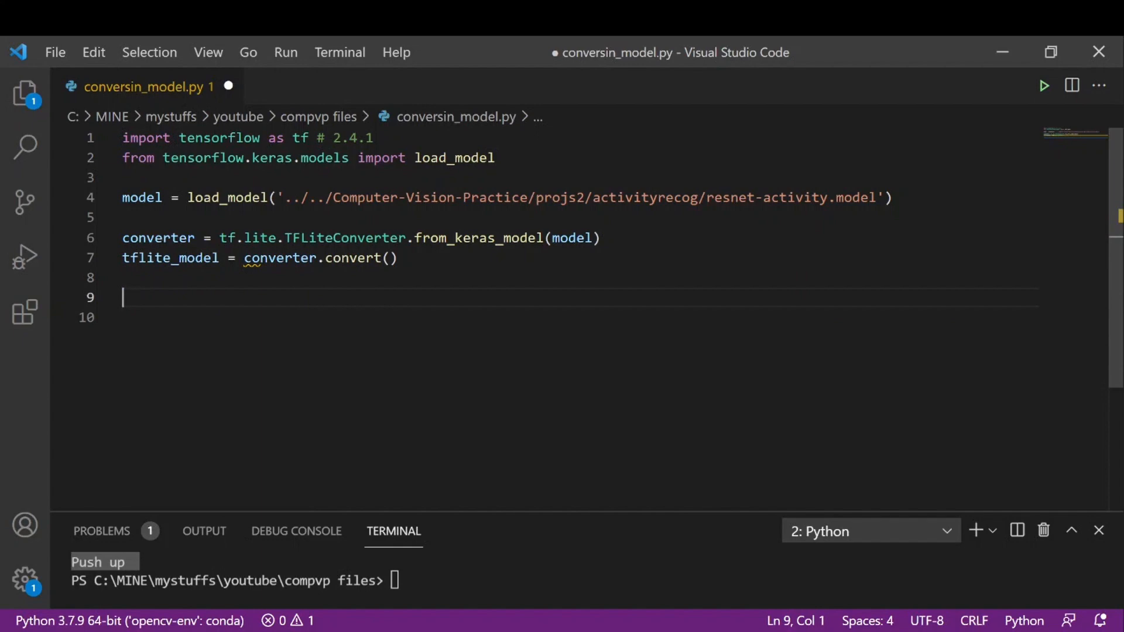
text(wi)
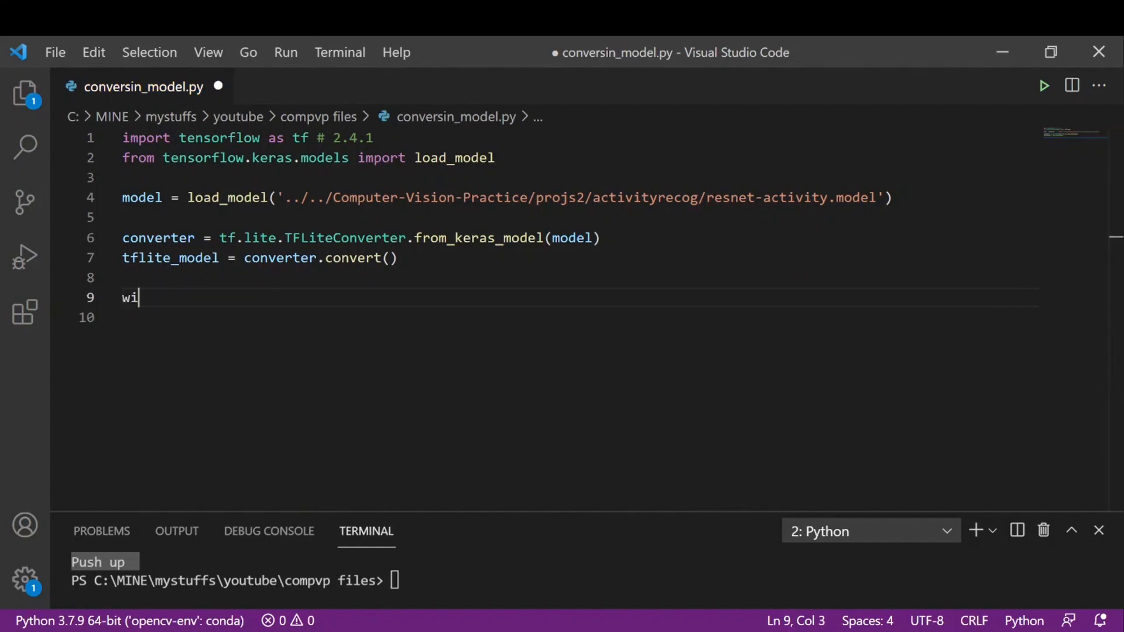
text(th ope)
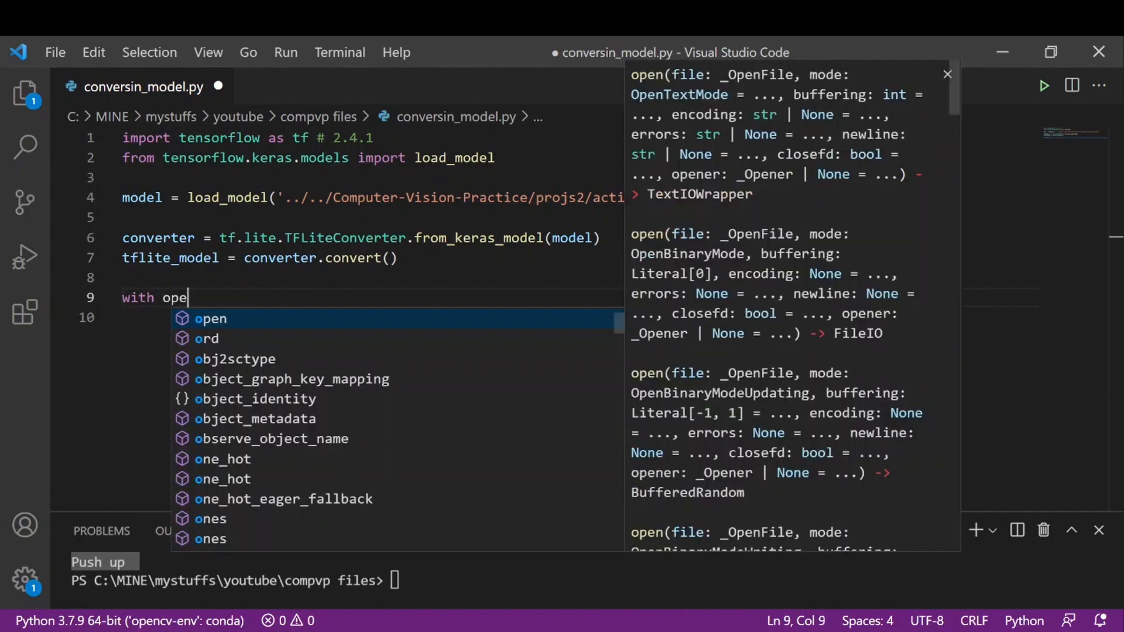
text(n)
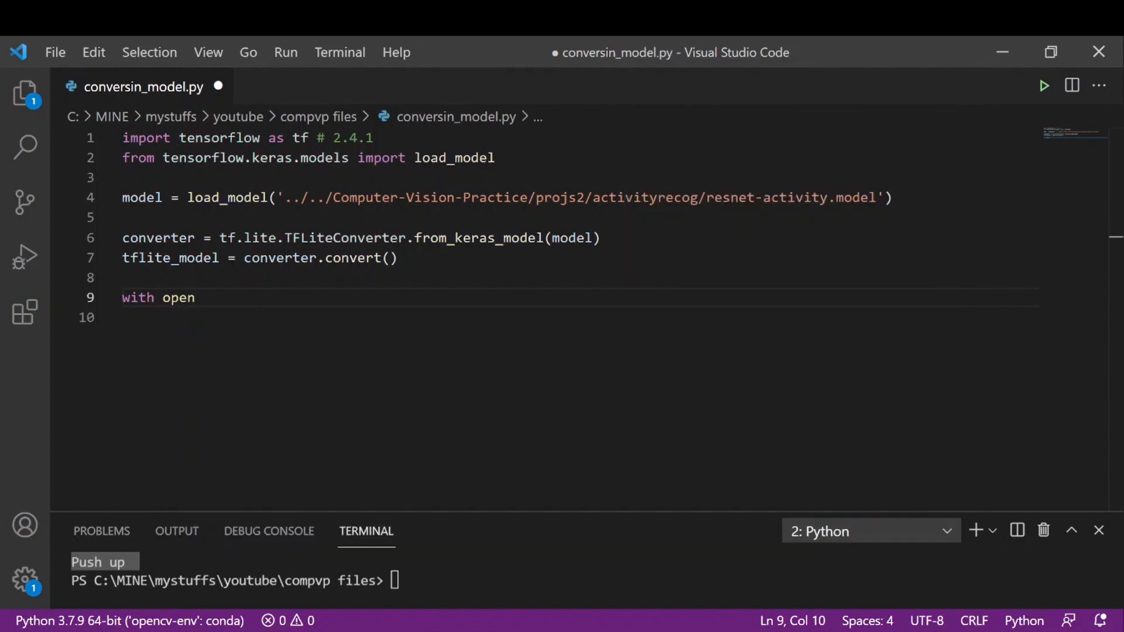
text(())
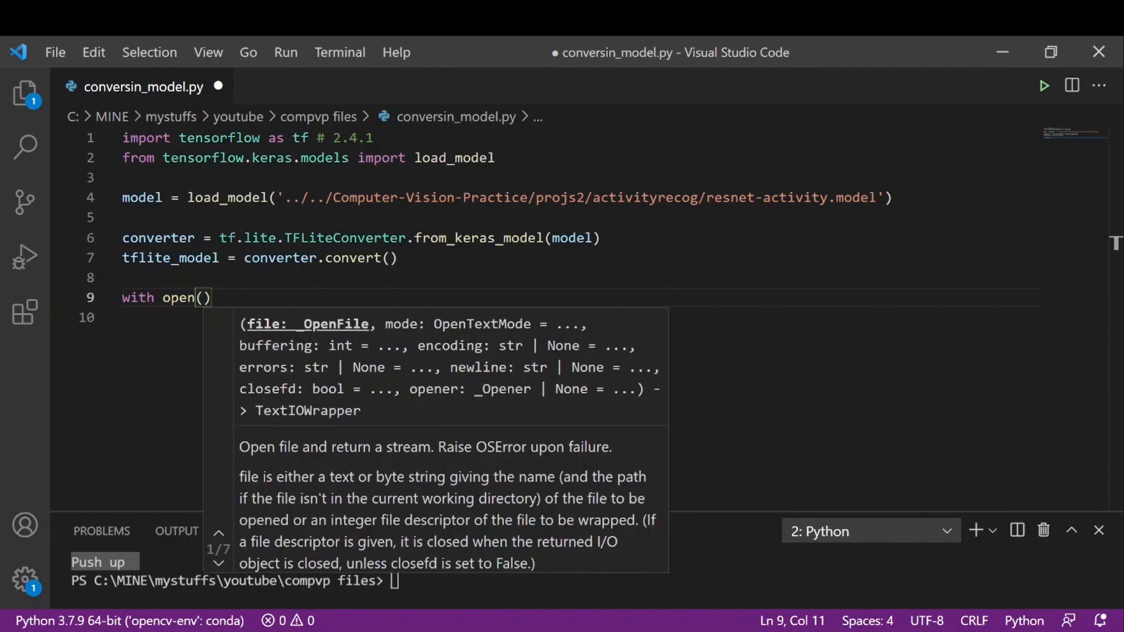
text("act")
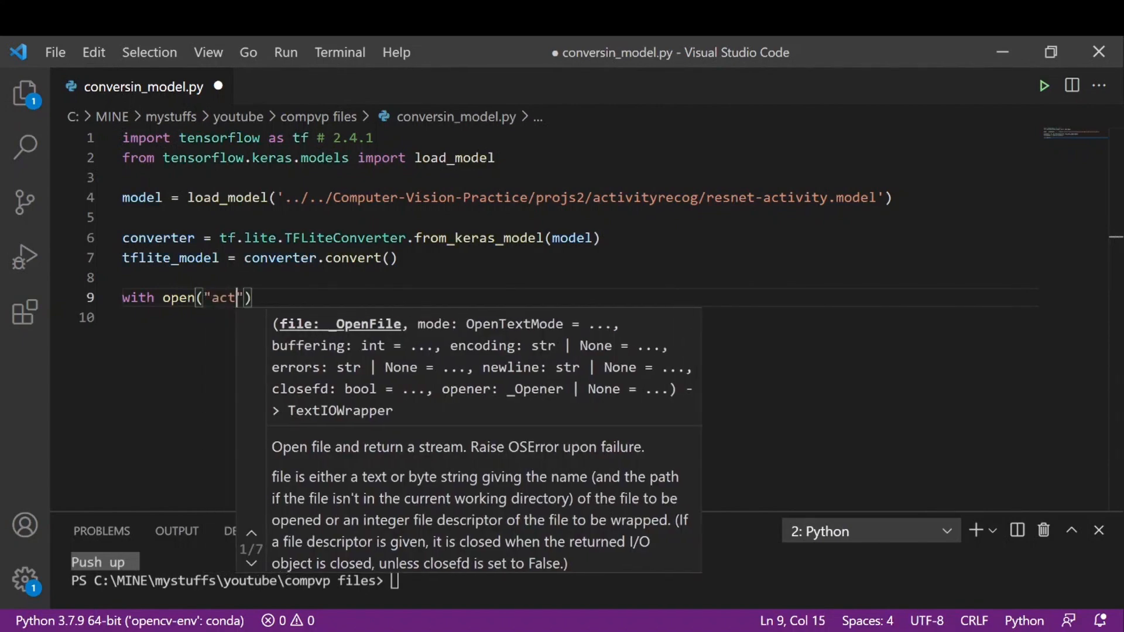
text(ivitu)
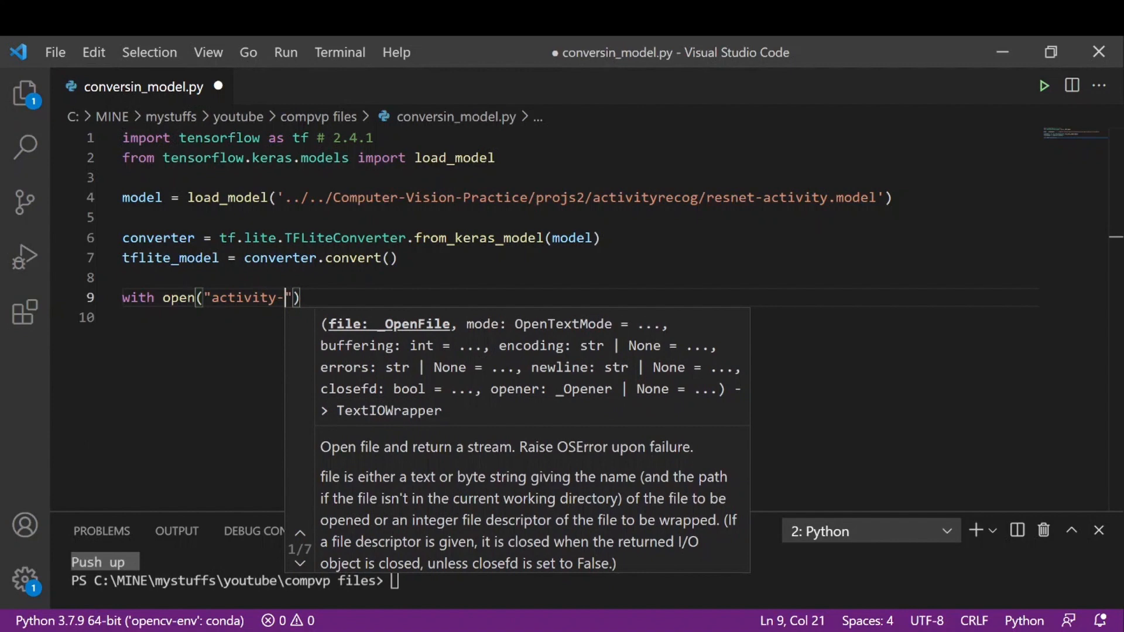
text(lite.)
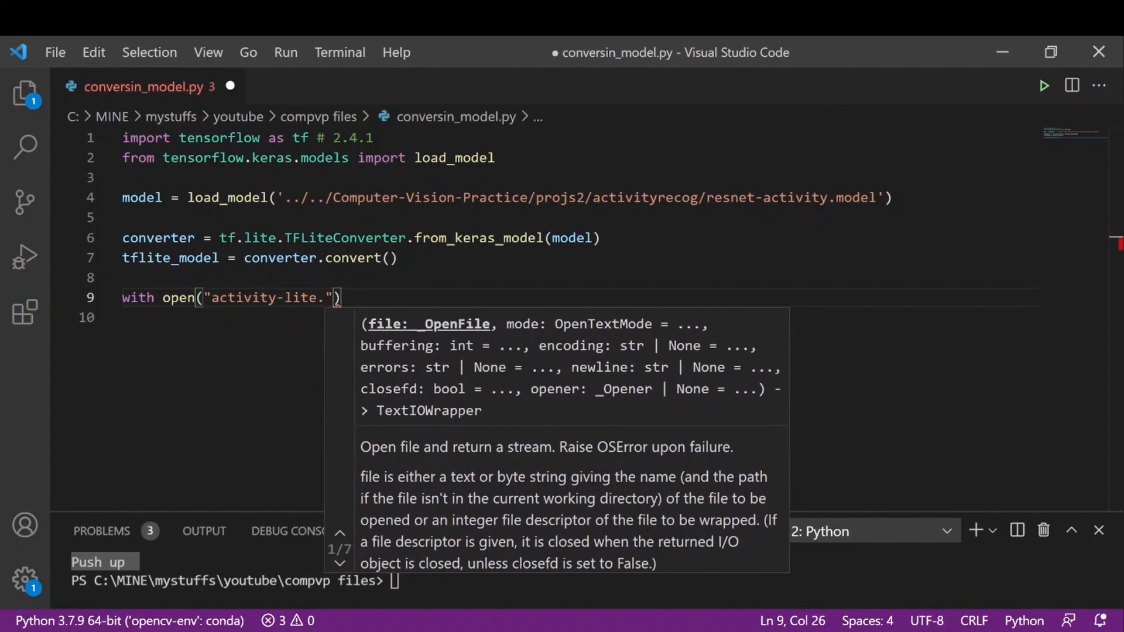
text(tflite)
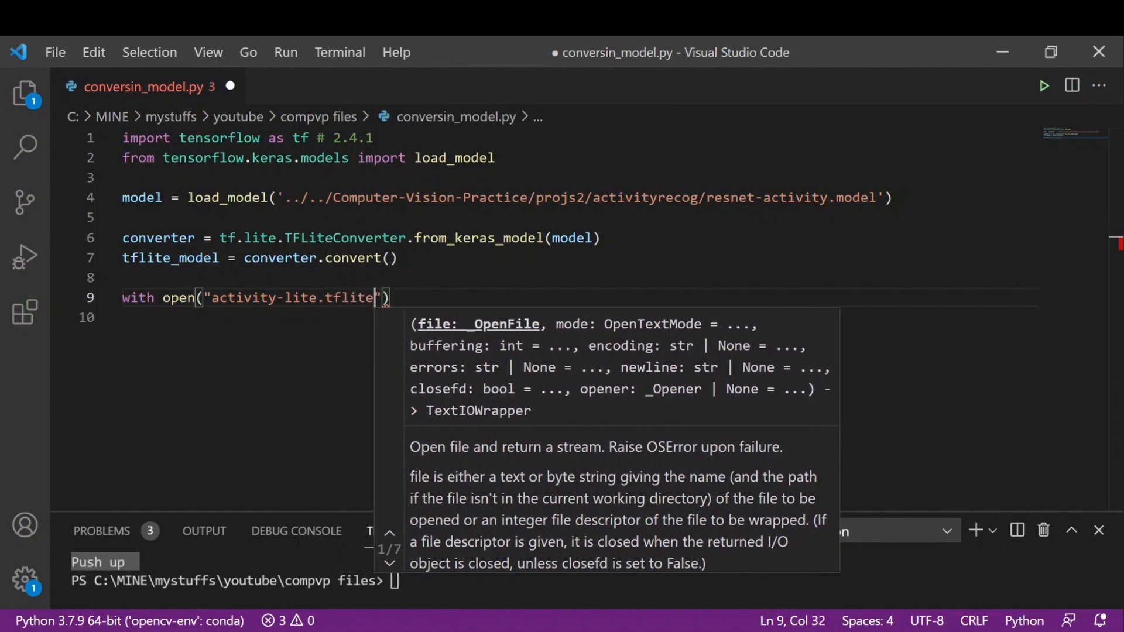
double_click(348, 298)
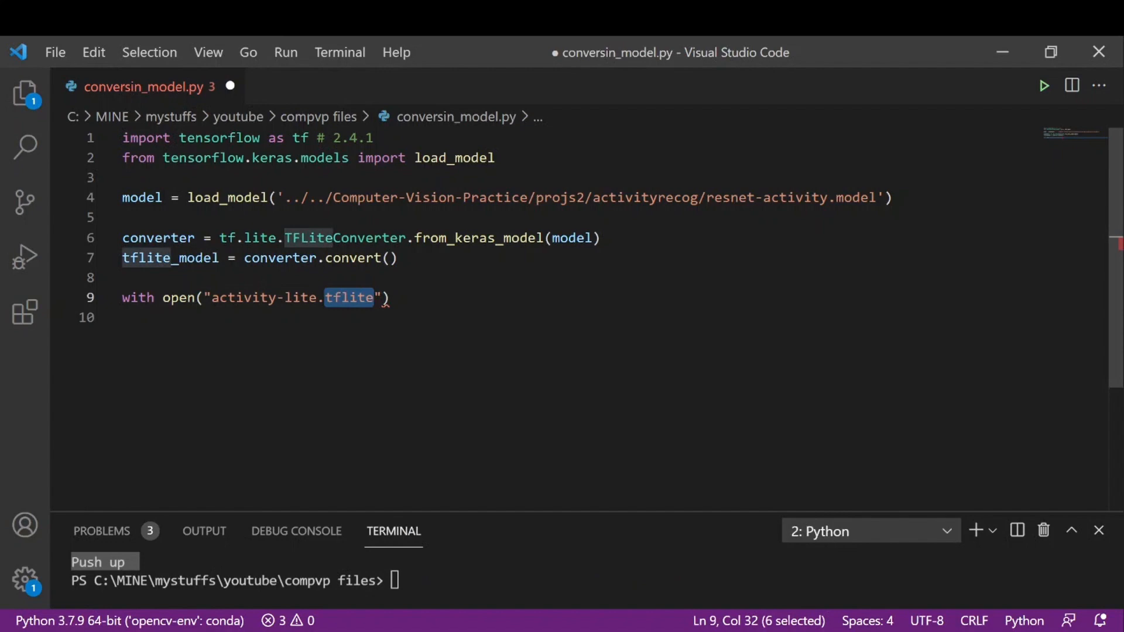
- Give the open call "wb" mode as f and write tflite_model with f.write
text(,)
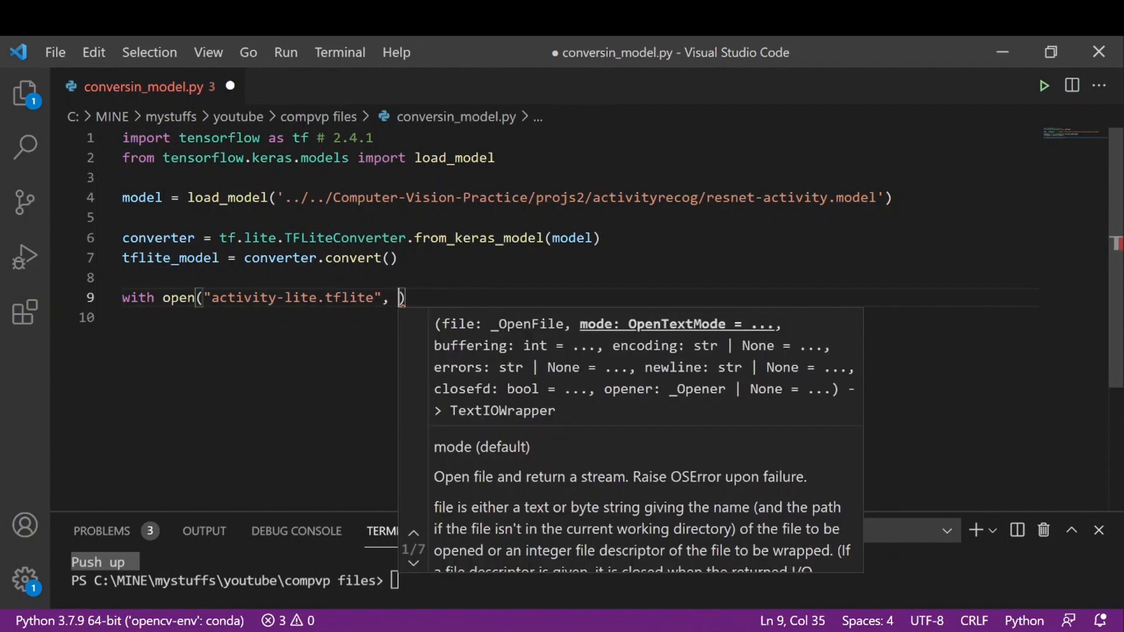
text("wb")
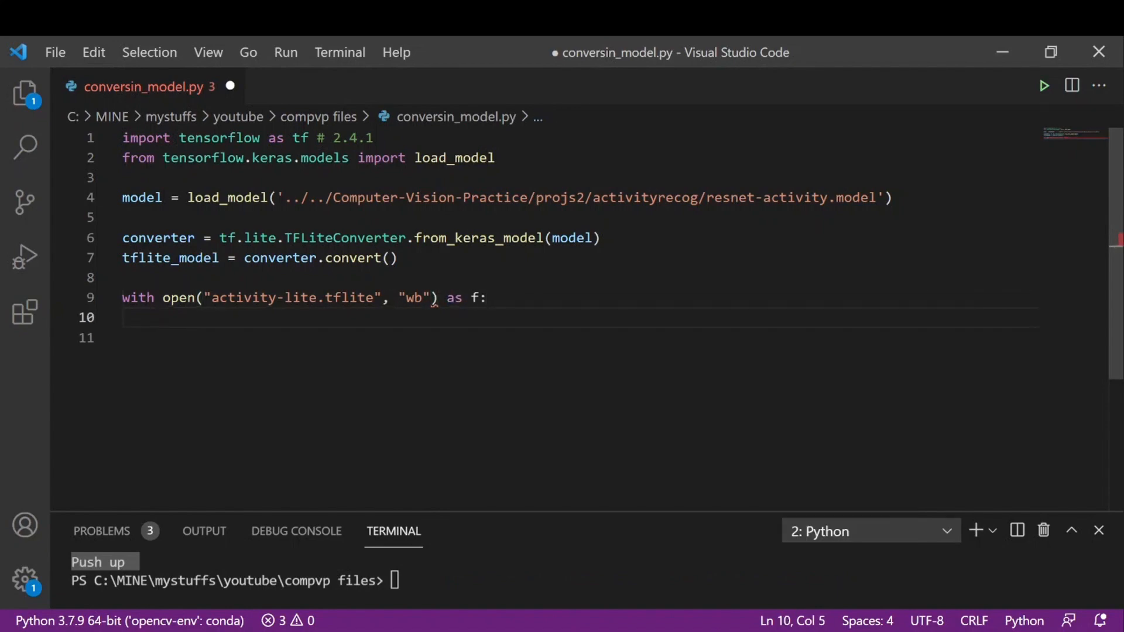
text(f.write(tflite_model)
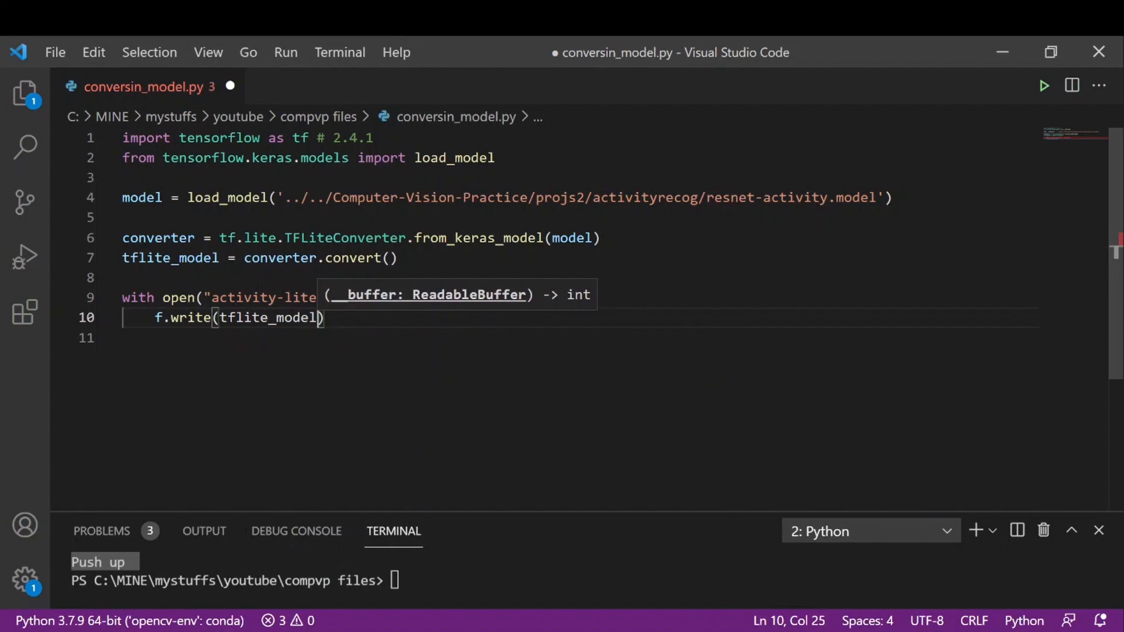
text(.tflite", "wb") as f:)
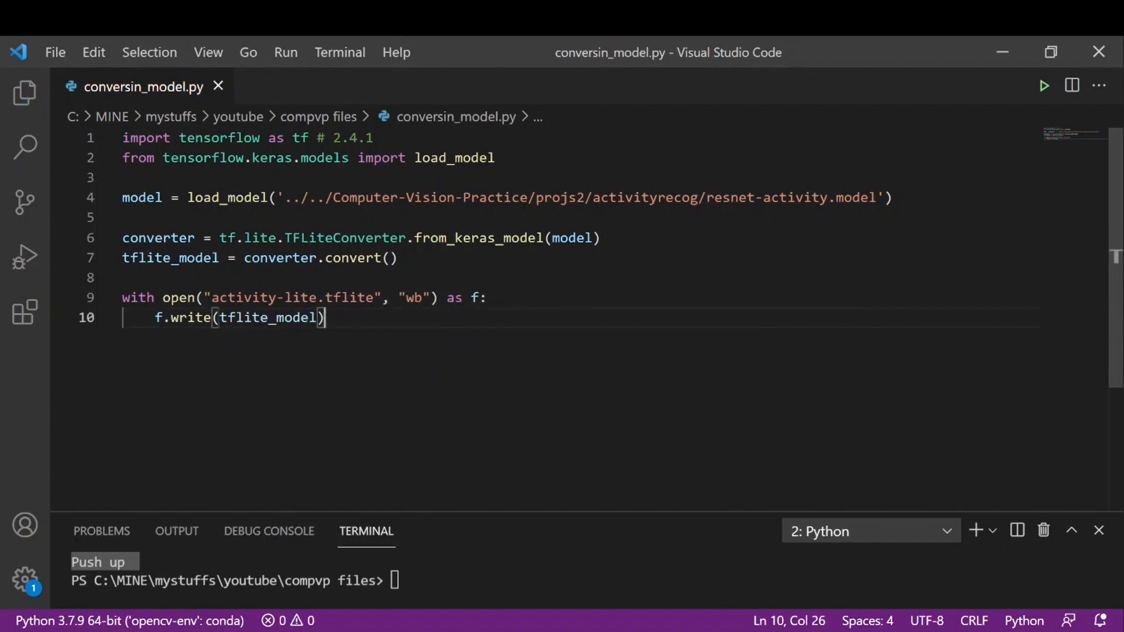
mouse_move(993, 99)
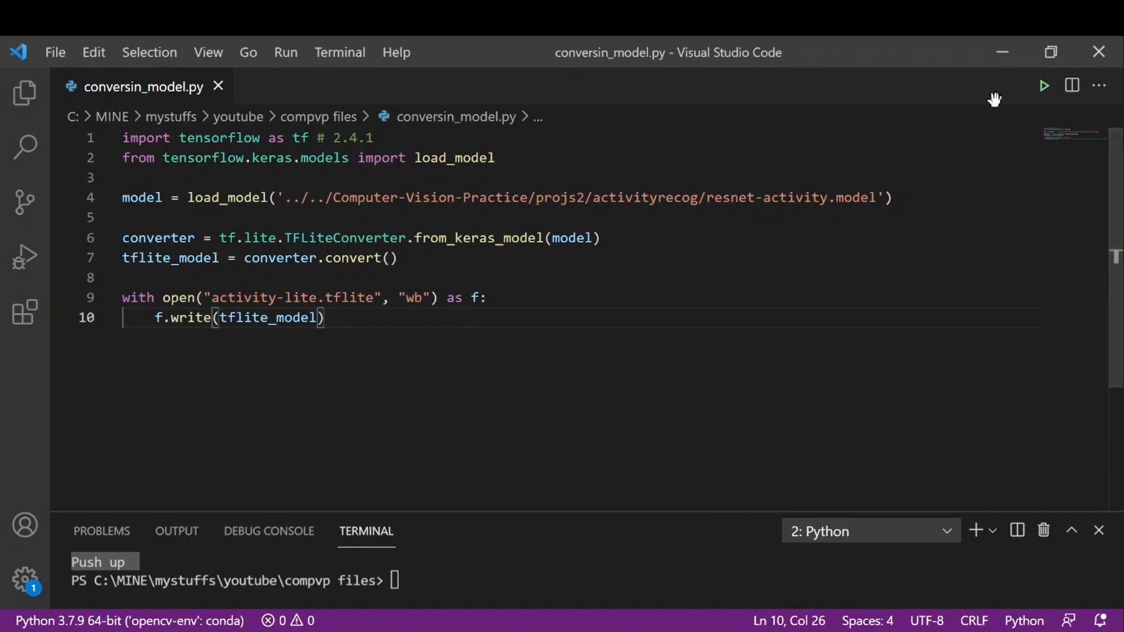
- Run conversin_model.py and enlarge the terminal to watch TensorFlow's progress
click(1044, 85)
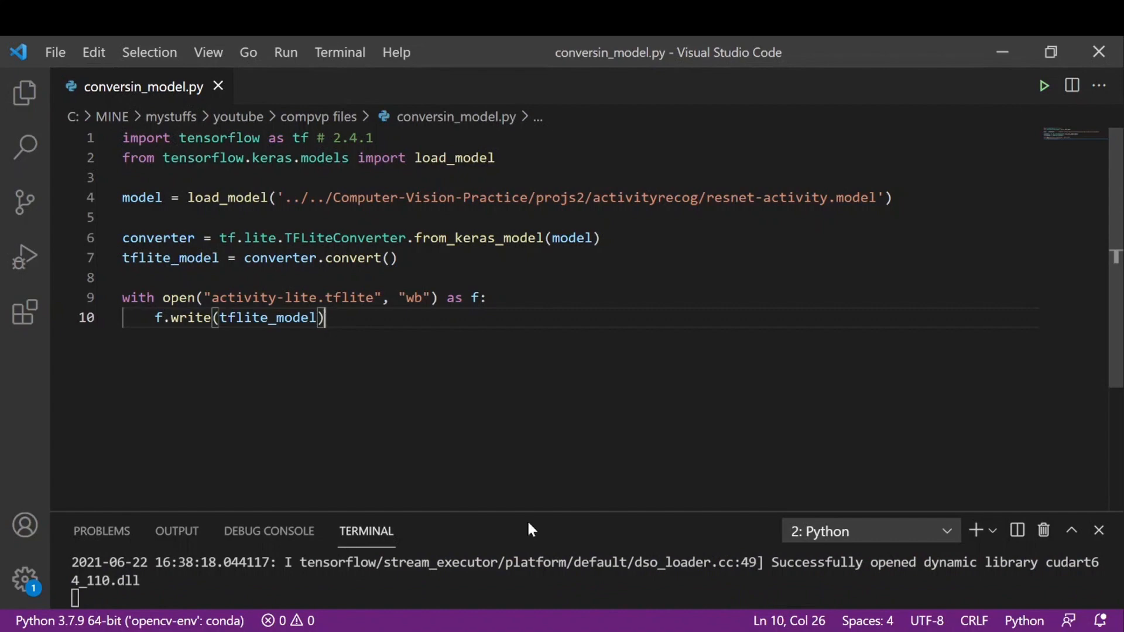
drag(530, 516, 505, 437)
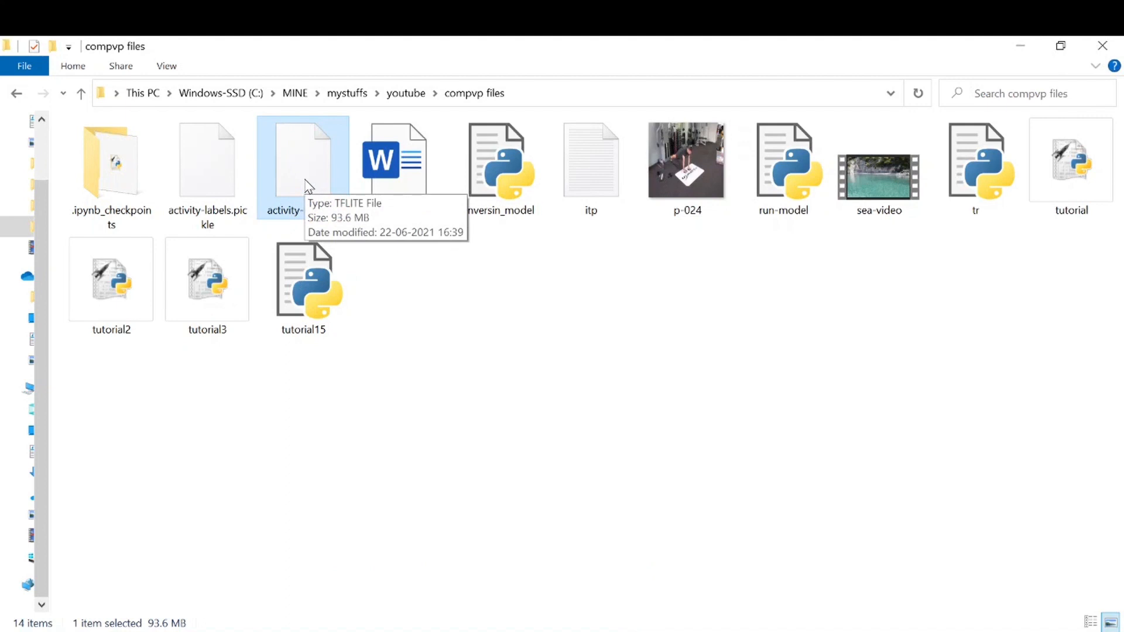
mouse_move(415, 304)
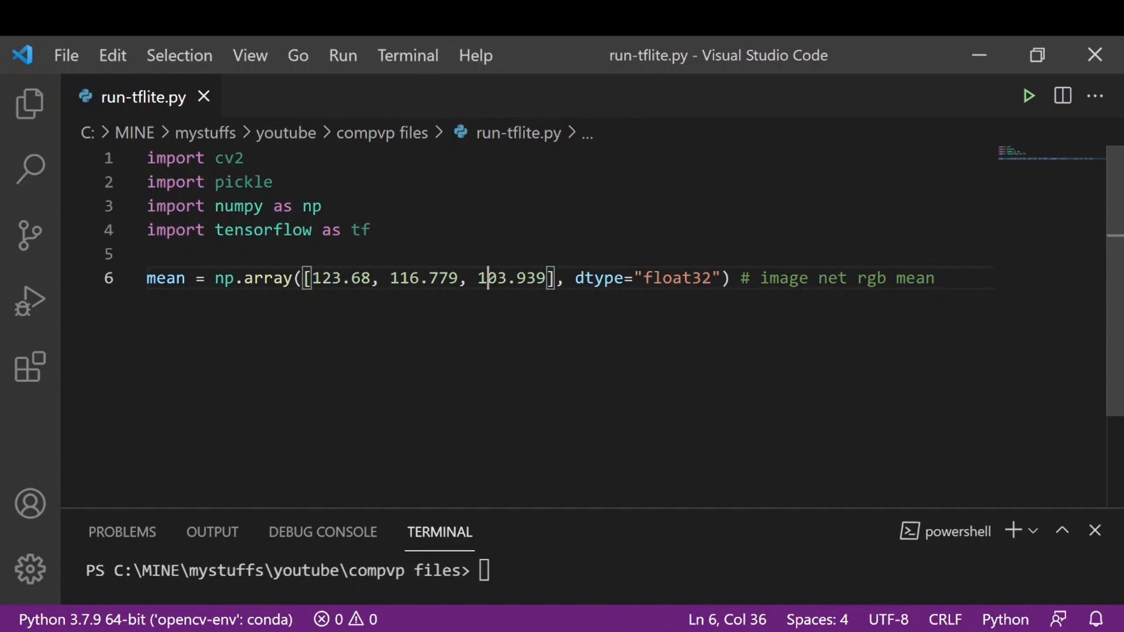
- Add a line below the ImageNet mean array and begin typing inter
key(Enter)
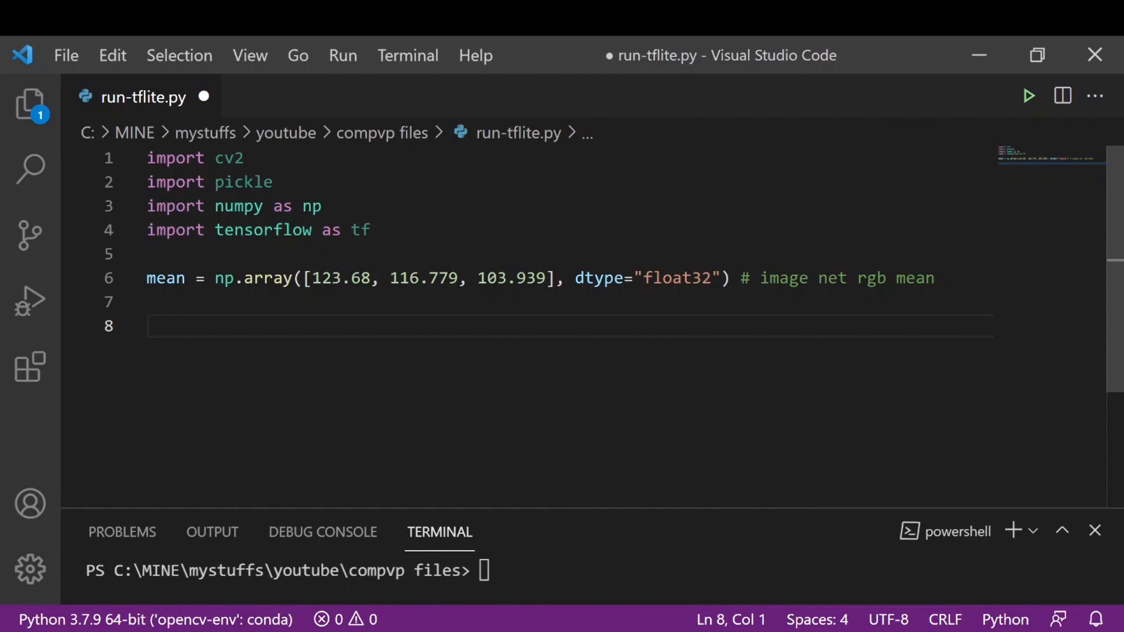
text(inter)
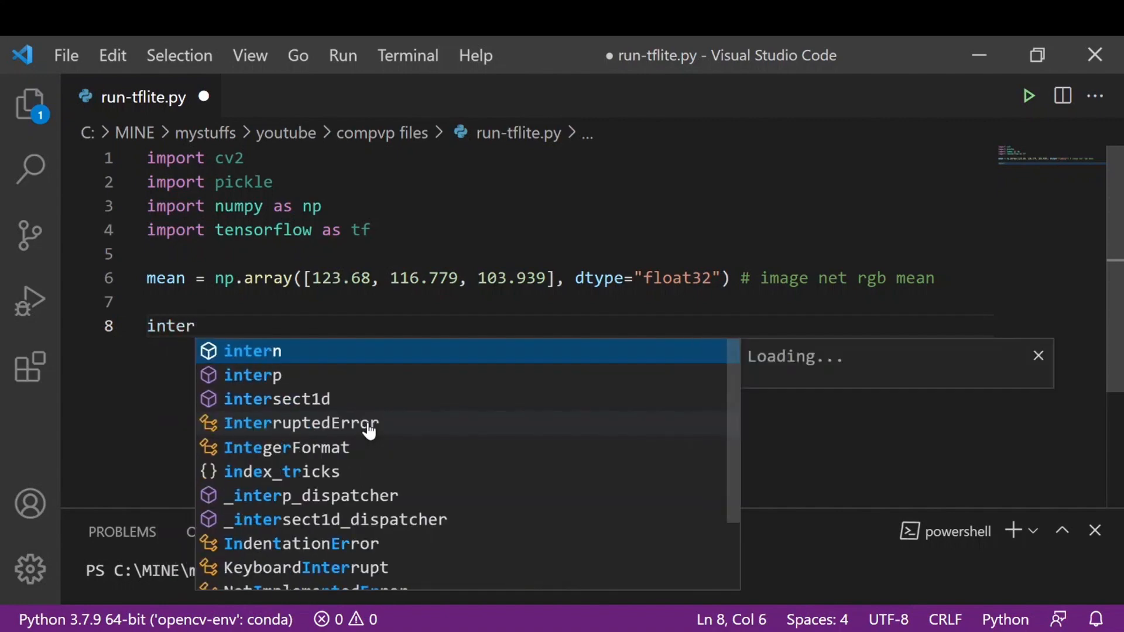
- Create interpreter = tf.lite.Interpreter(model_path="activity-lite.tflite")
text(preter =)
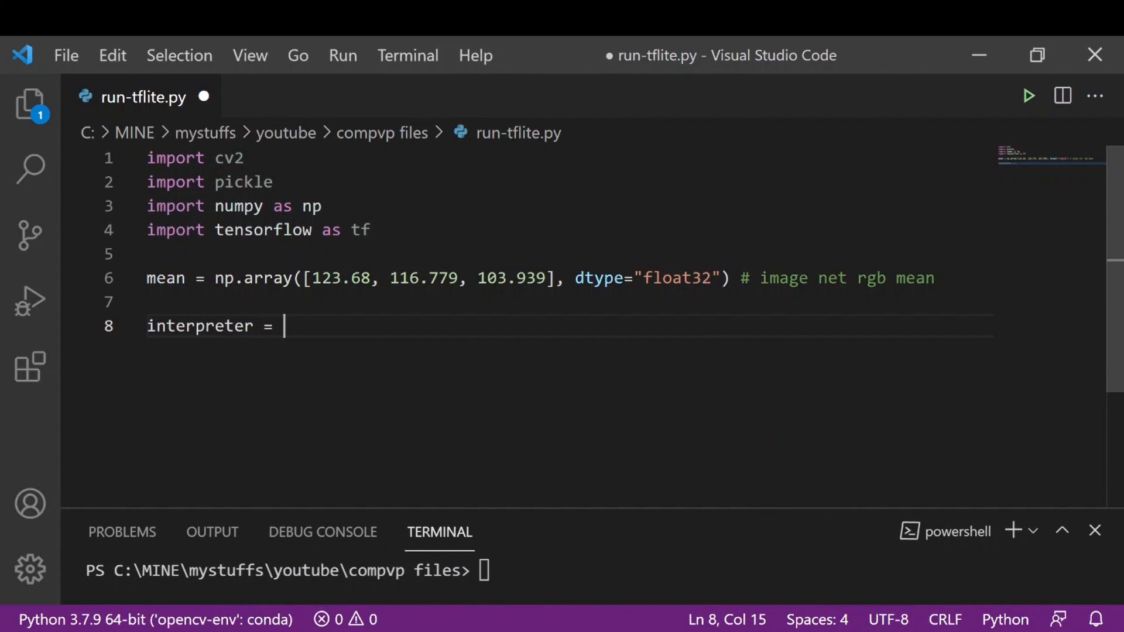
text(tf.lite.)
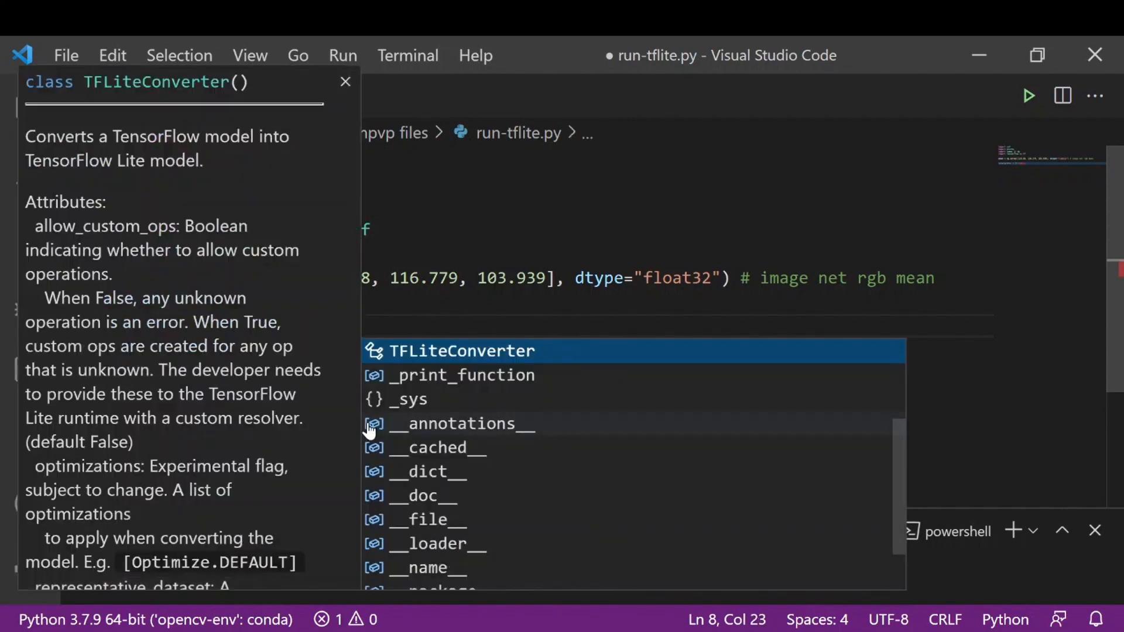
text(Interpreter)
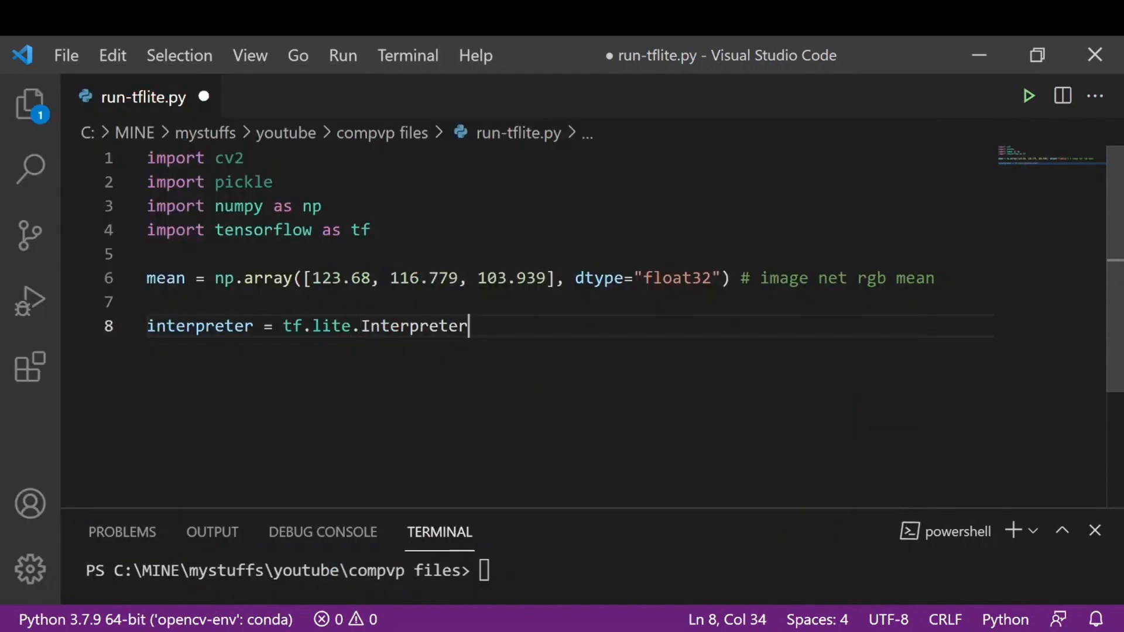
text(()
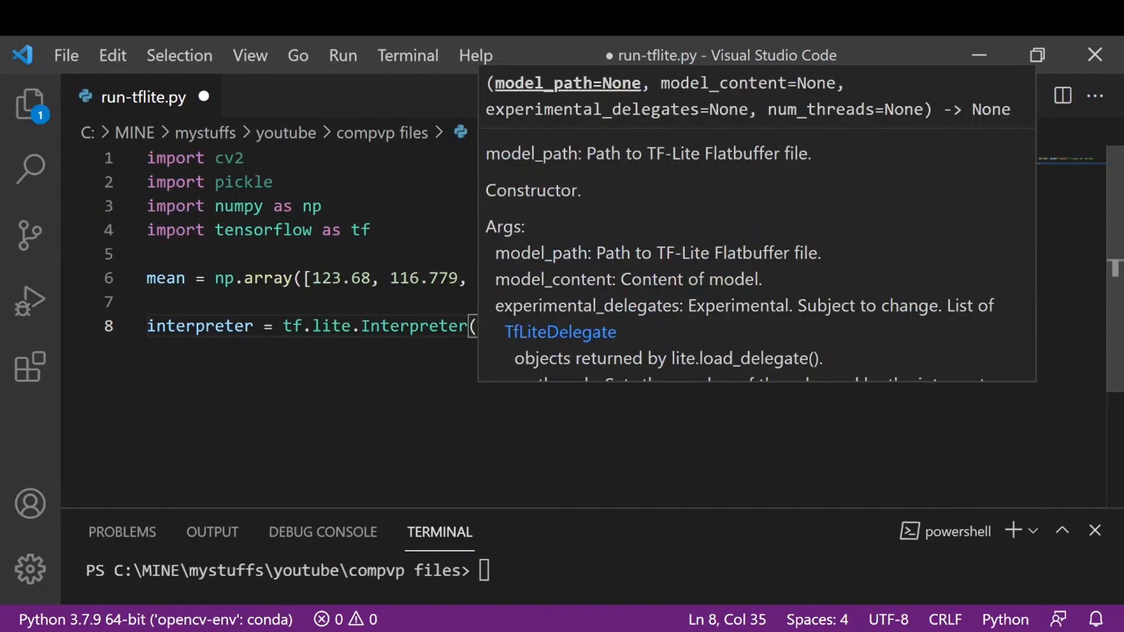
text(model_path=)
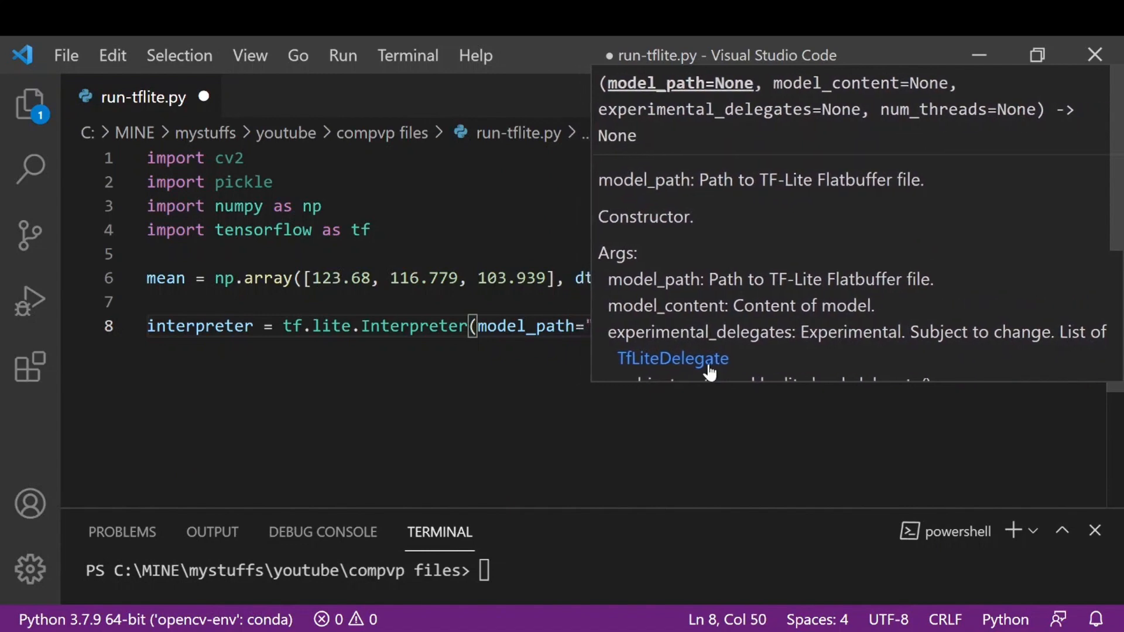
text("a")
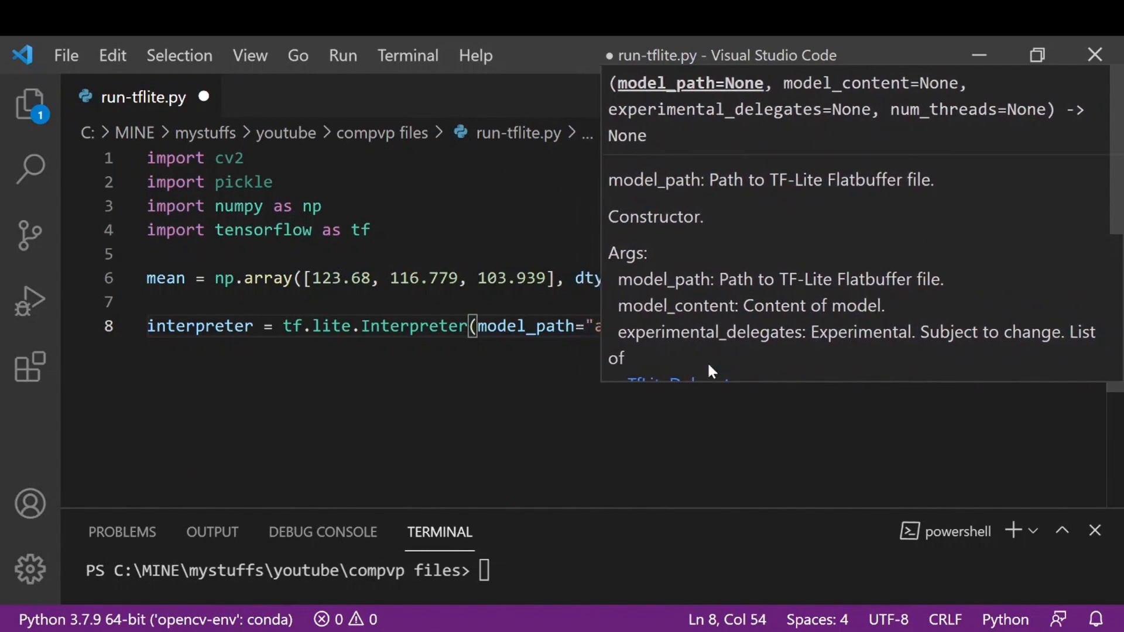
text(a)
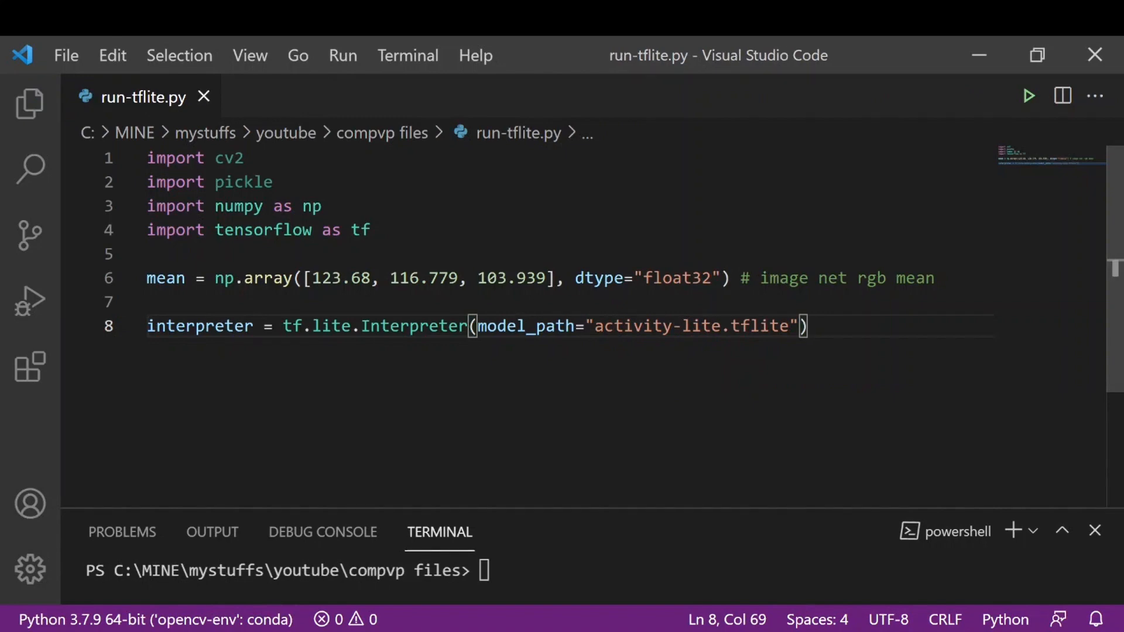
- Call interpreter.allocate_tensors() on the next line
key(Enter)
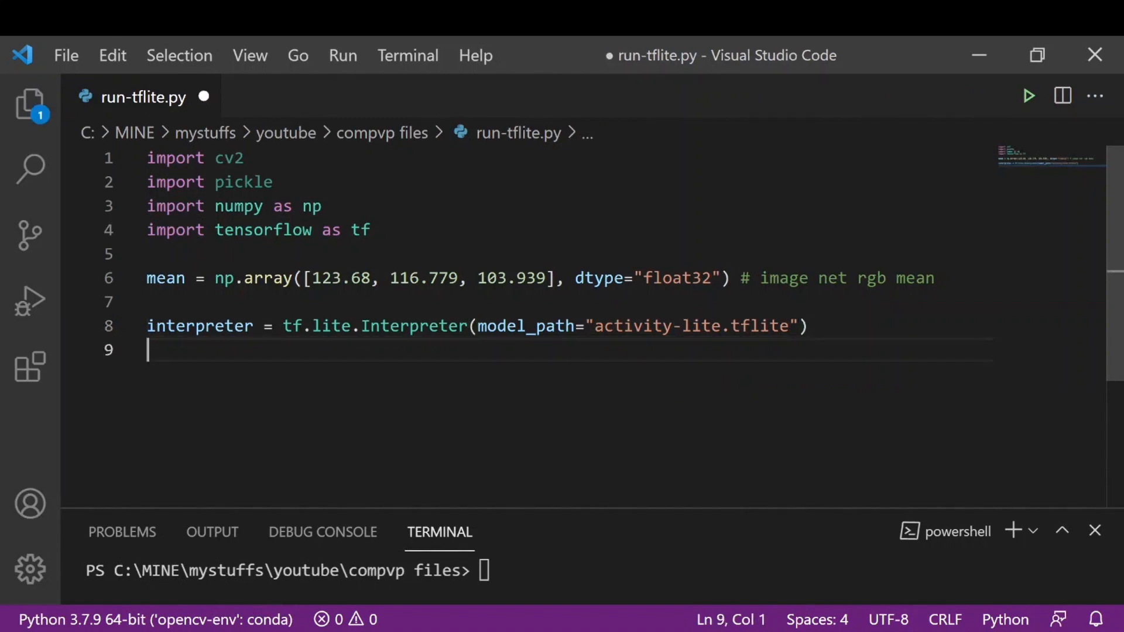
text(interpreter.all)
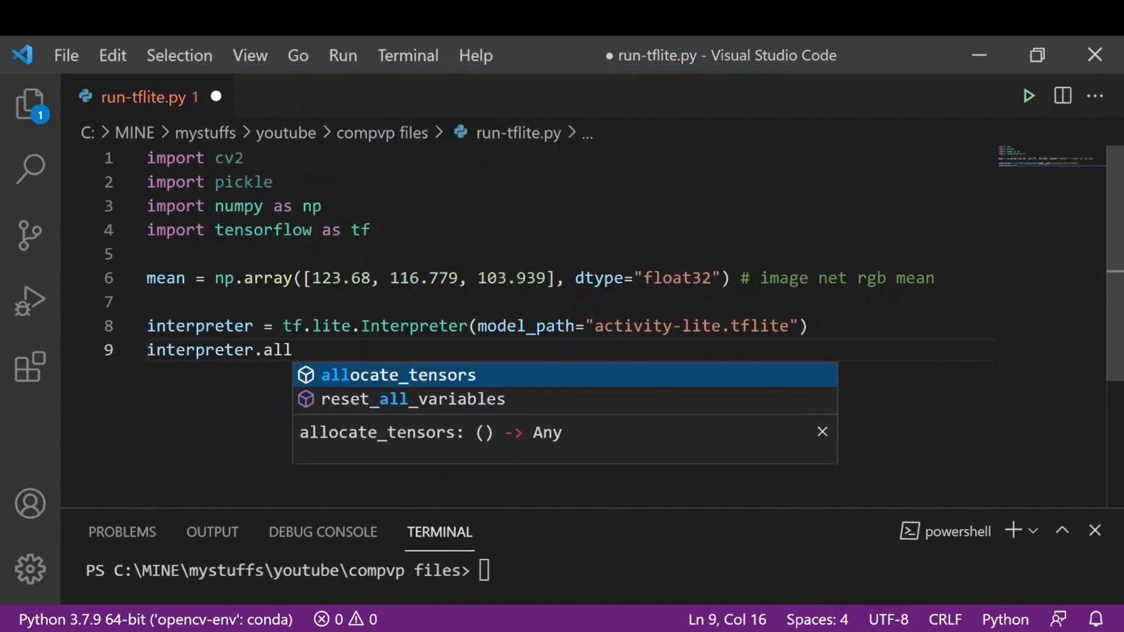
key(Tab)
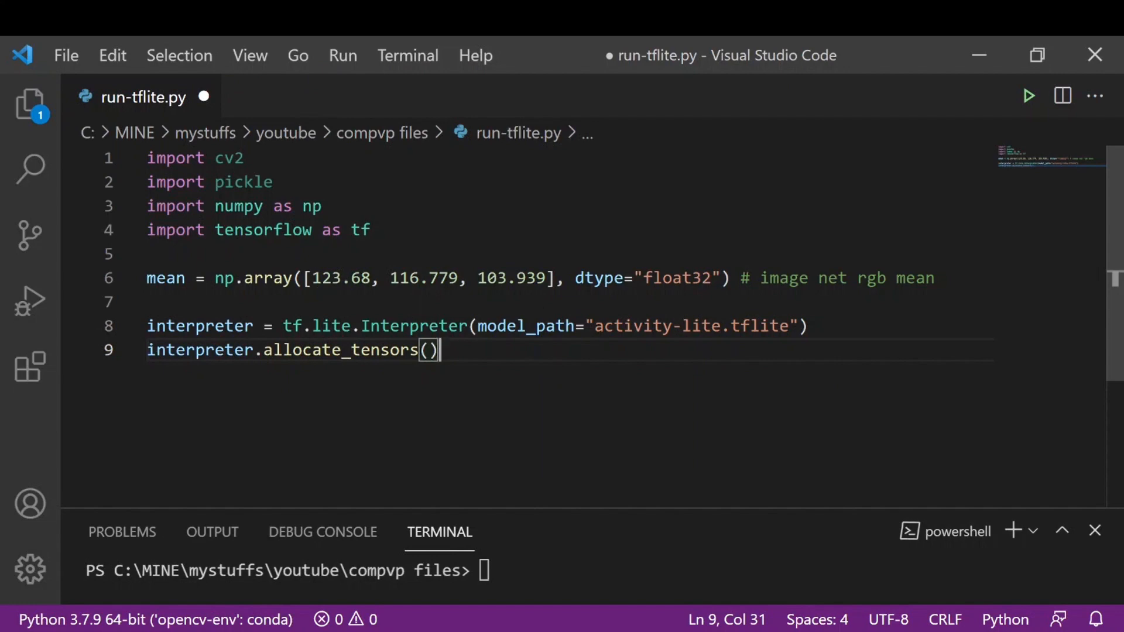
key(Enter)
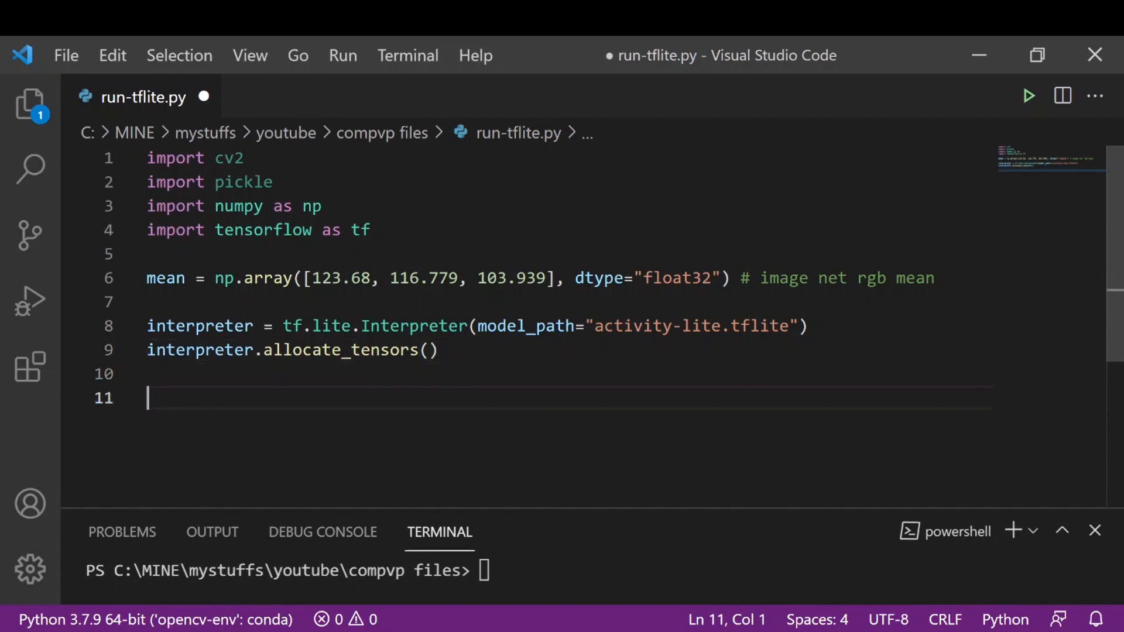
- Save, then add input_details = interpreter.get_input_details()
key(Ctrl+s)
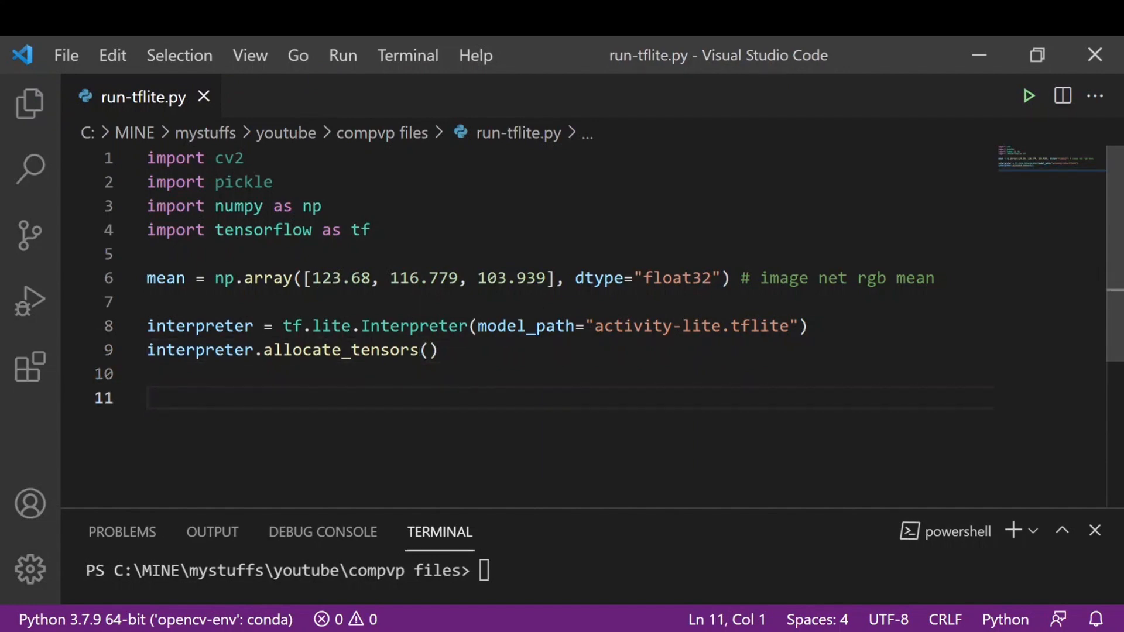
text(in)
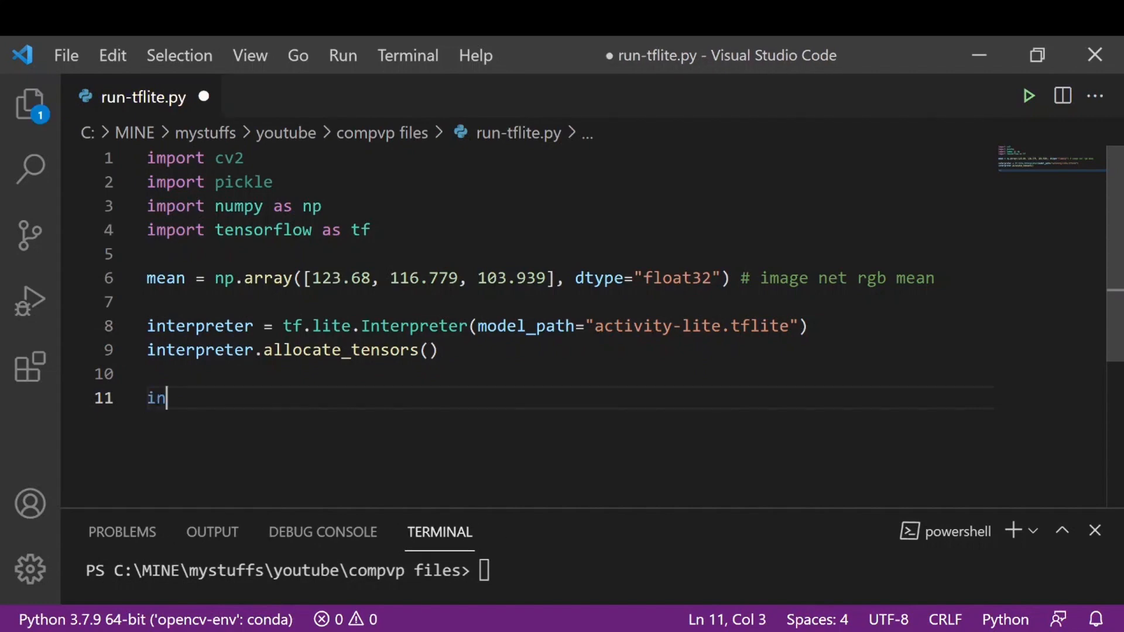
text(put_)
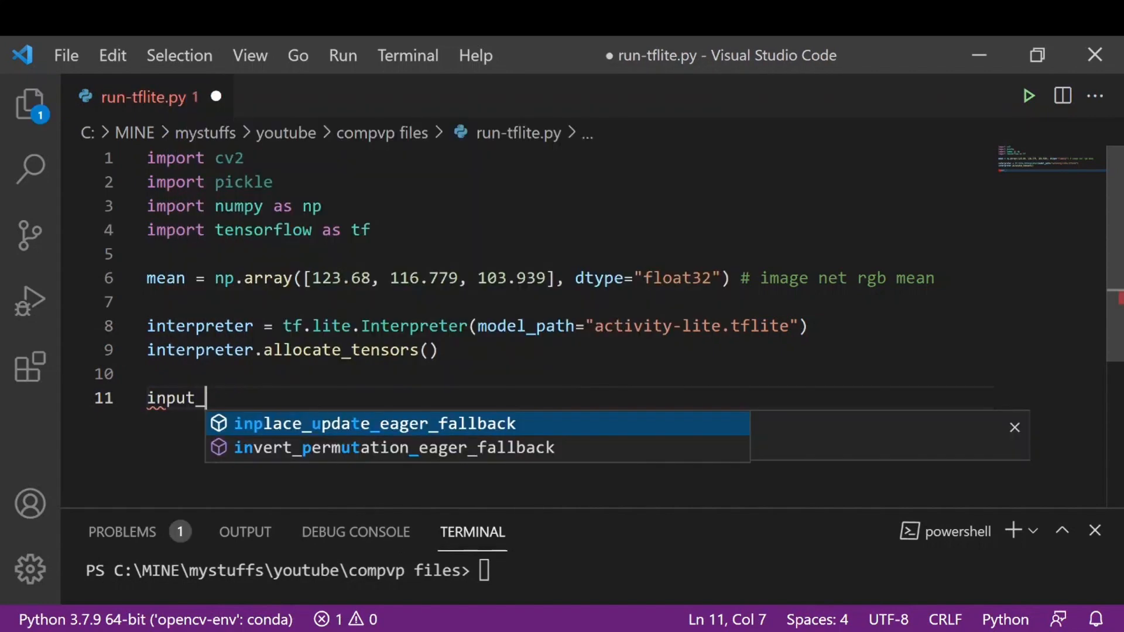
text(details = interpreter.)
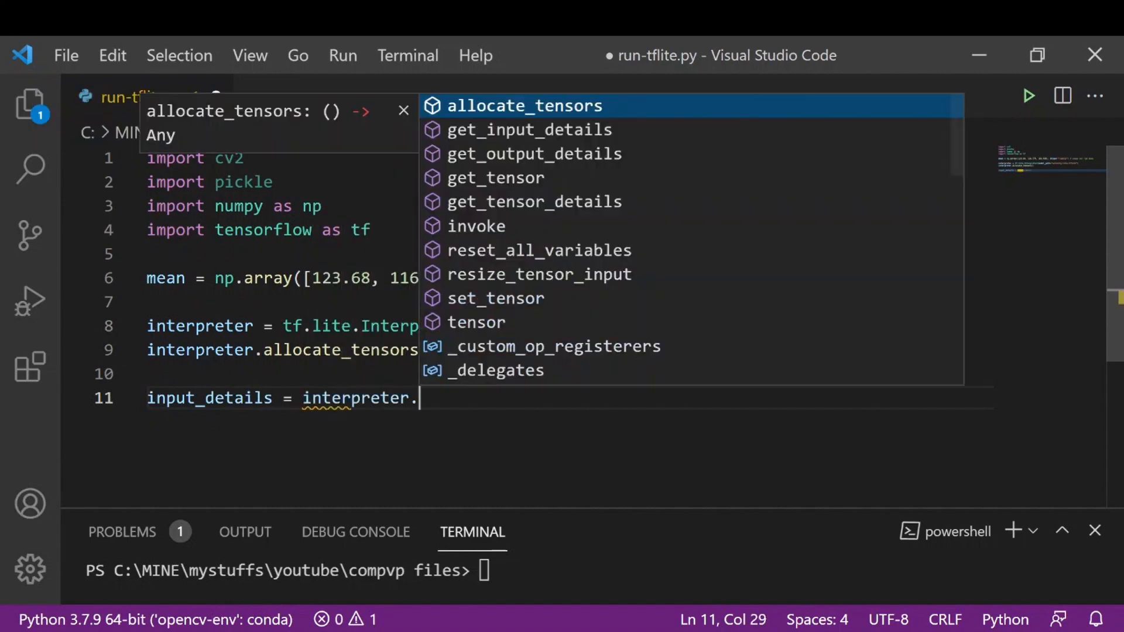
click(529, 129)
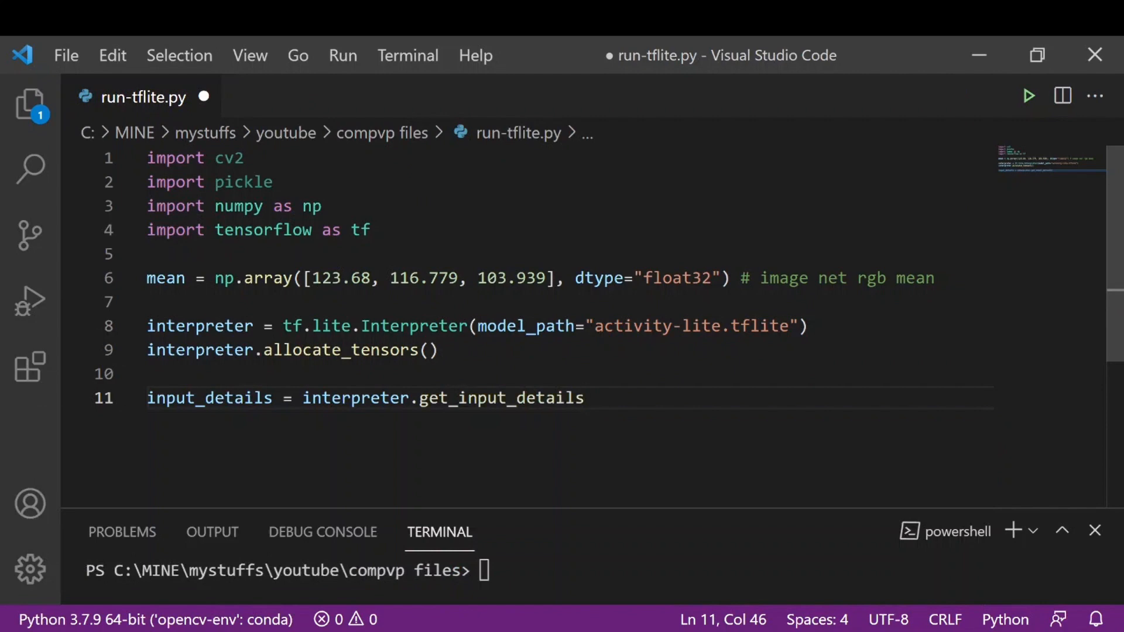
text(())
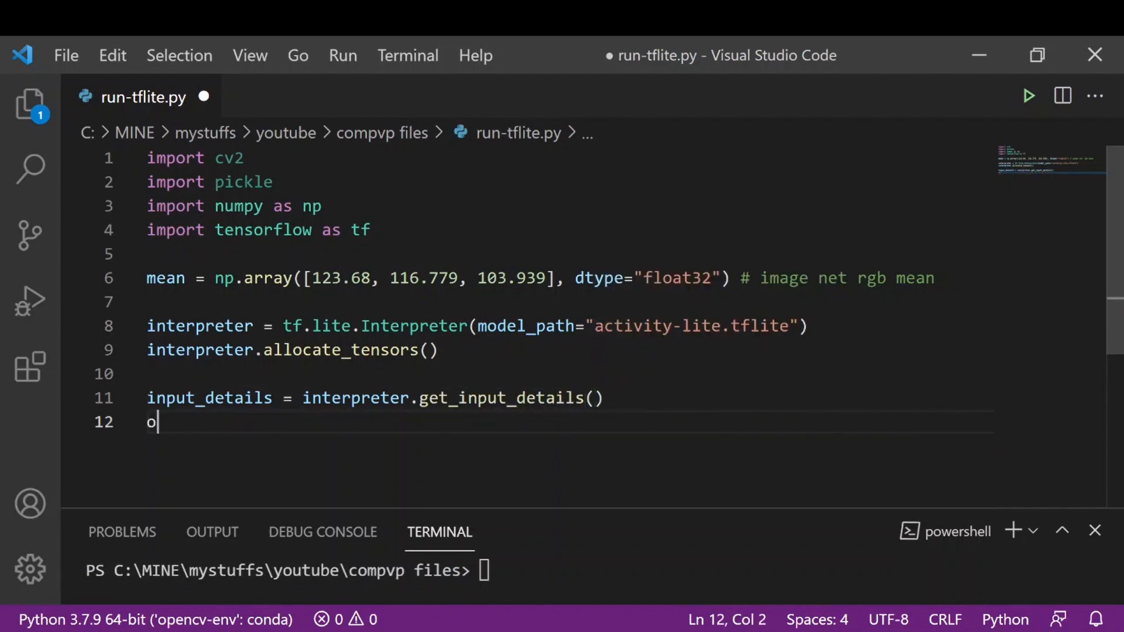
- Add output_details = interpreter.get_output_details() and start a print call
text(utput)
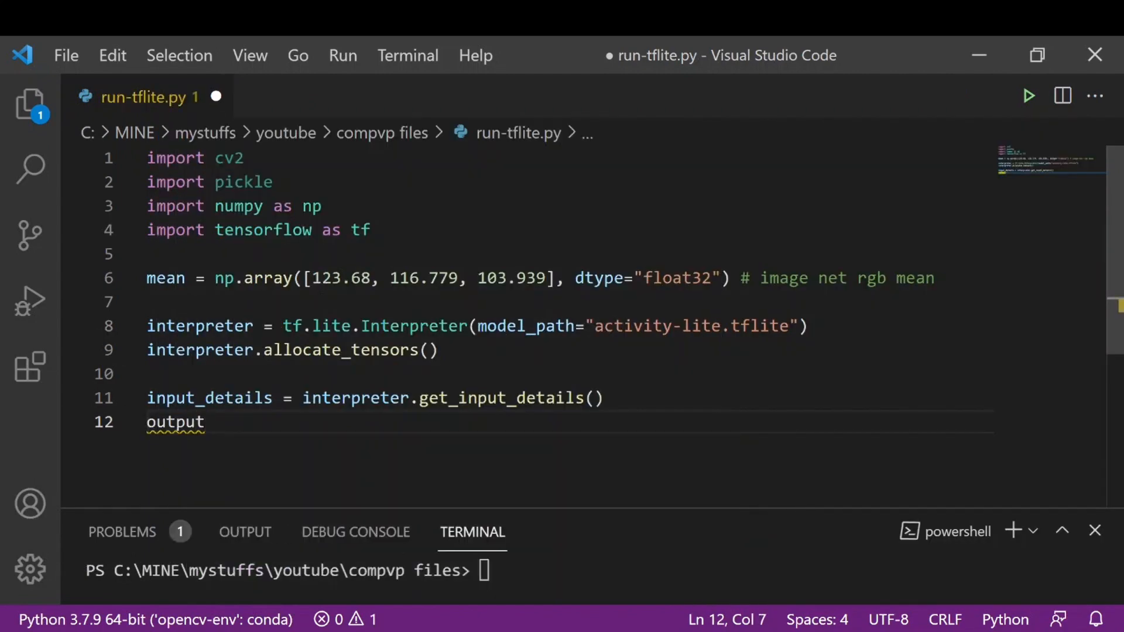
text(_detail)
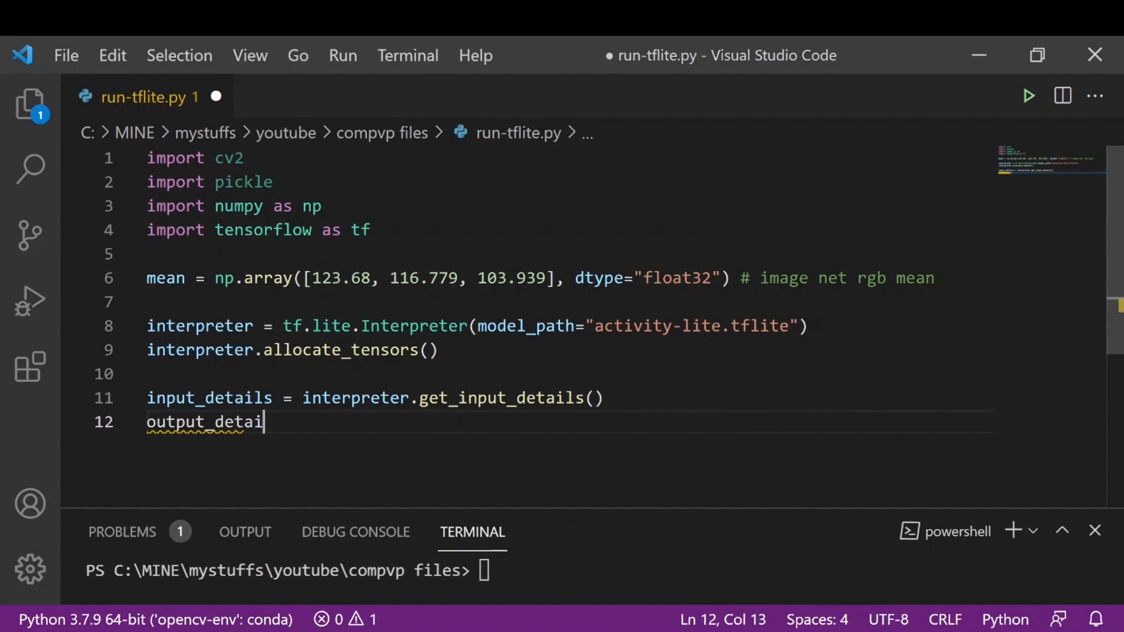
text(ls = interpreter.)
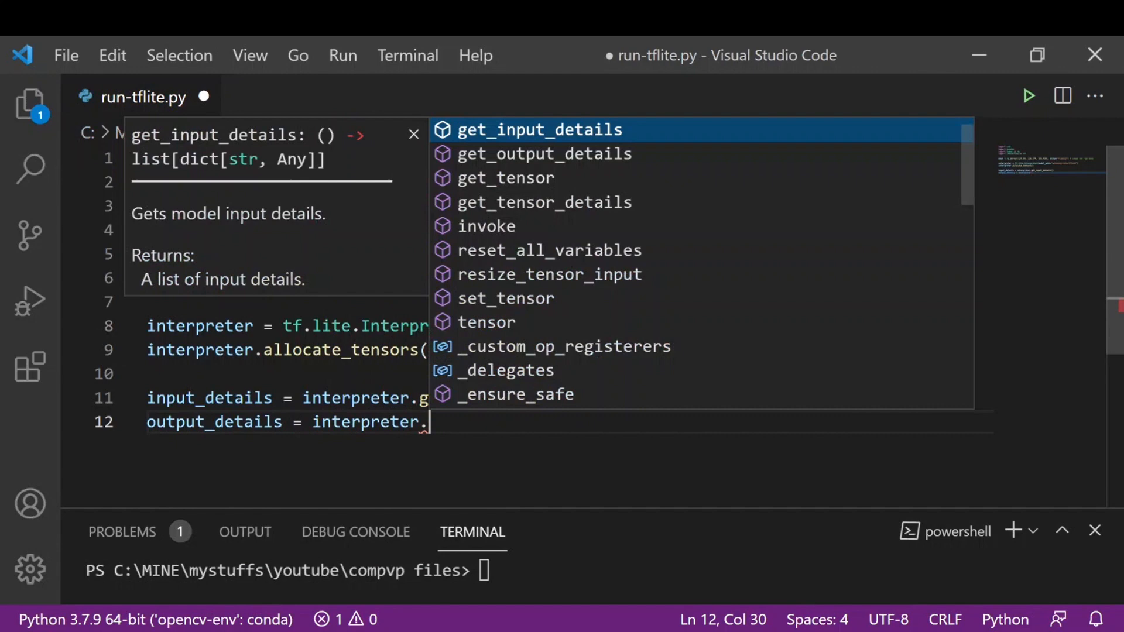
text(get_output_details)
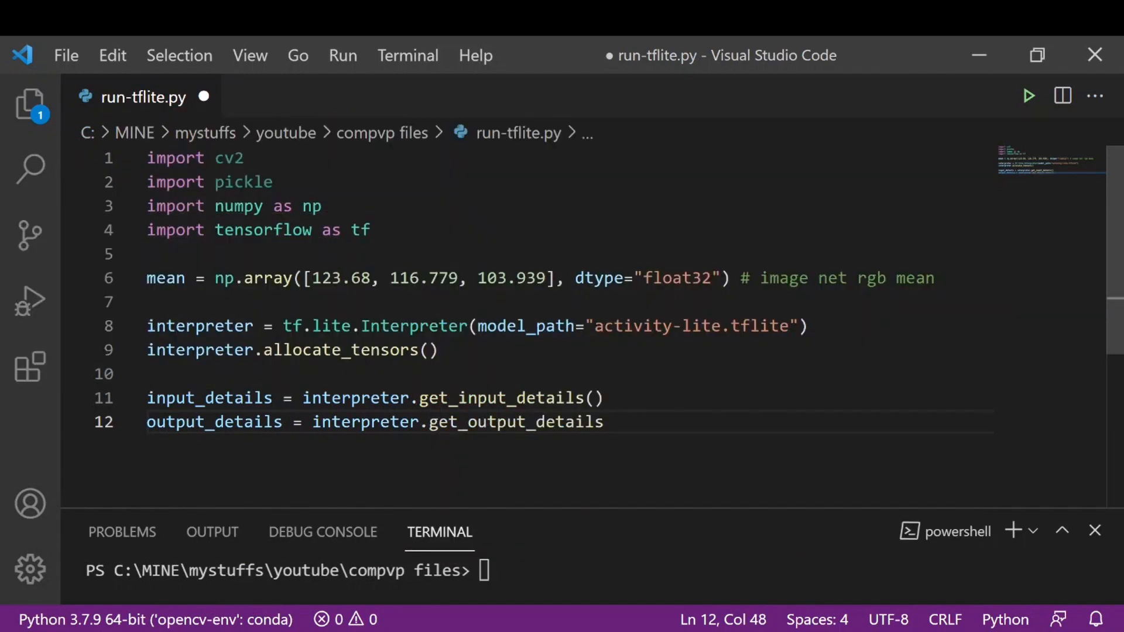
text(())
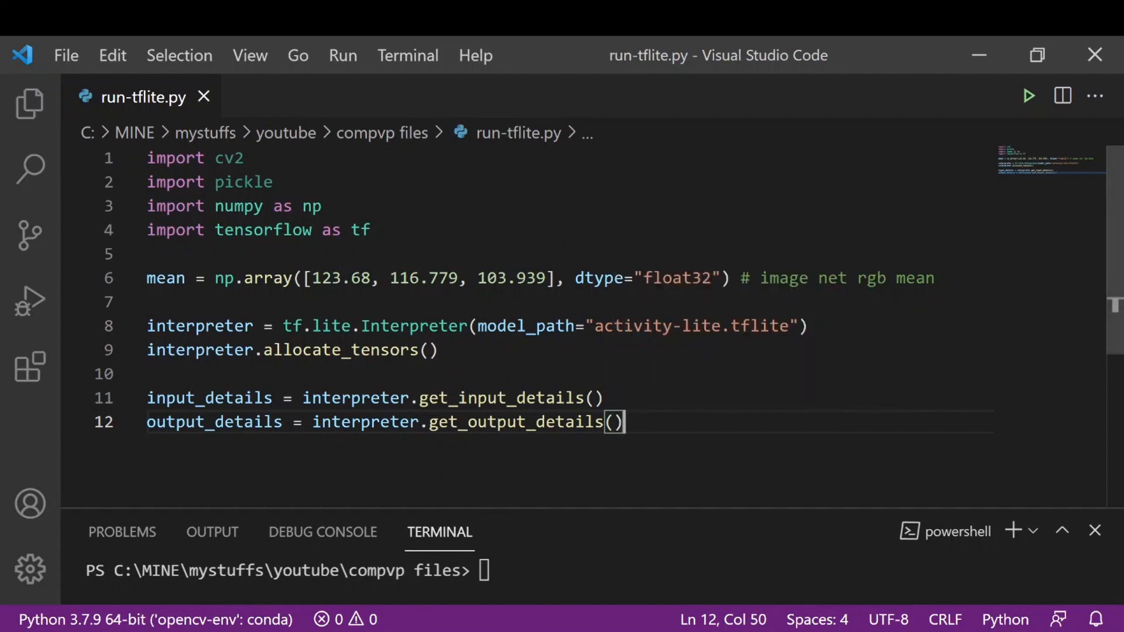
text(print()
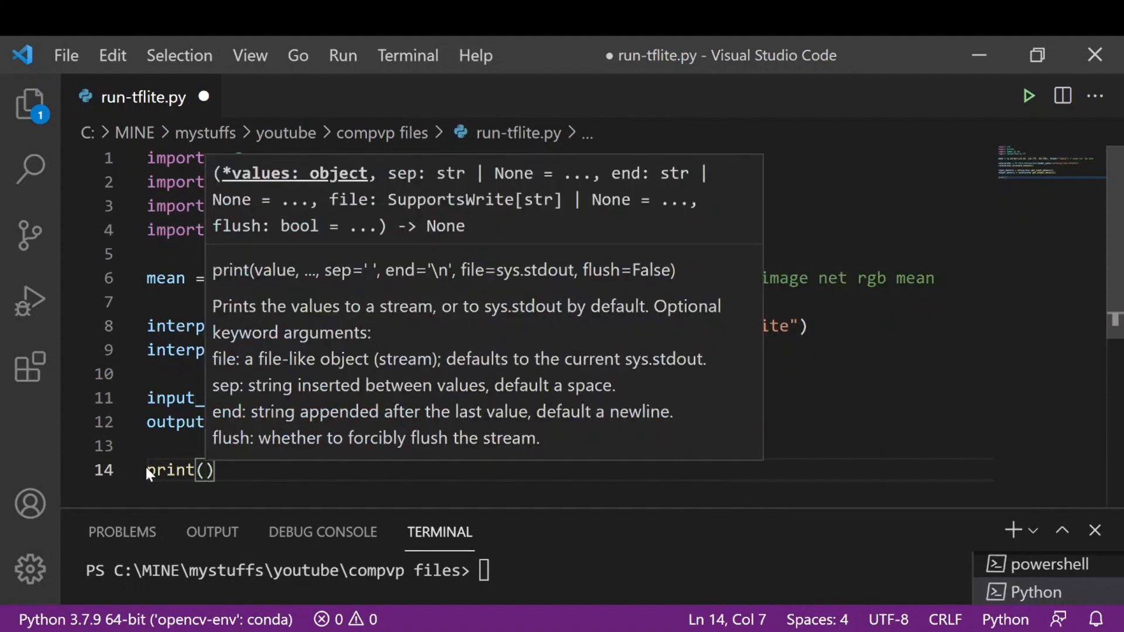
- Print input_details and run the script, showing input_1 with shape [1, 224, 224, 3] float32
text(inp)
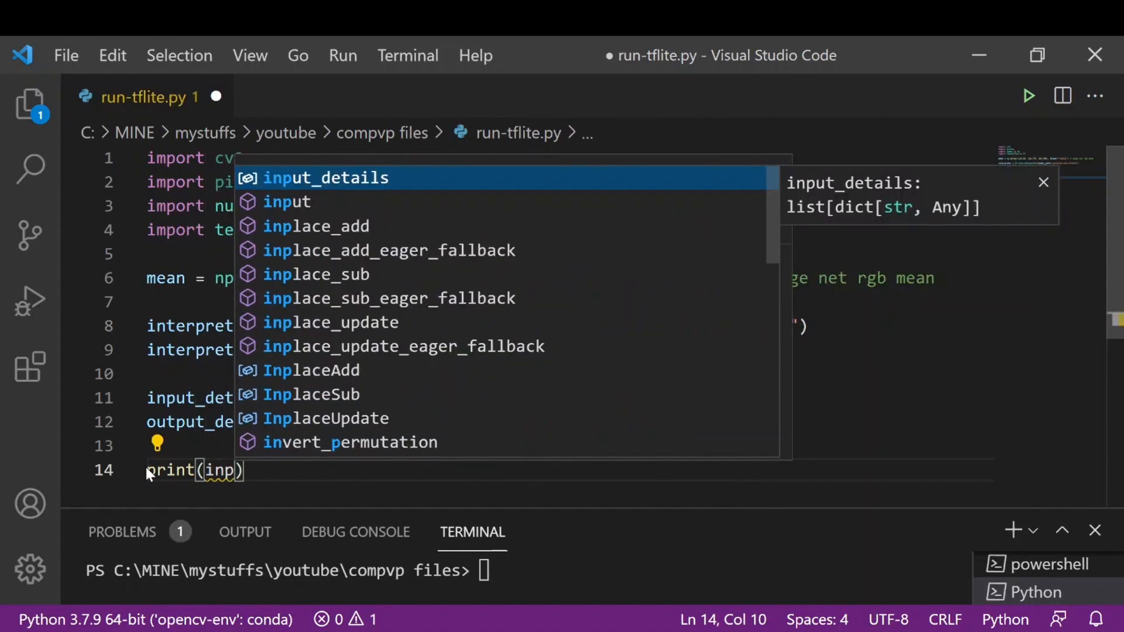
key(Tab)
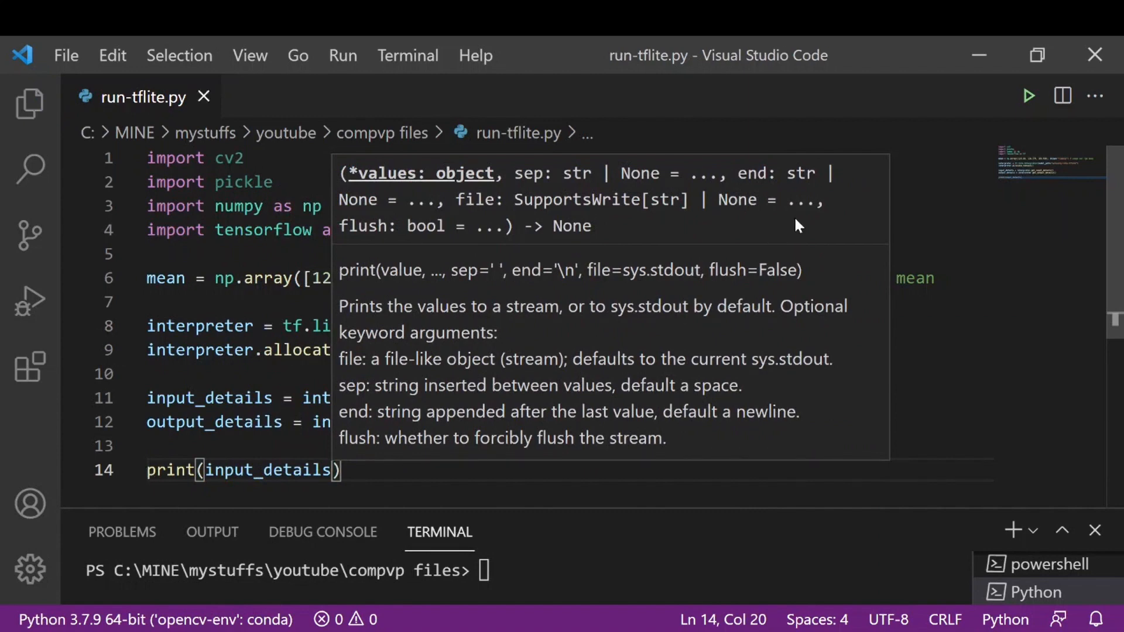
click(1027, 95)
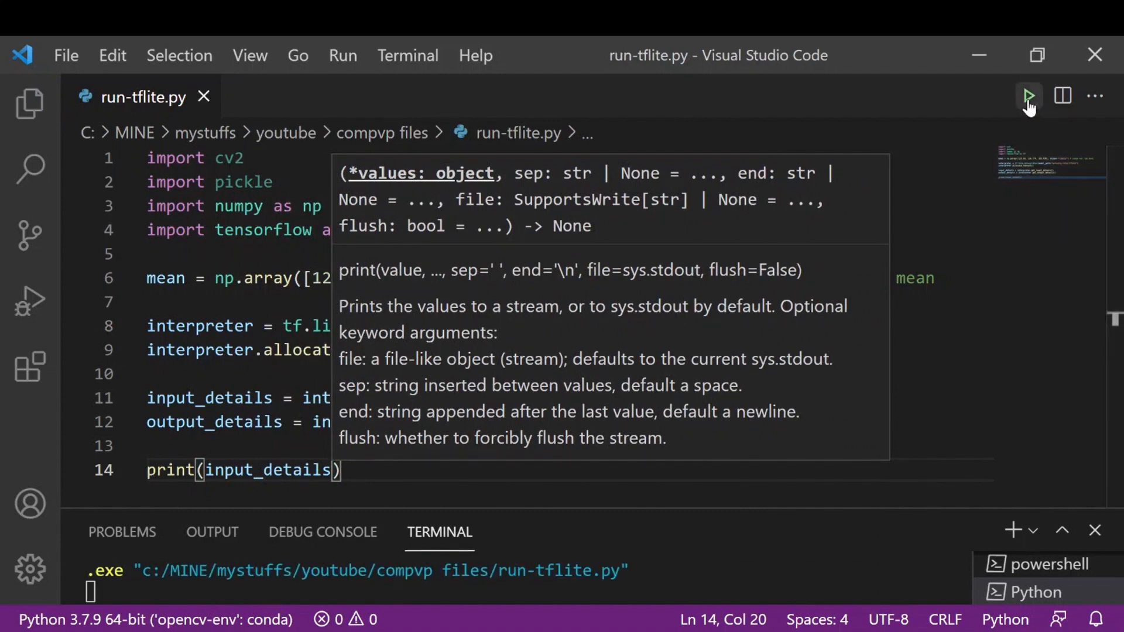
click(1029, 95)
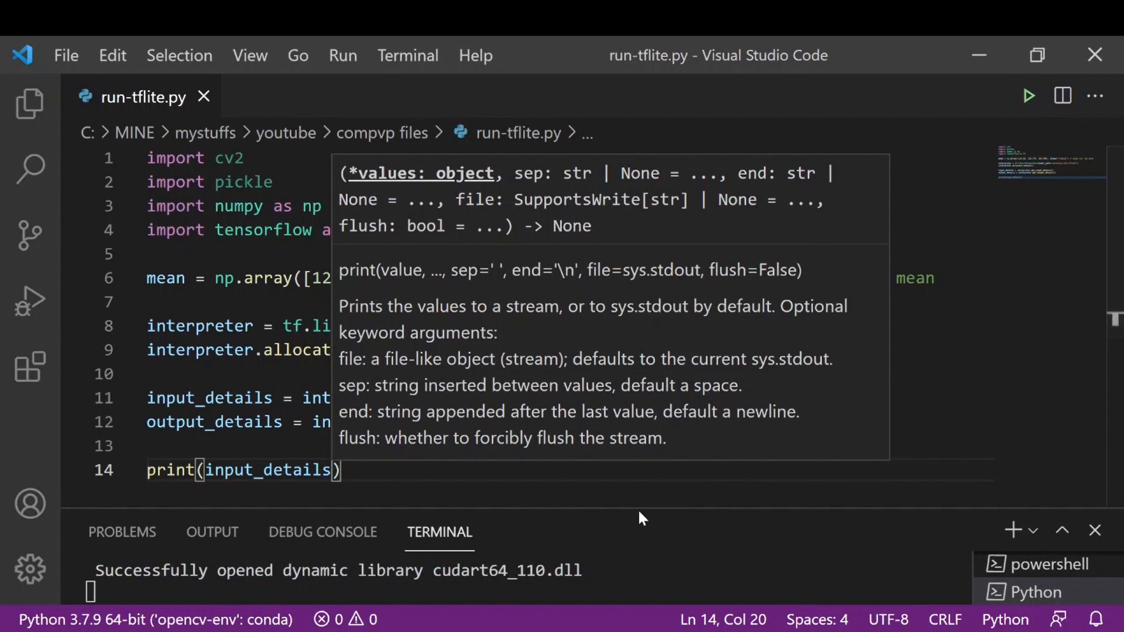
drag(638, 518, 620, 456)
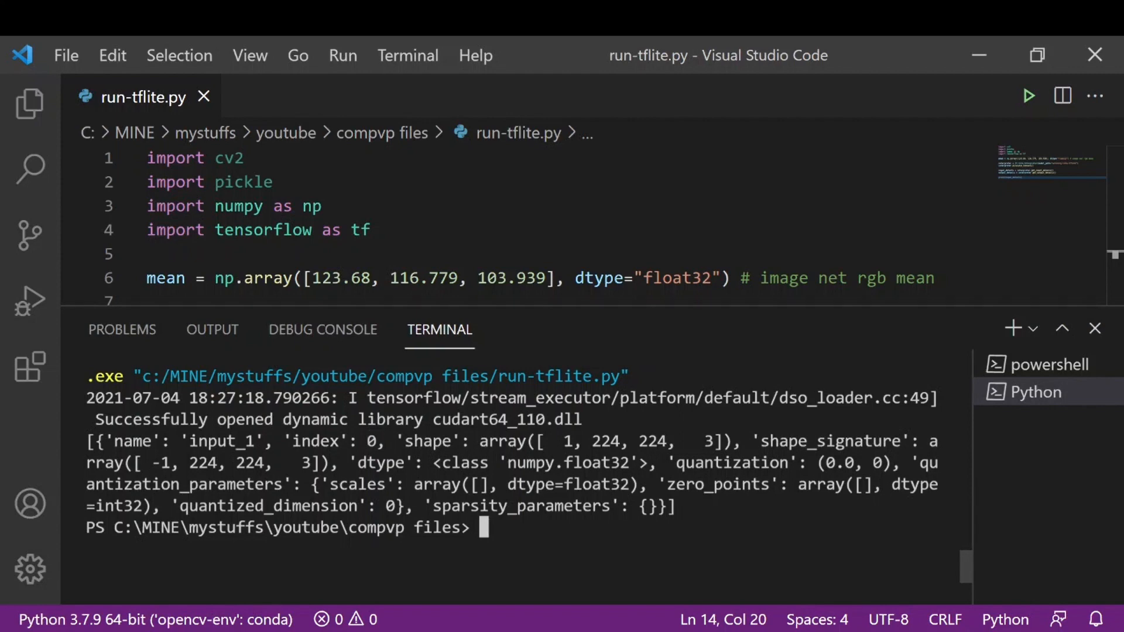
- Shrink the terminal panel so the full run-tflite.py script is visible in the editor again
double_click(320, 441)
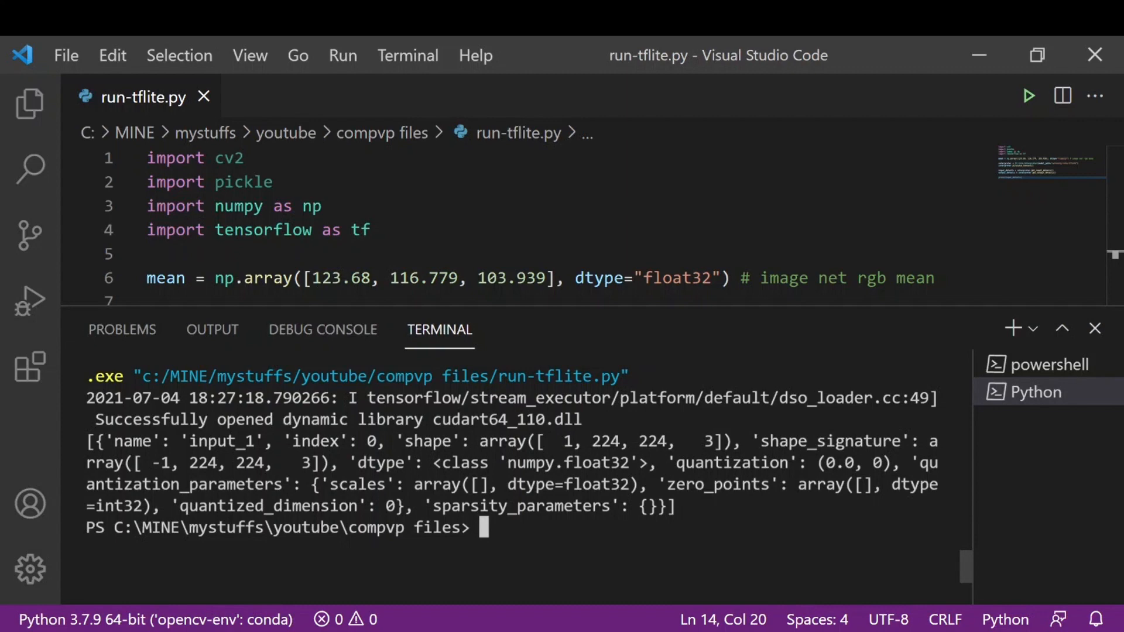
double_click(604, 441)
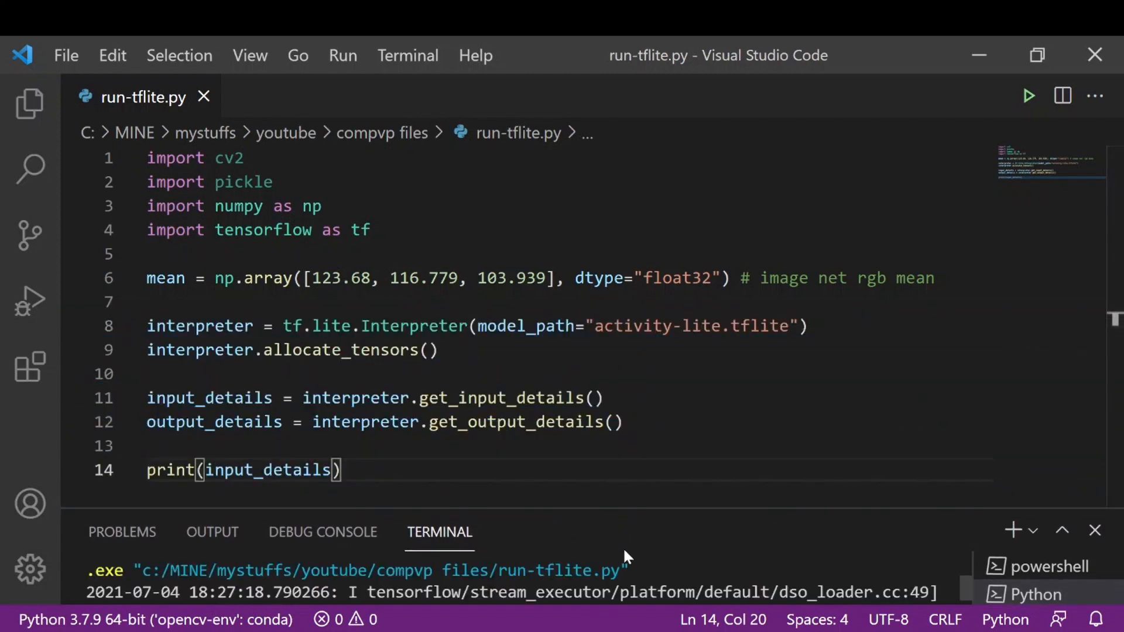
- Add an empty line after print(input_details) and save run-tflite.py
double_click(213, 421)
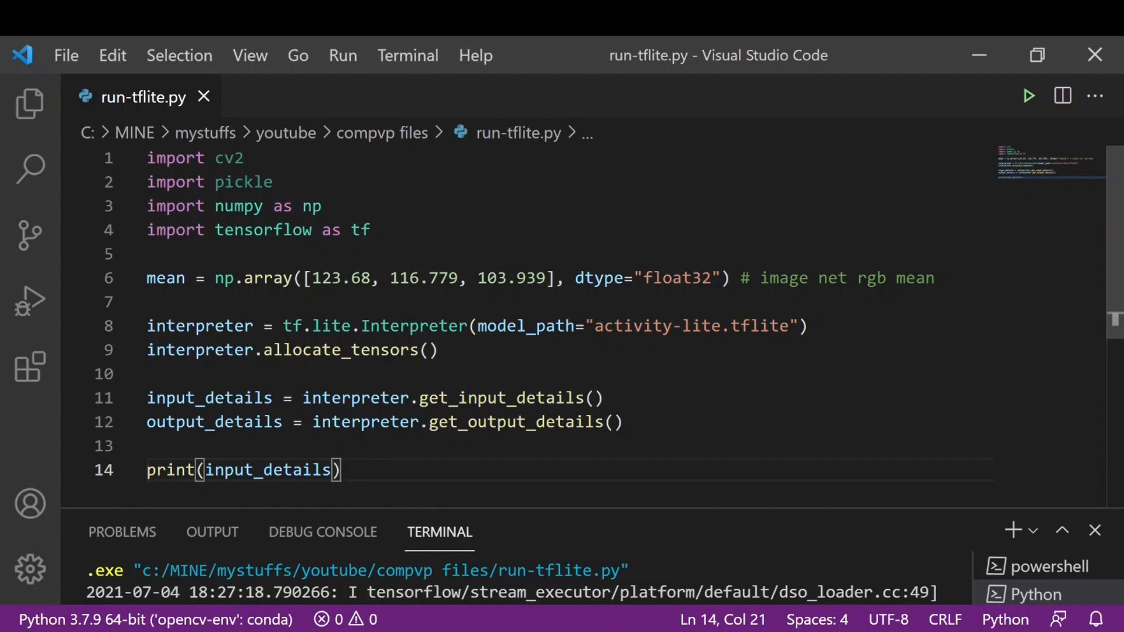
key(Enter)
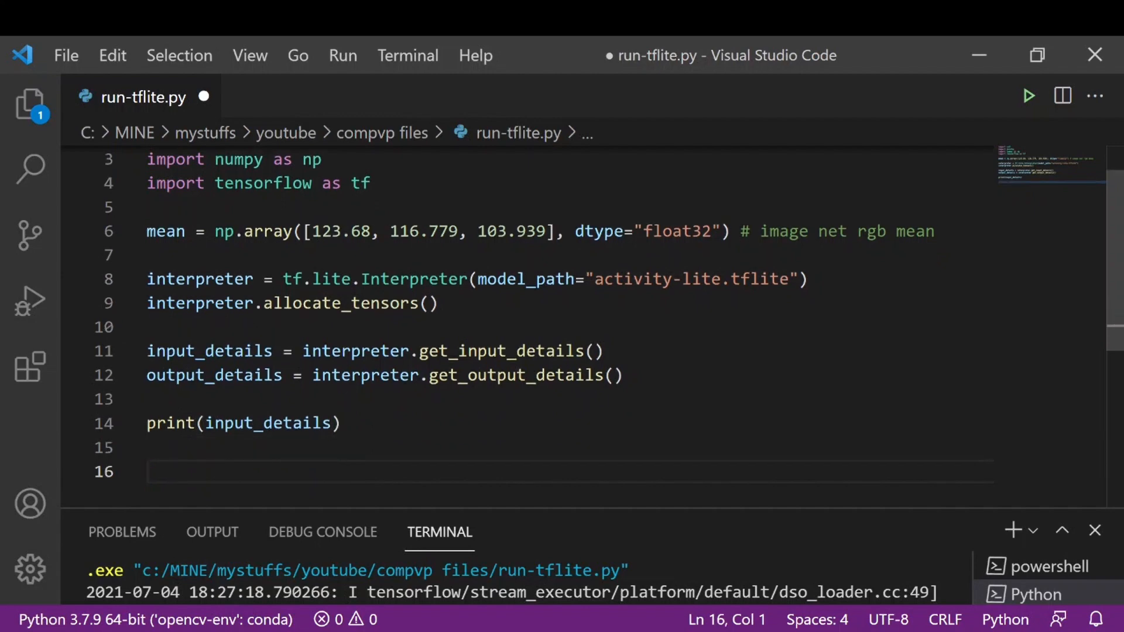
key(Ctrl+s)
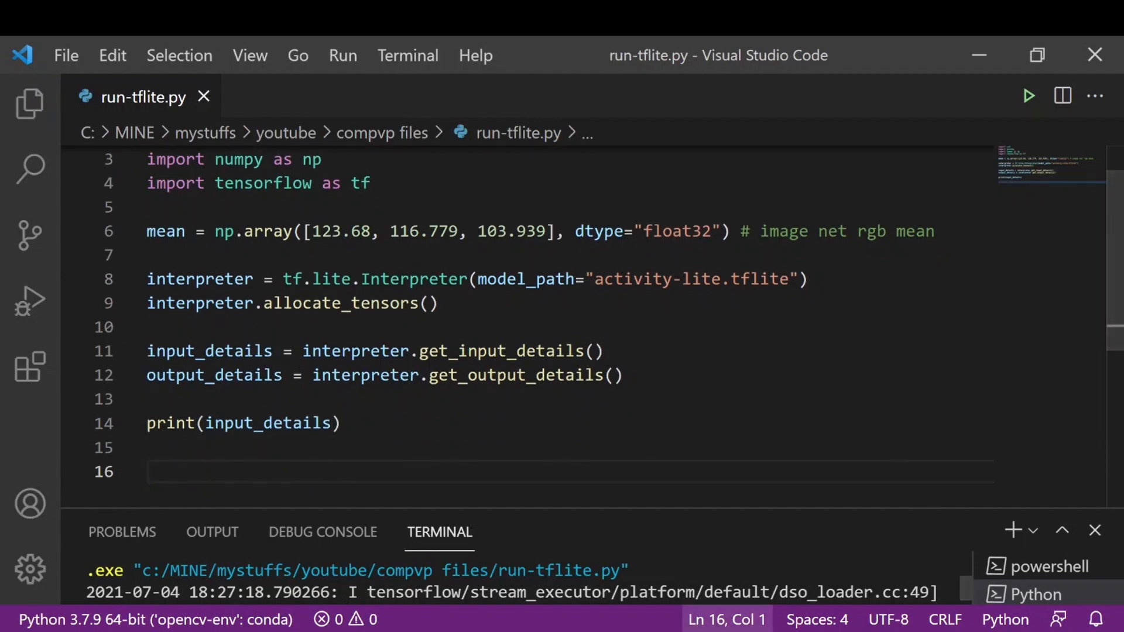
- Write labels = pickle.loads(open('activity-labels.pickle', 'rb').read()) and begin the image line
text(labels =)
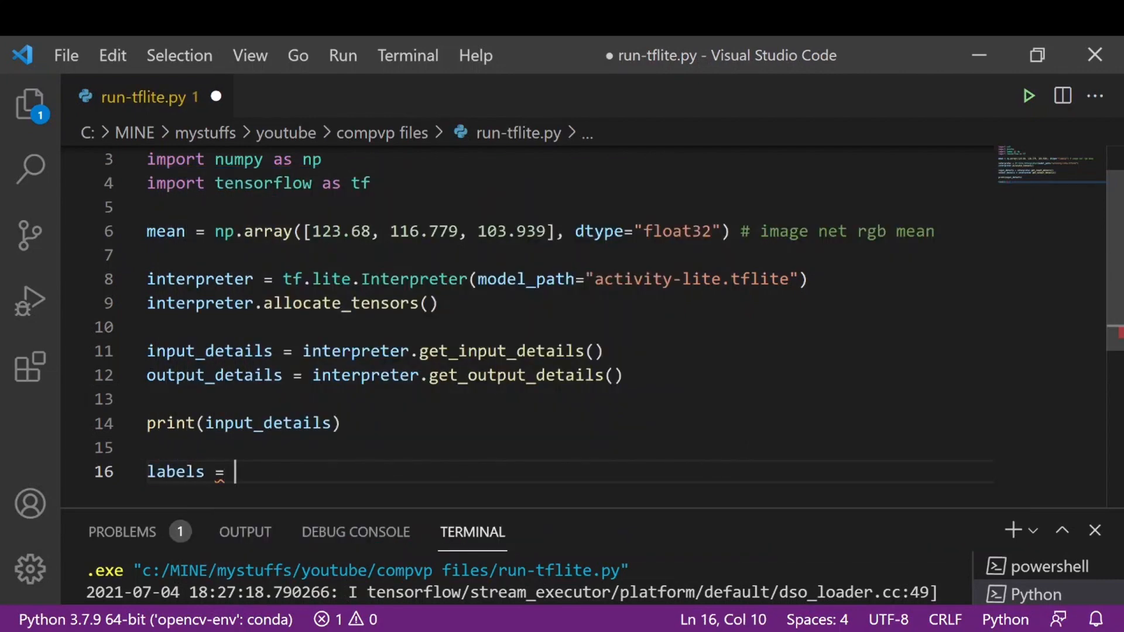
text(pickle.loads)
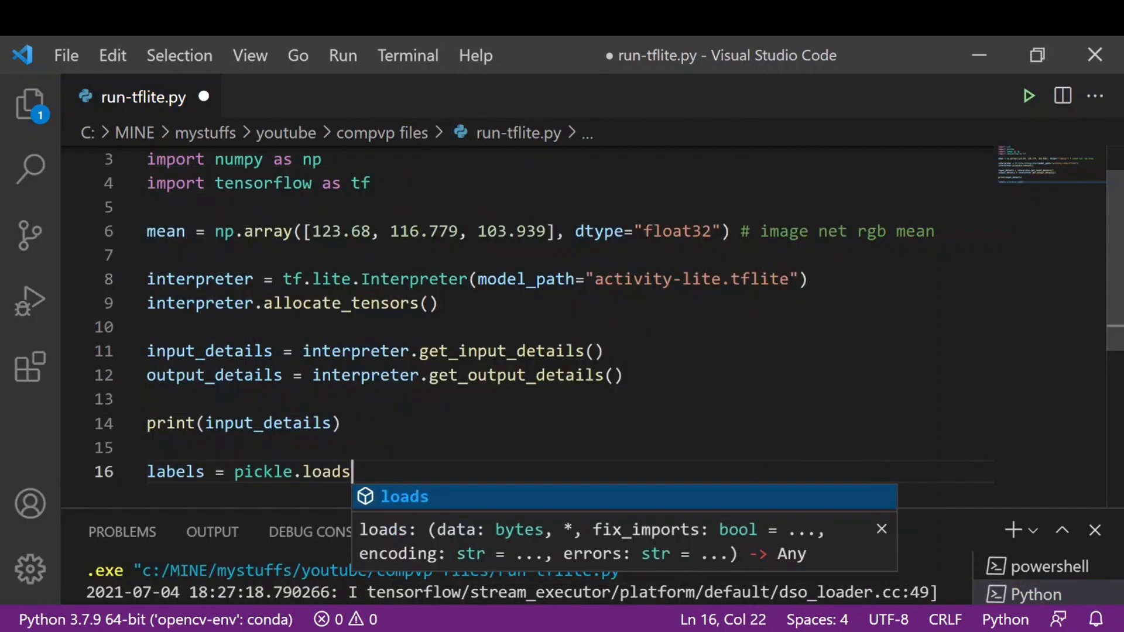
text(()
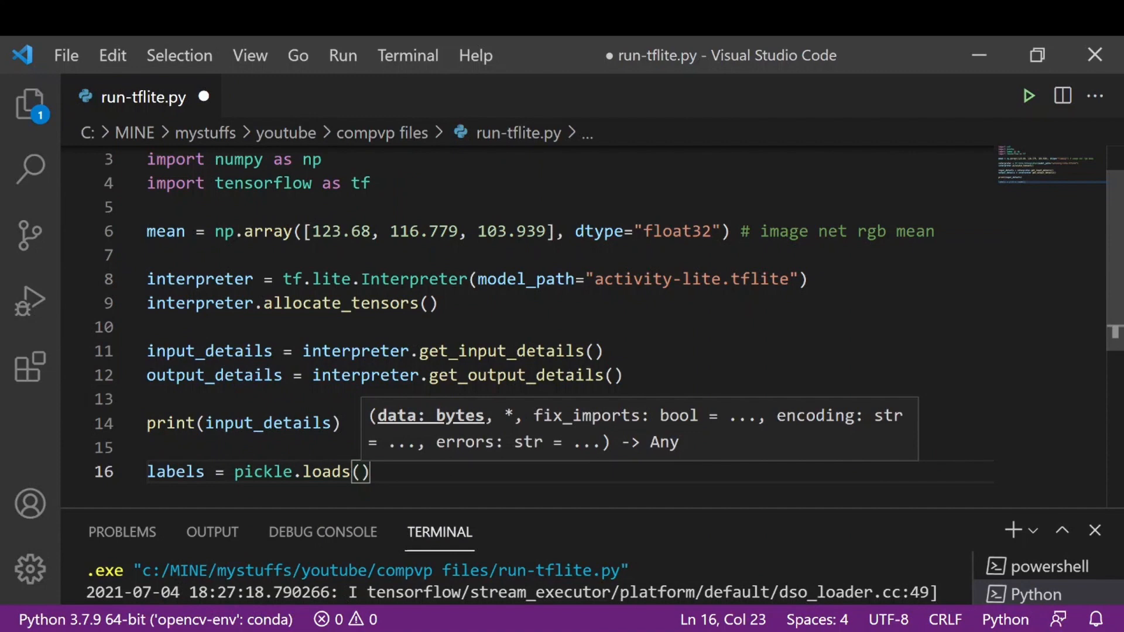
text(open()
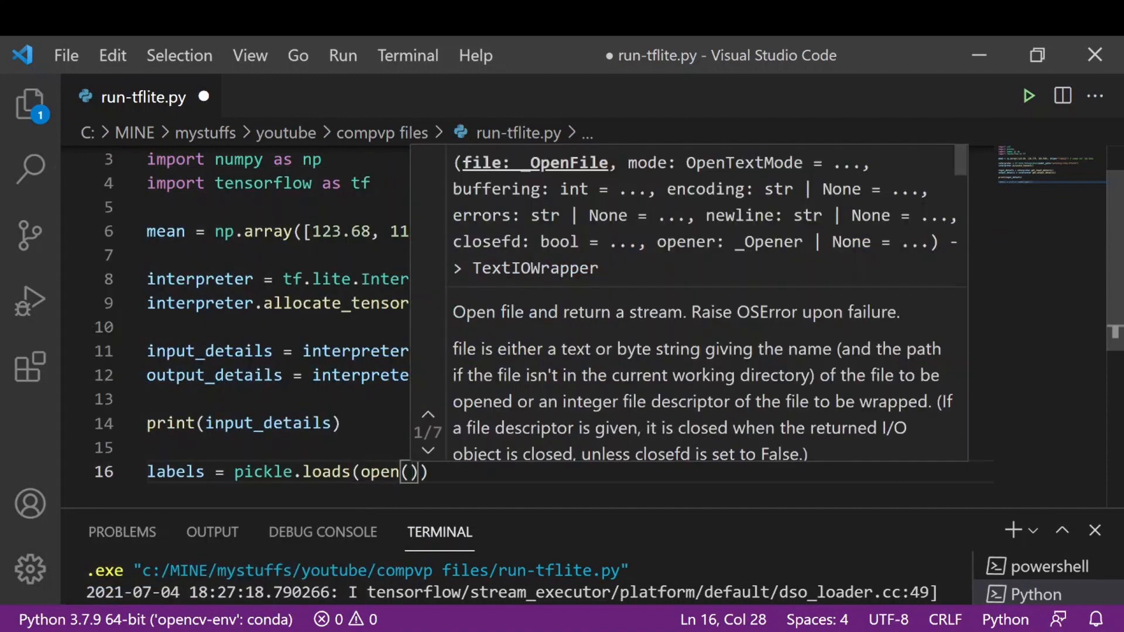
text('act')
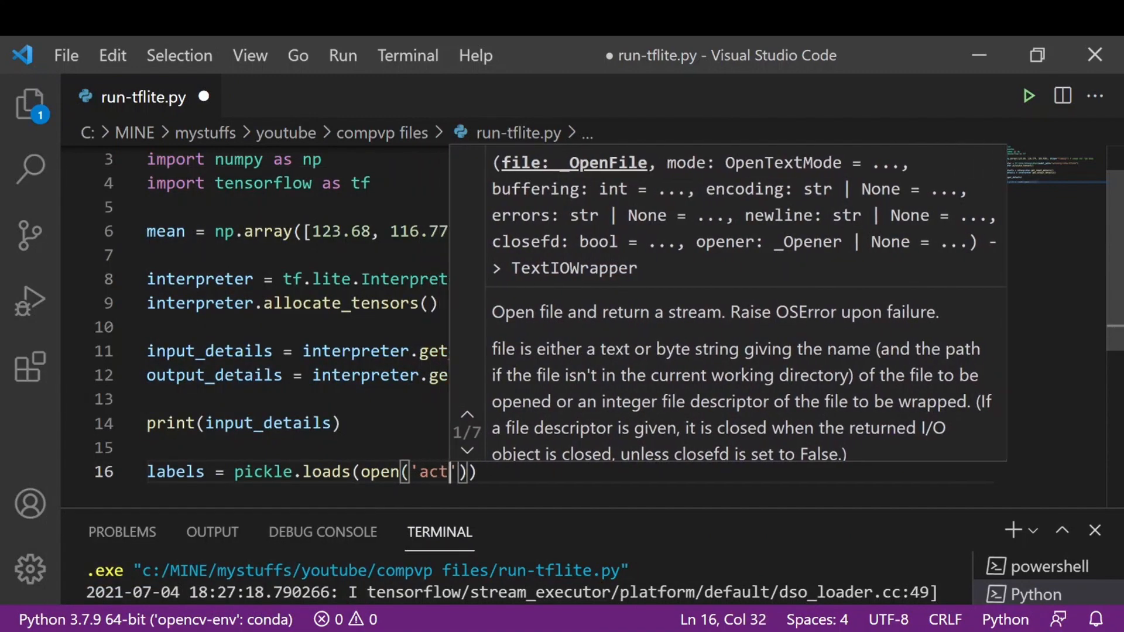
text(ivity)
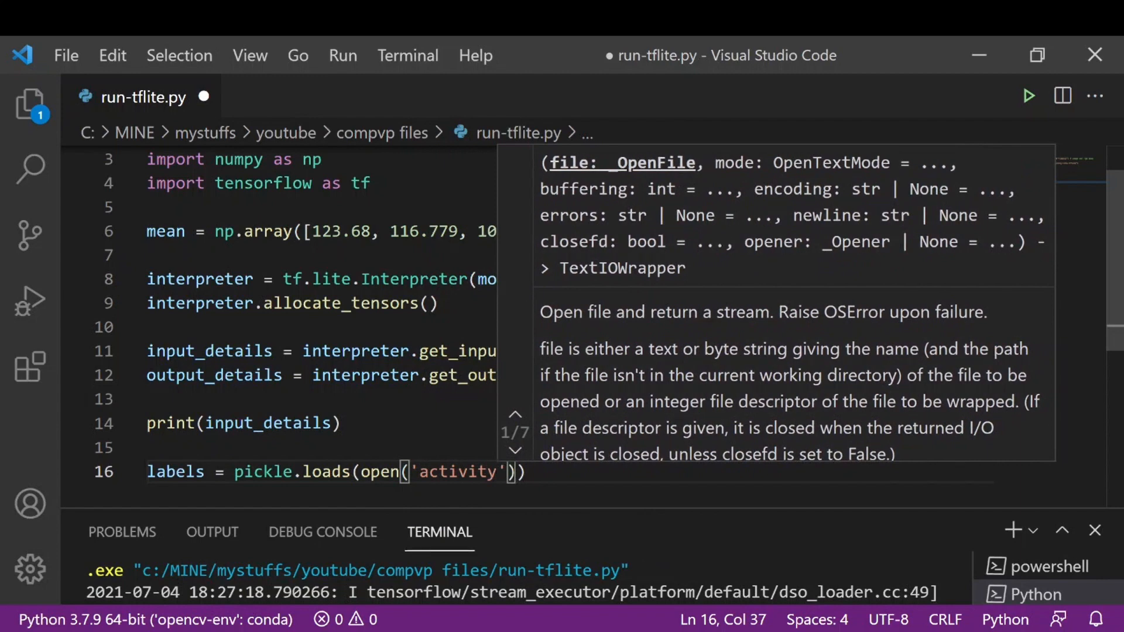
text(-)
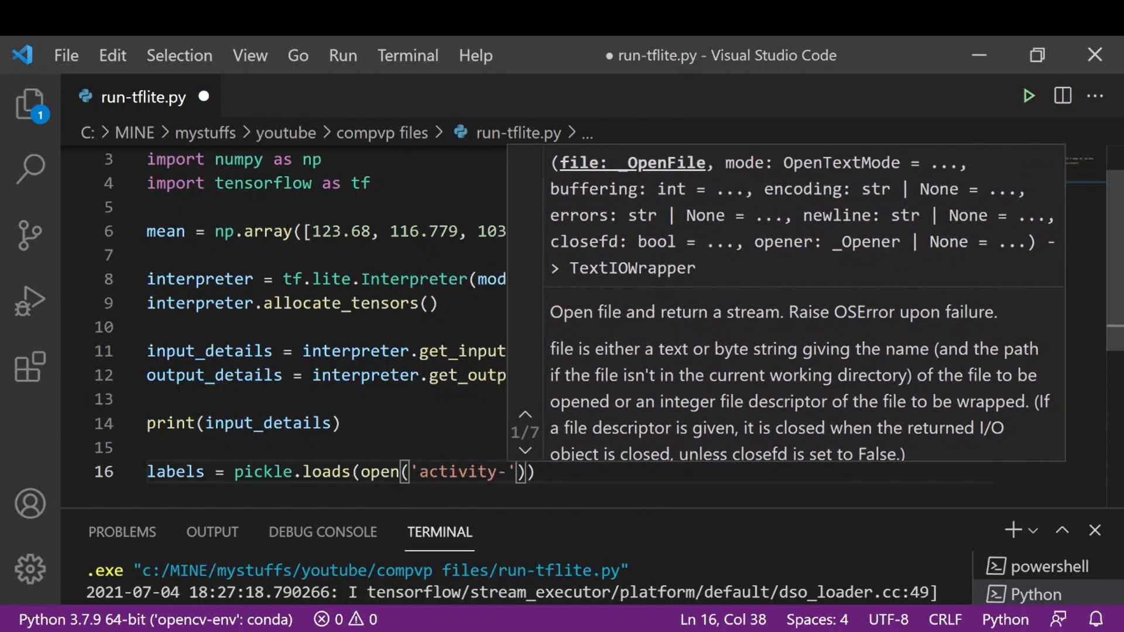
text(labels)
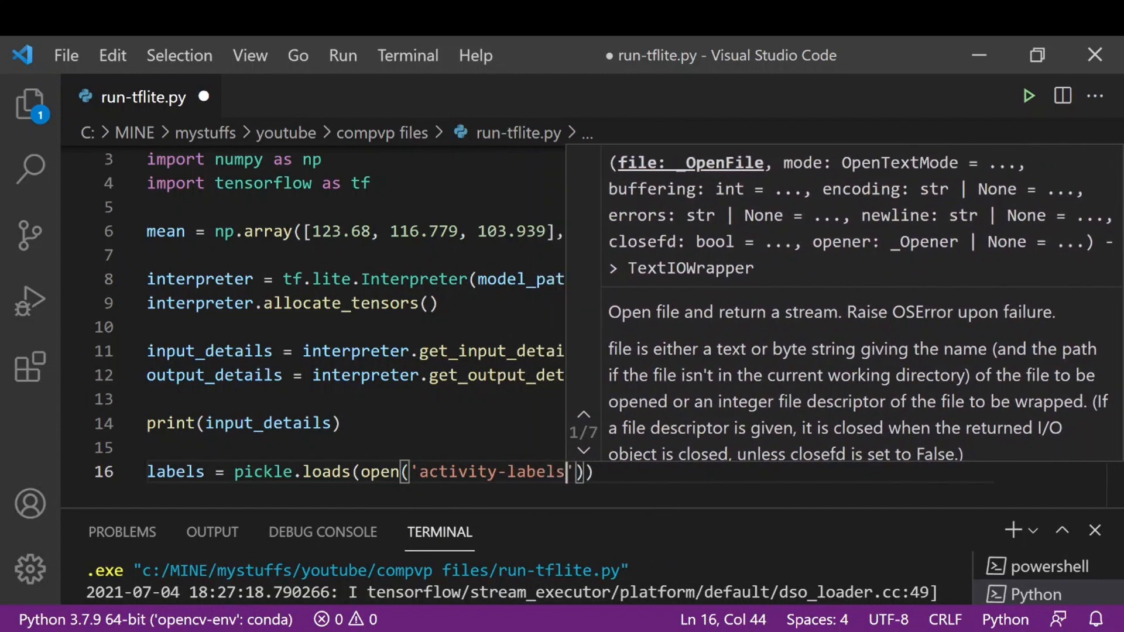
text(.pi)
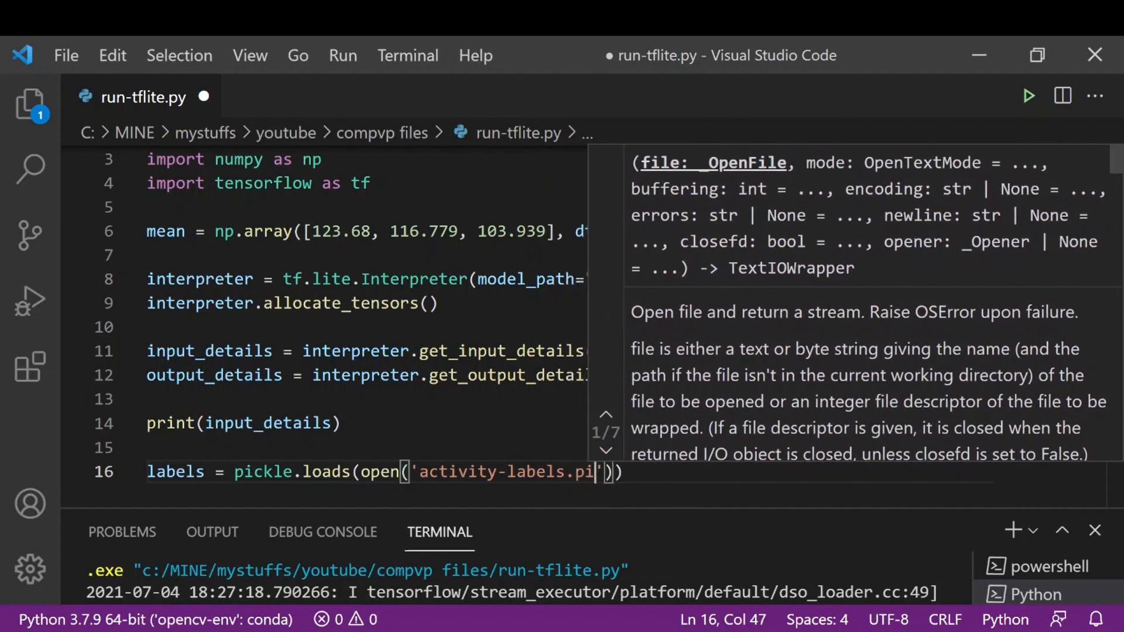
text(ckle)
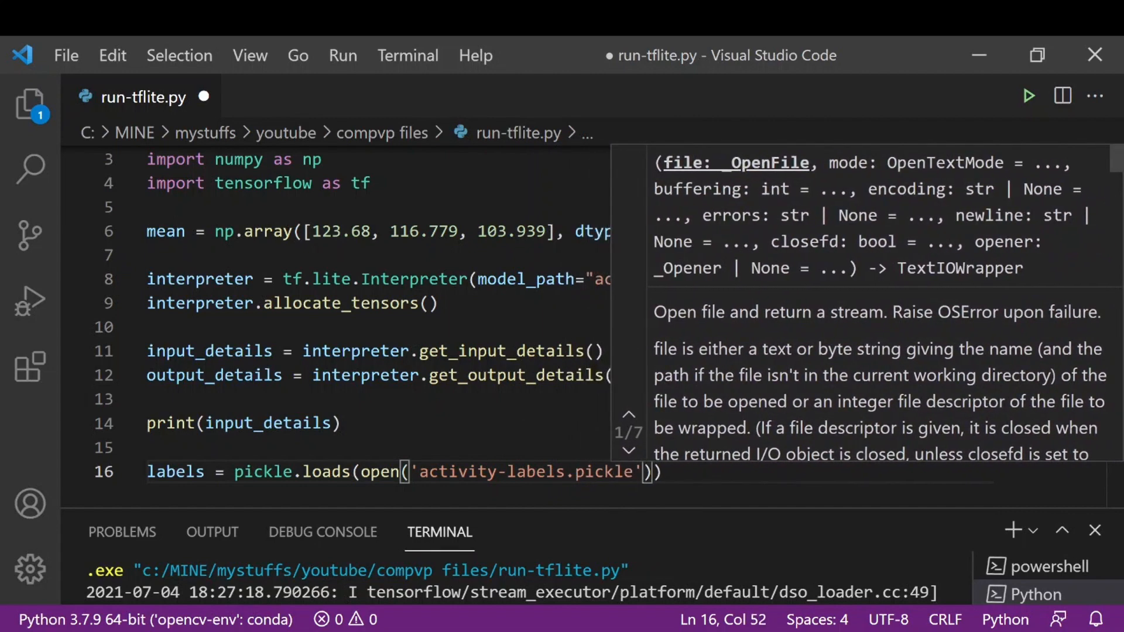
text(, 'rb')
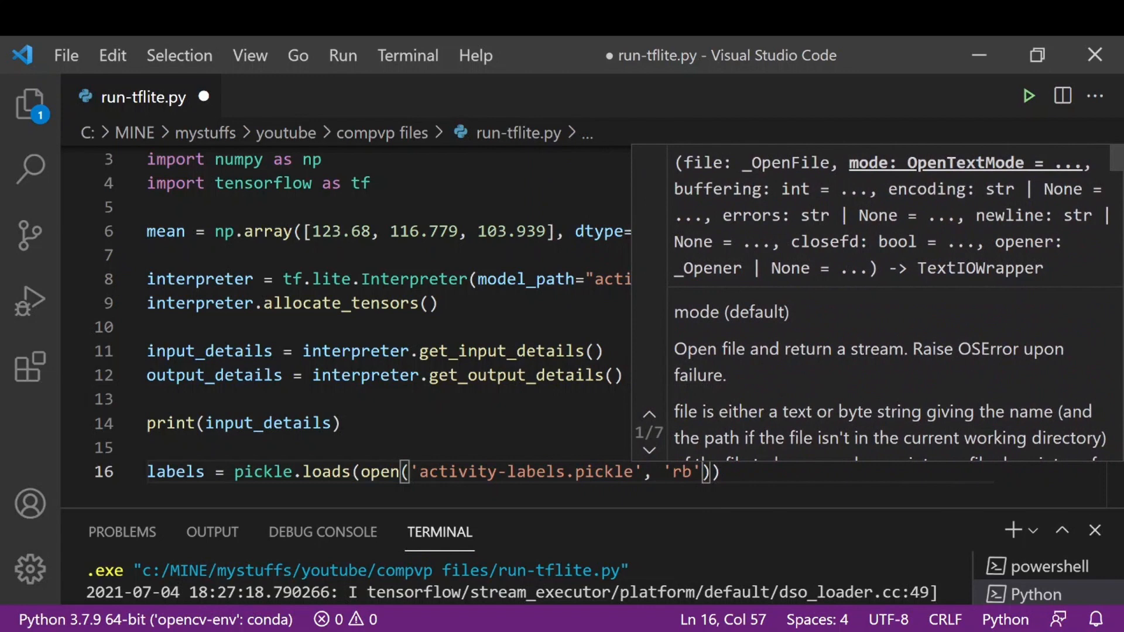
text(.read()
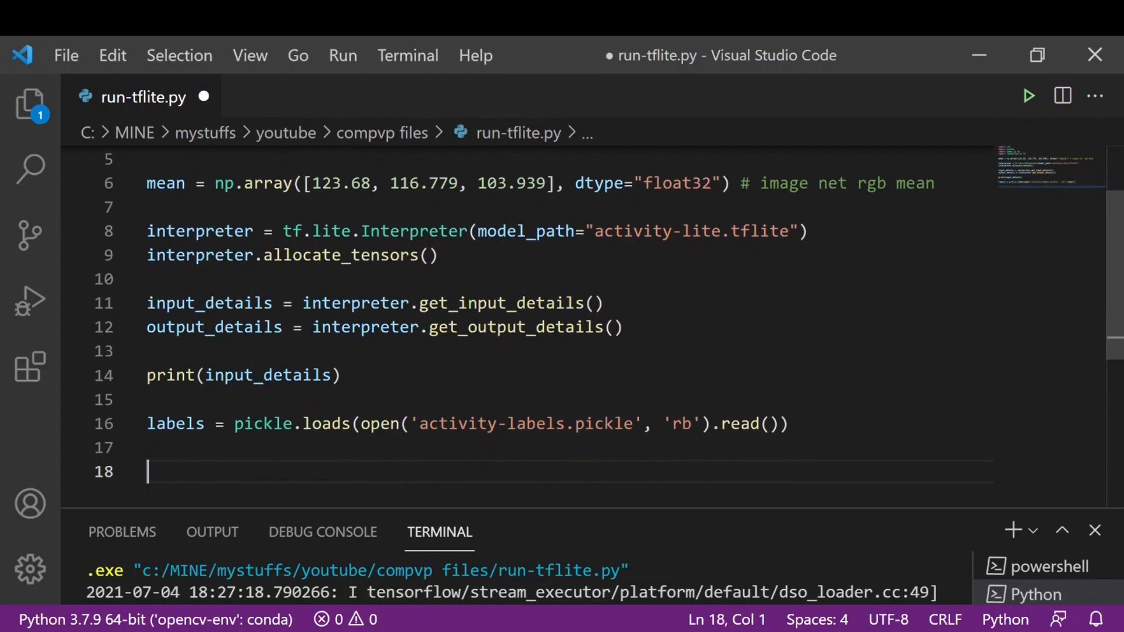
text(image = cv2)
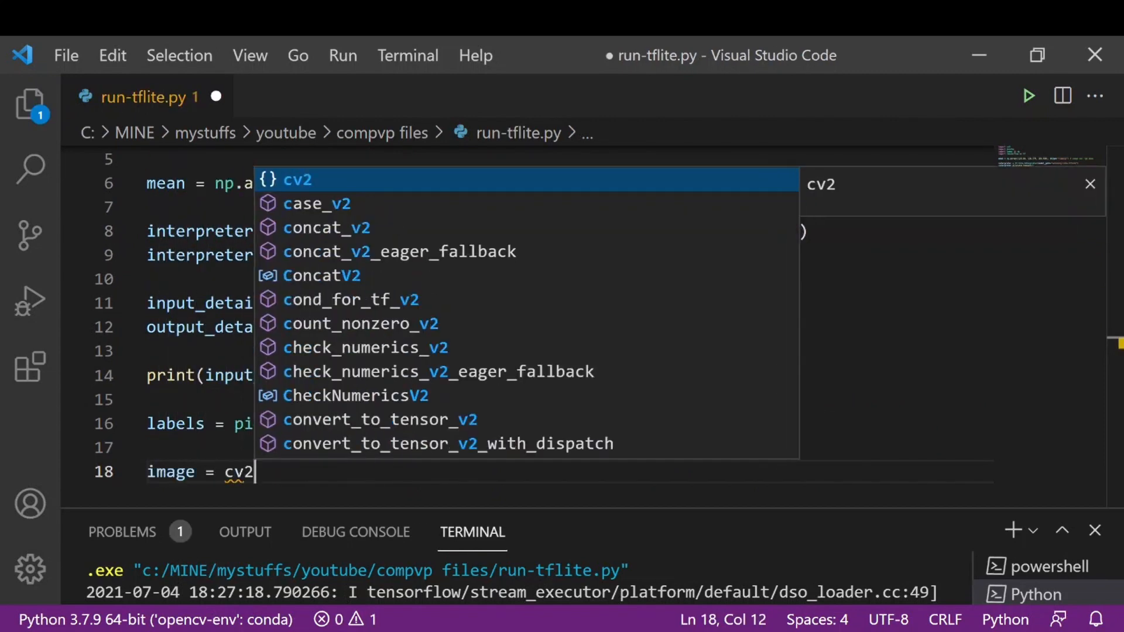
- Complete image = cv2.imread("p-024.jpg") to read the test image with OpenCV
text(.imread()
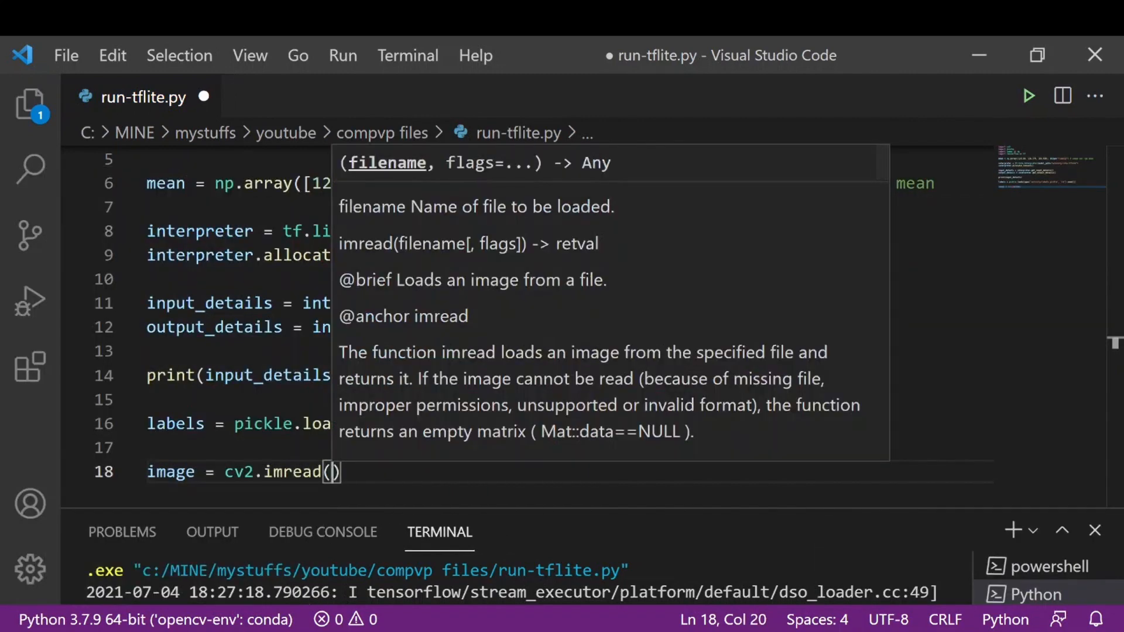
text(")
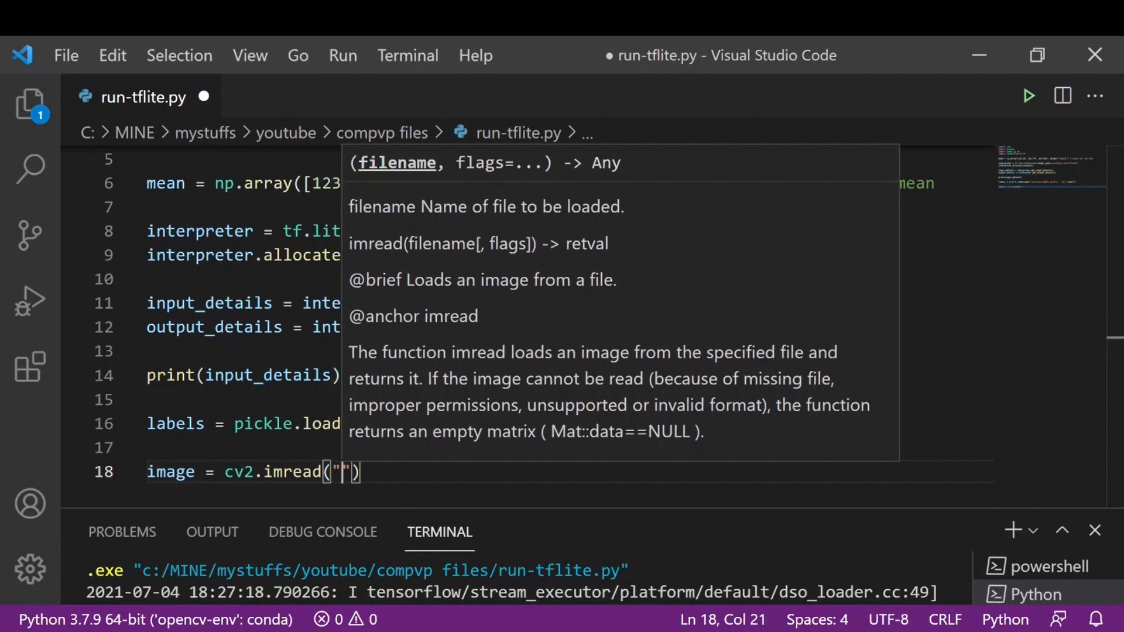
text(p-)
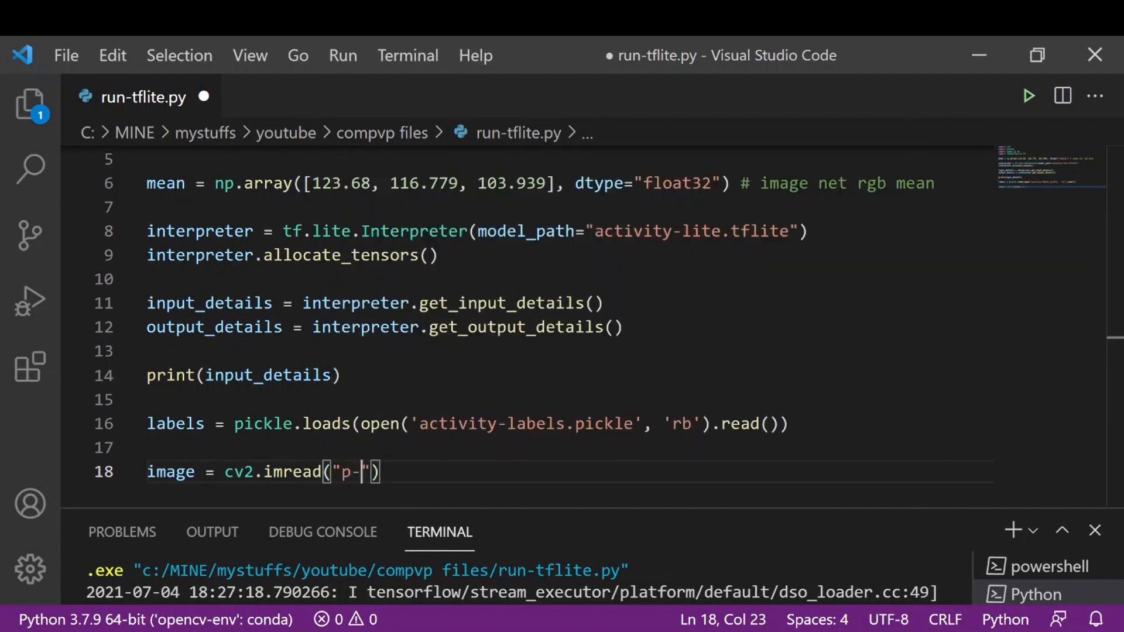
text(0)
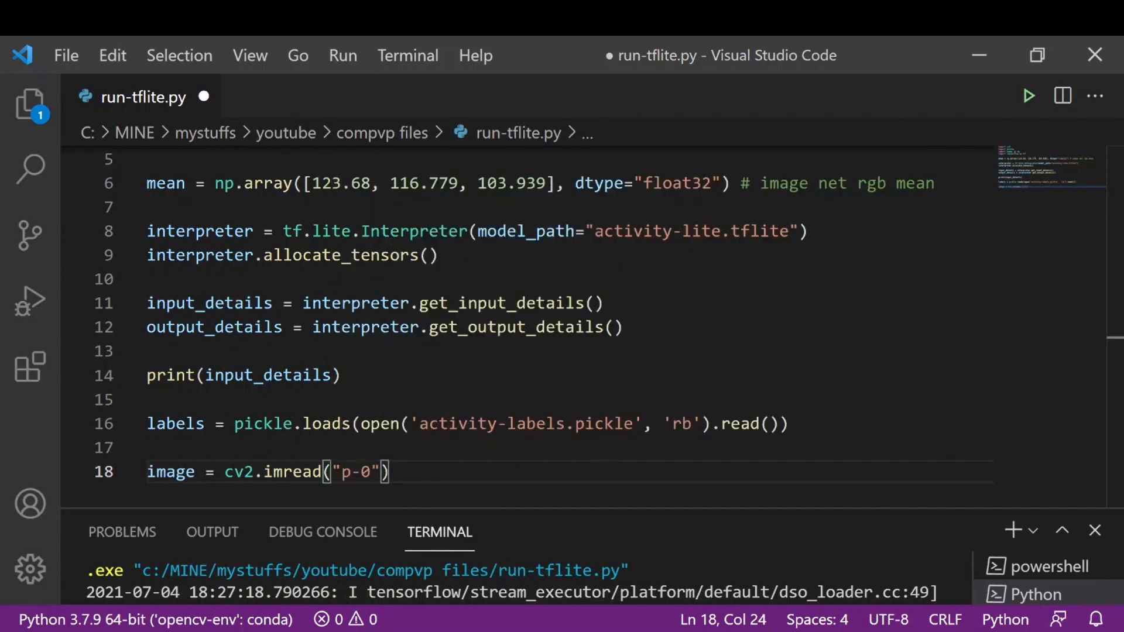
text(24.)
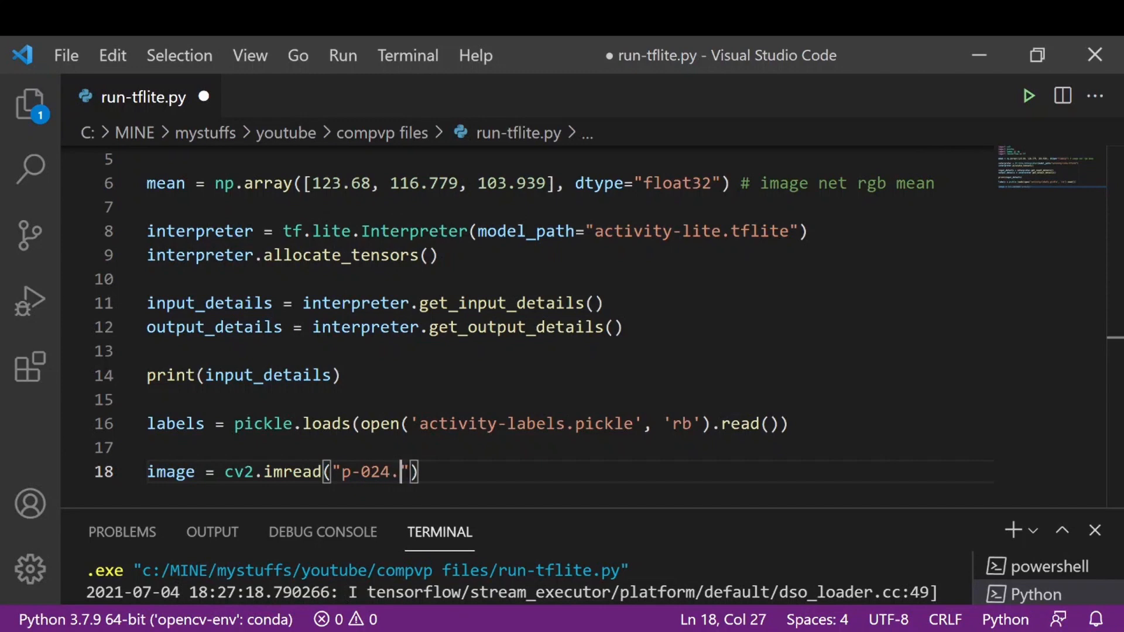
text(jpg)
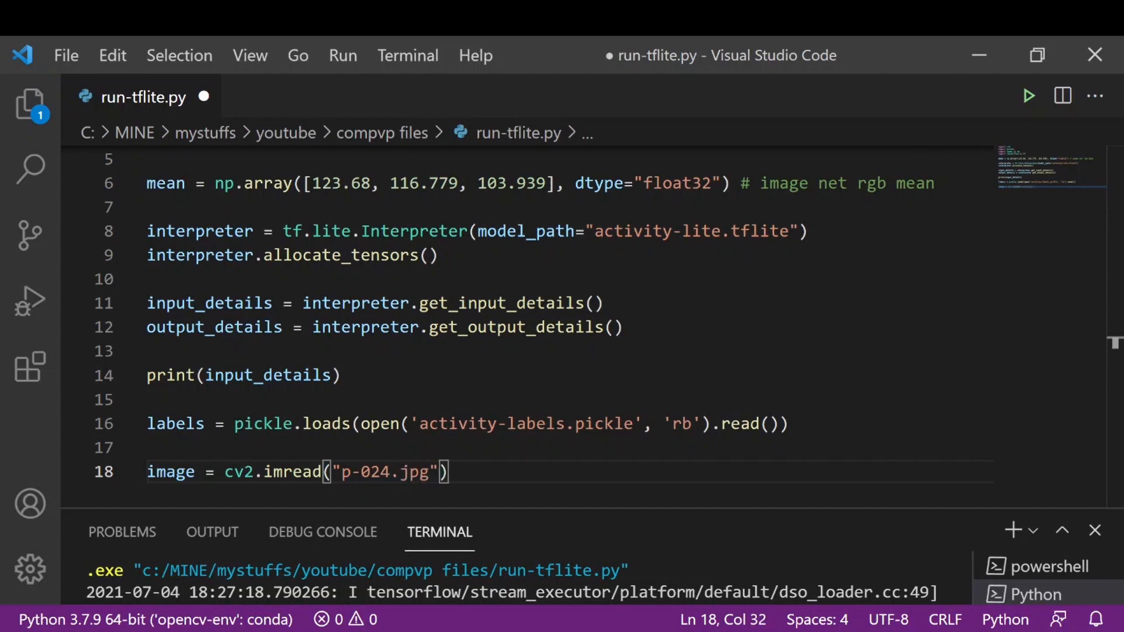
key(Enter)
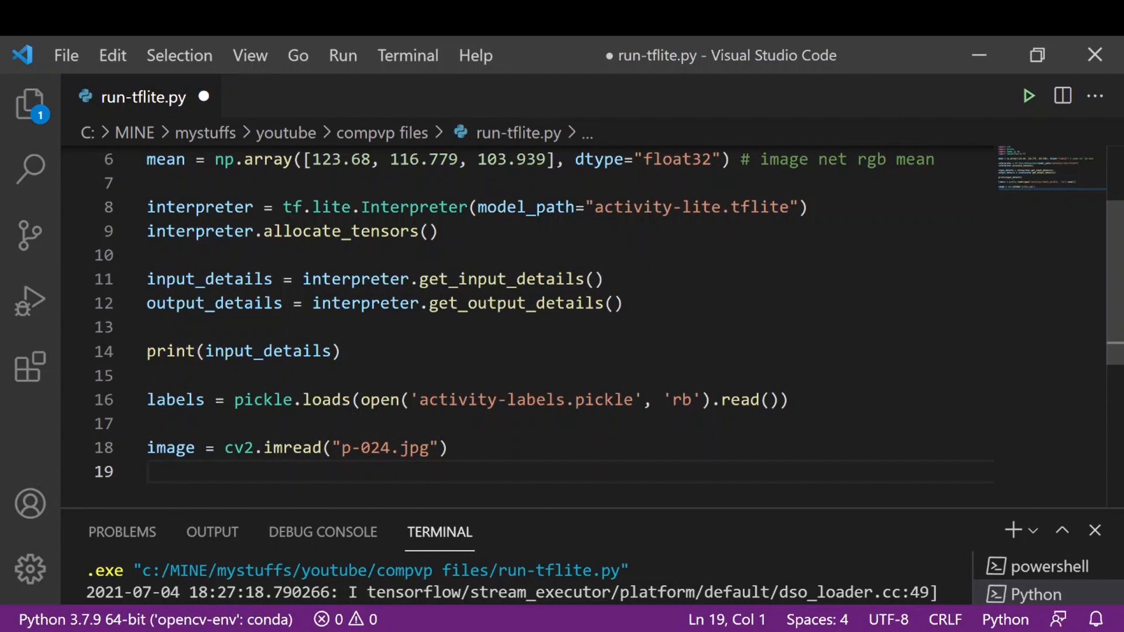
- Write image = cv2.cvtColor(image, cv2.COLOR_BGR2RGB) to convert the image to RGB
text(image =)
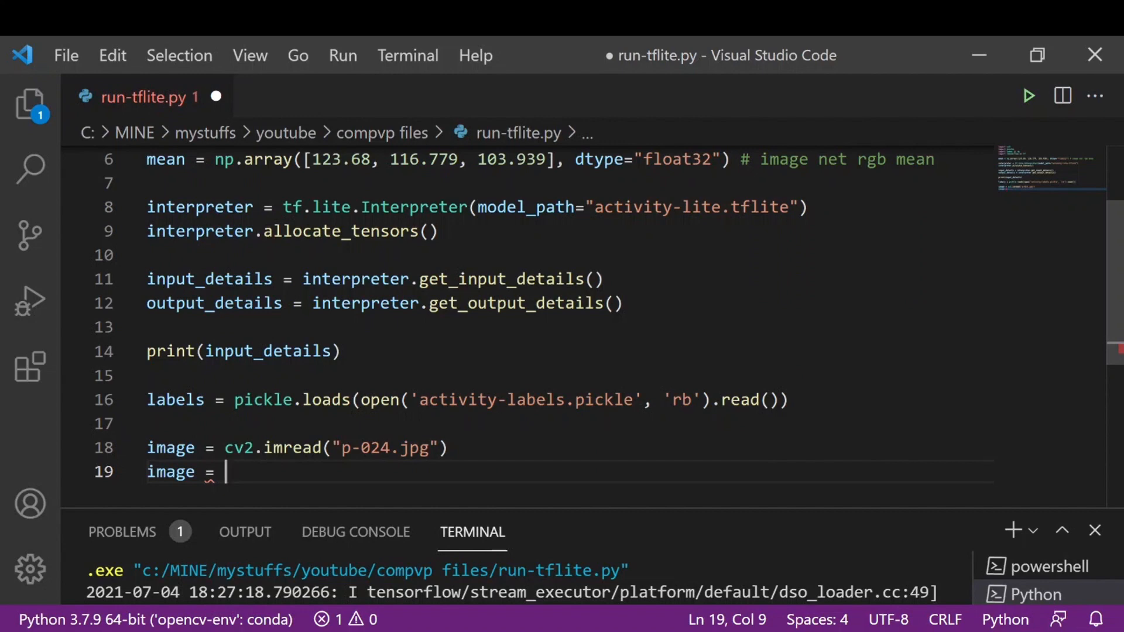
text(cv)
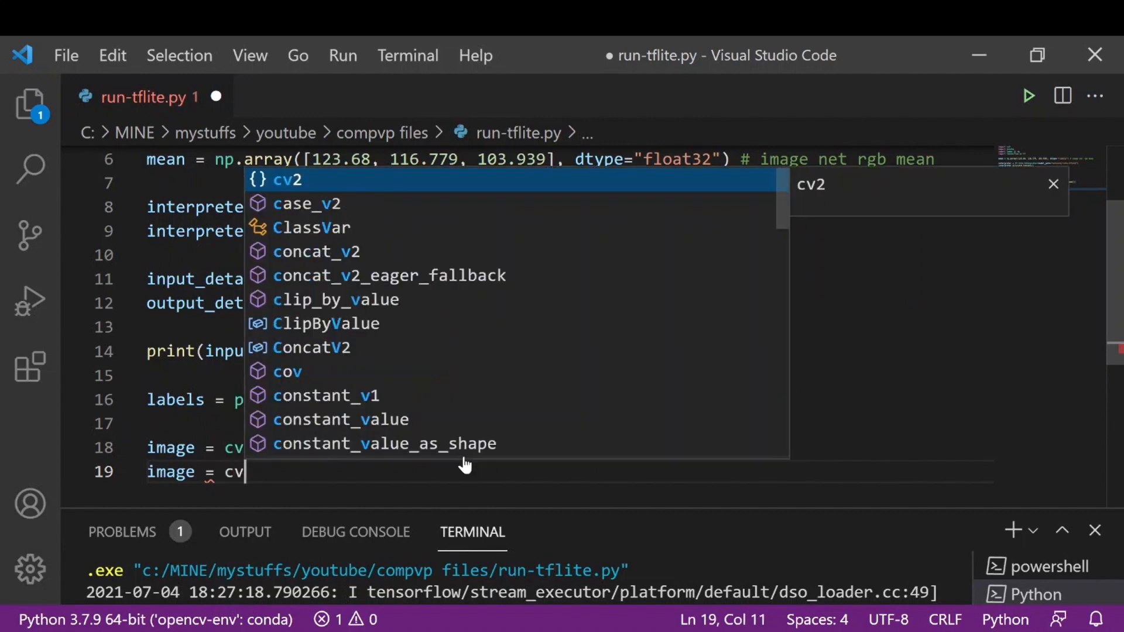
text(.cvtColor()
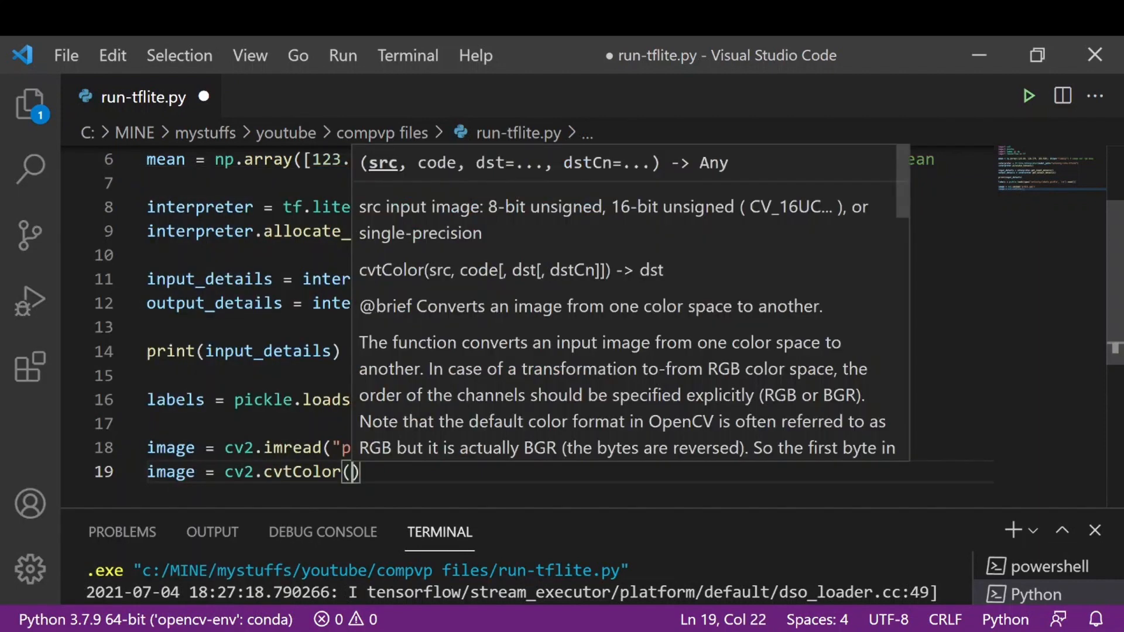
text(image)
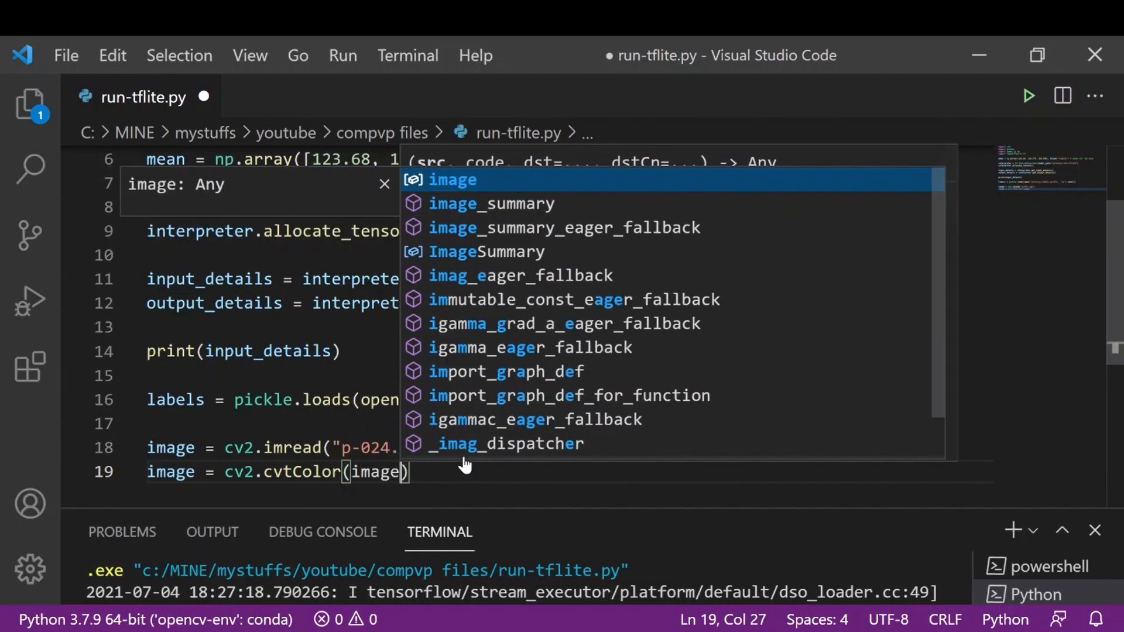
text(, c)
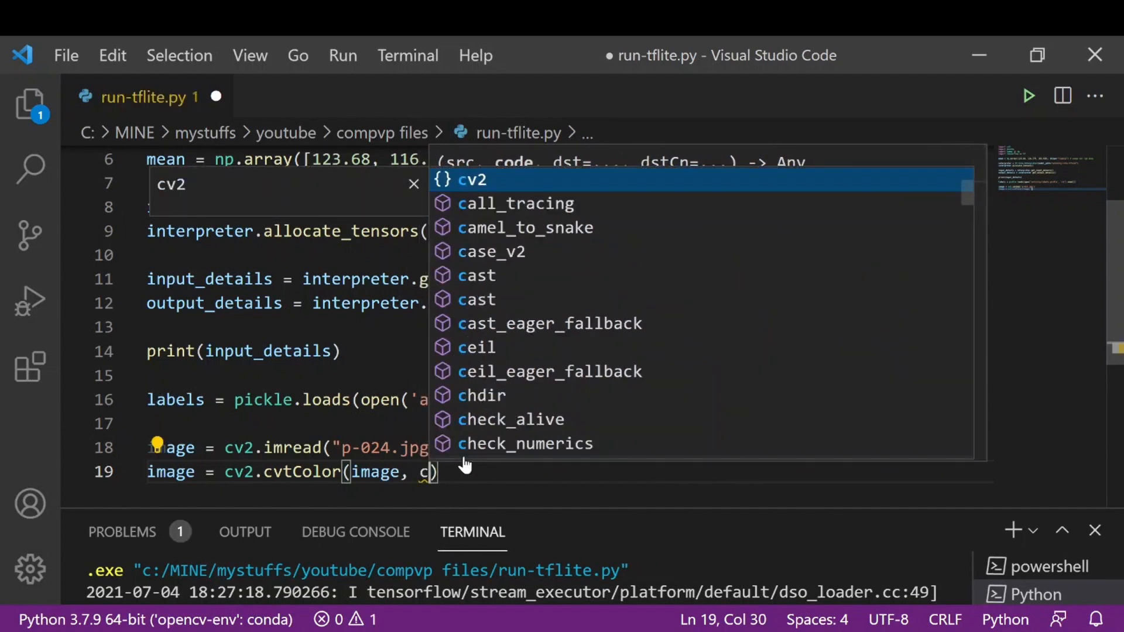
text(v)
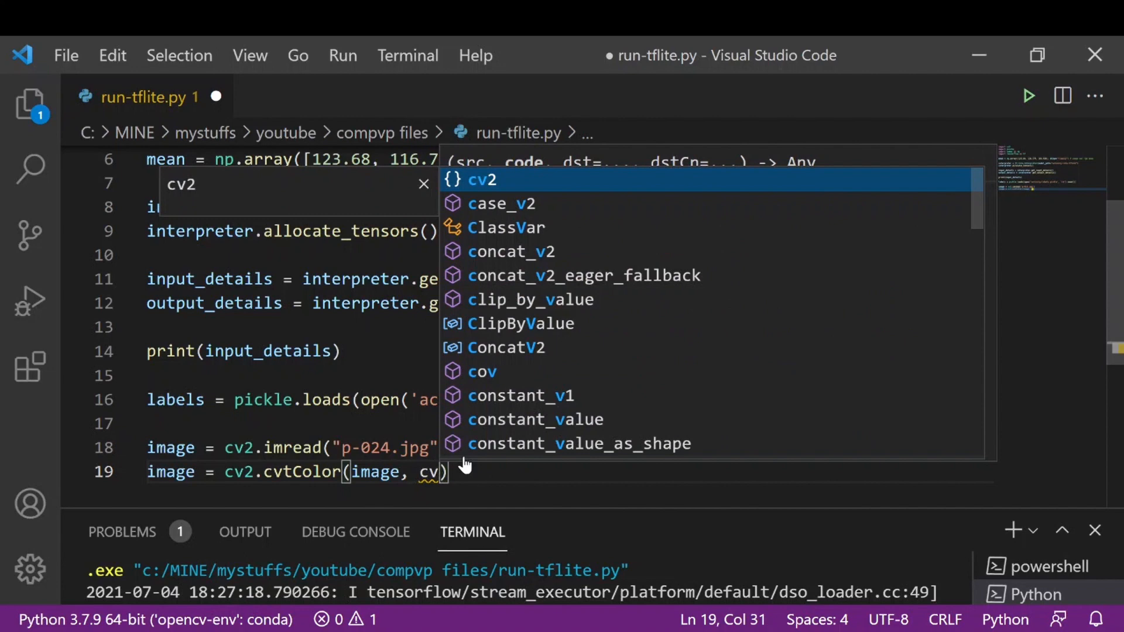
text(CO)
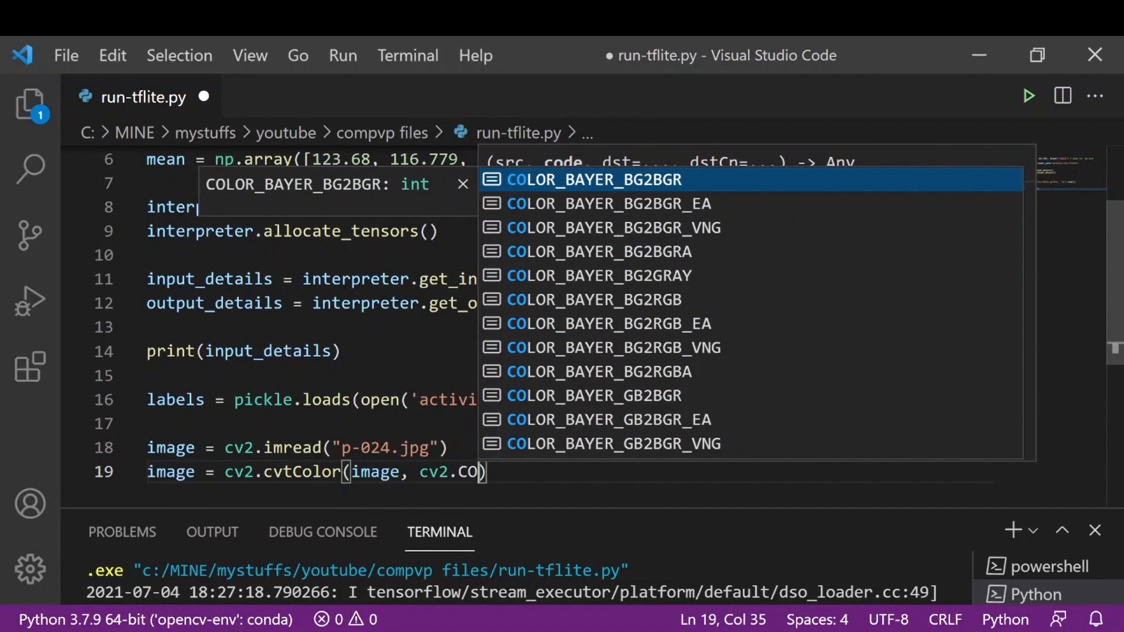
text(LOR)
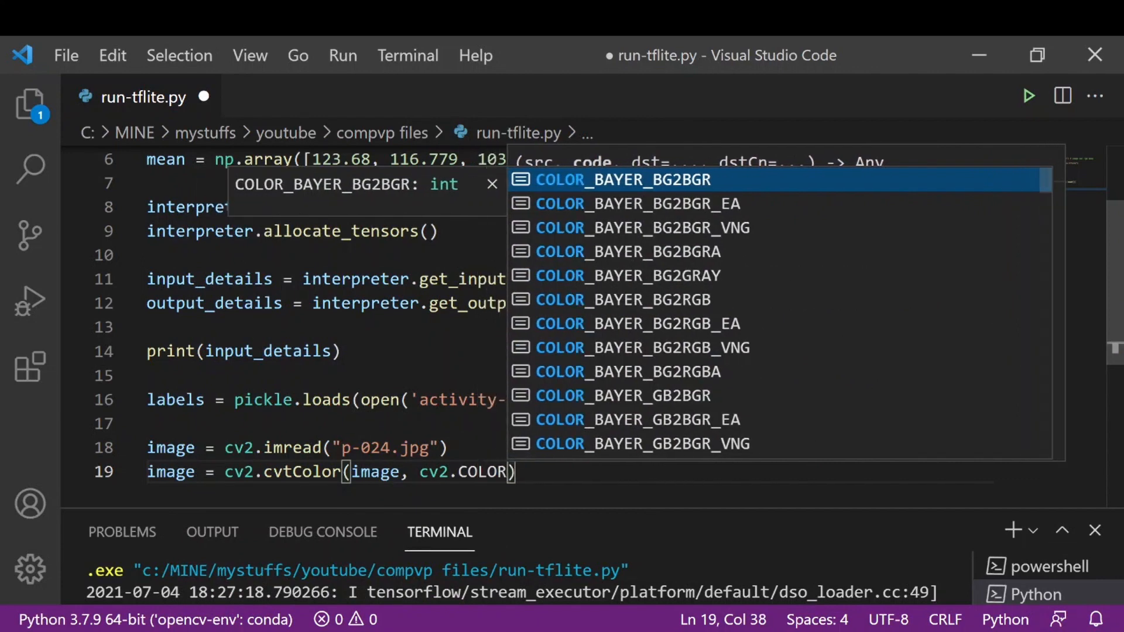
text(_BGR)
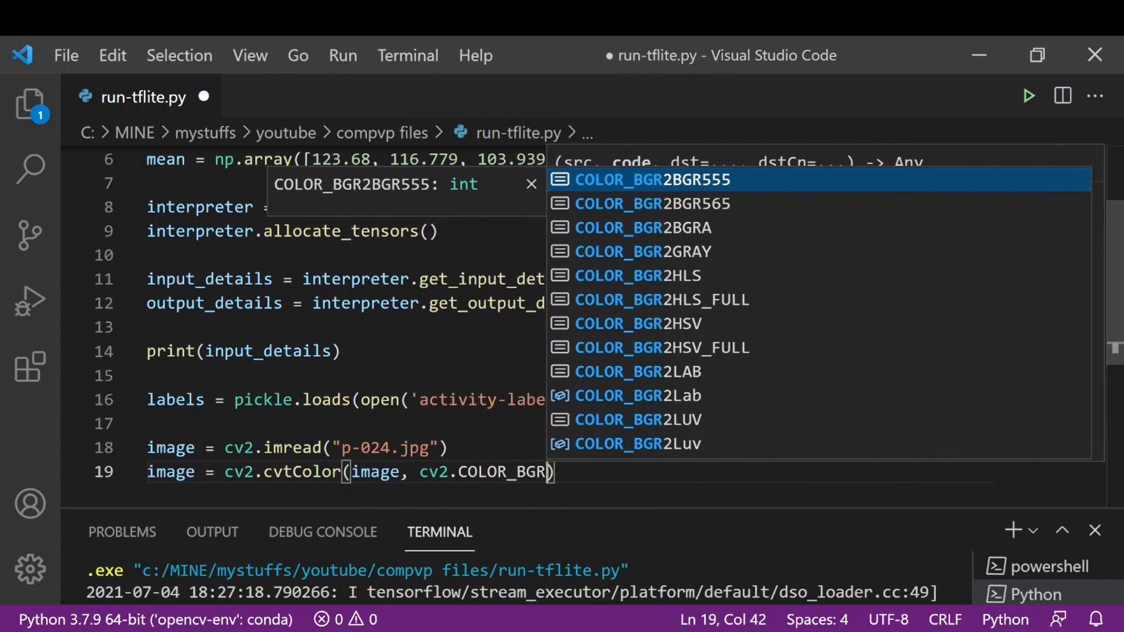
text(2)
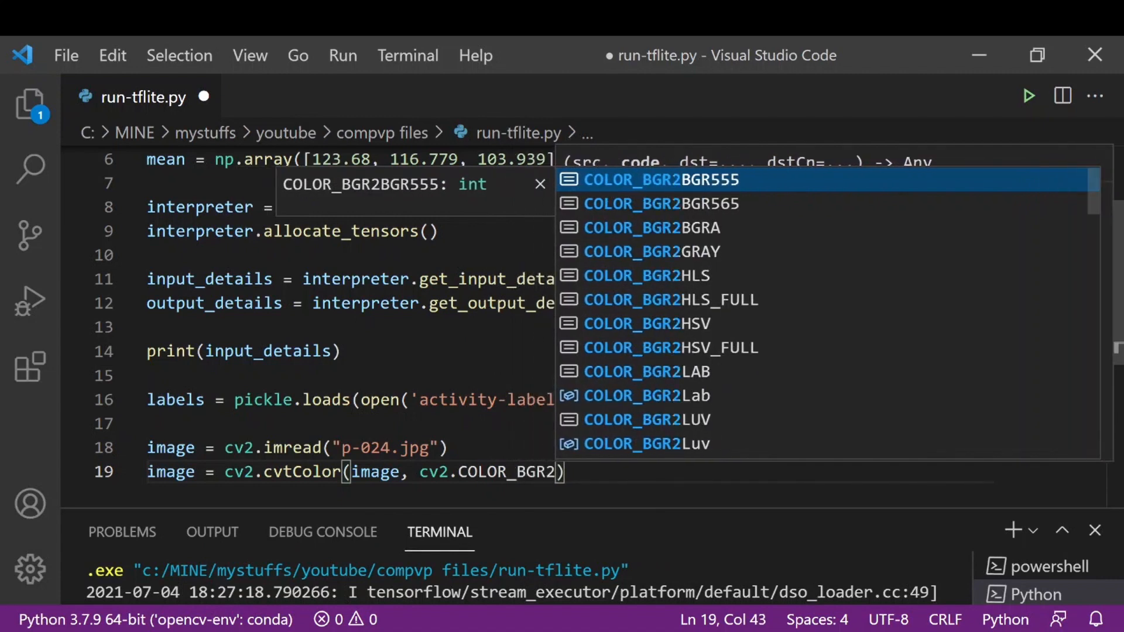
text(RGB)
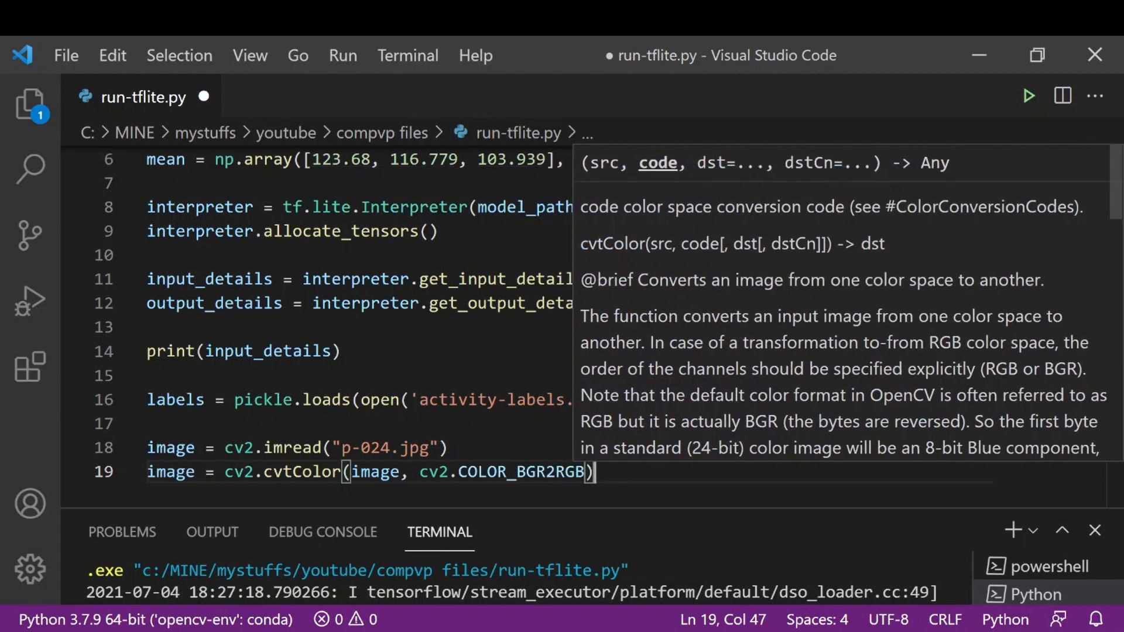
key(Enter)
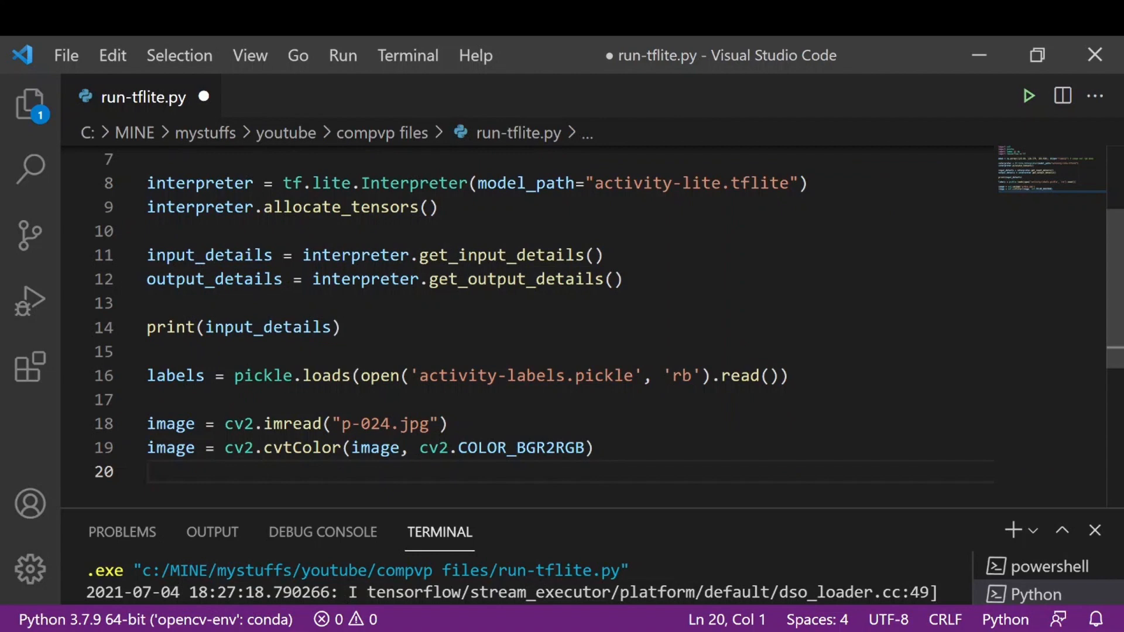
- Write image = cv2.resize(image, (224,224)).astype("float32") to resize the image
text(image)
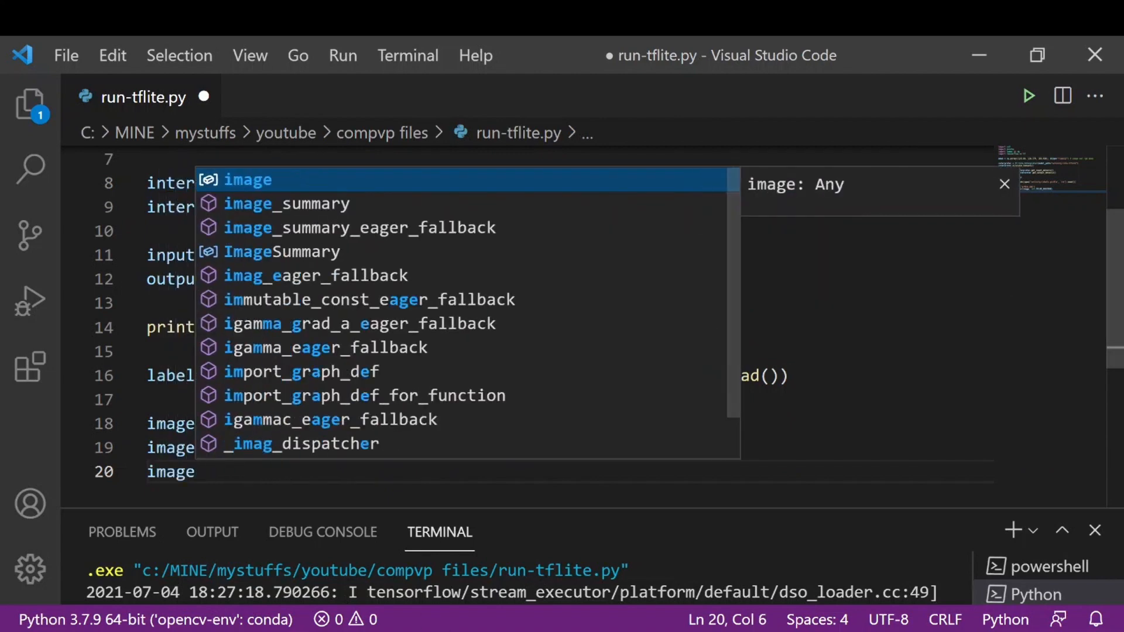
text(cv2.)
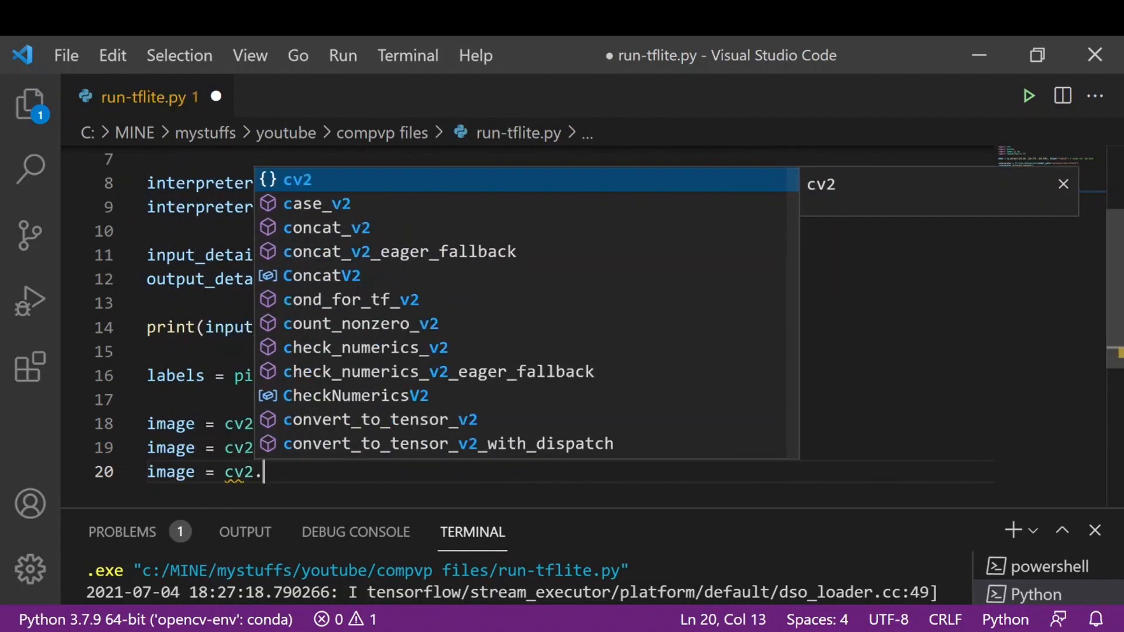
text(resize()
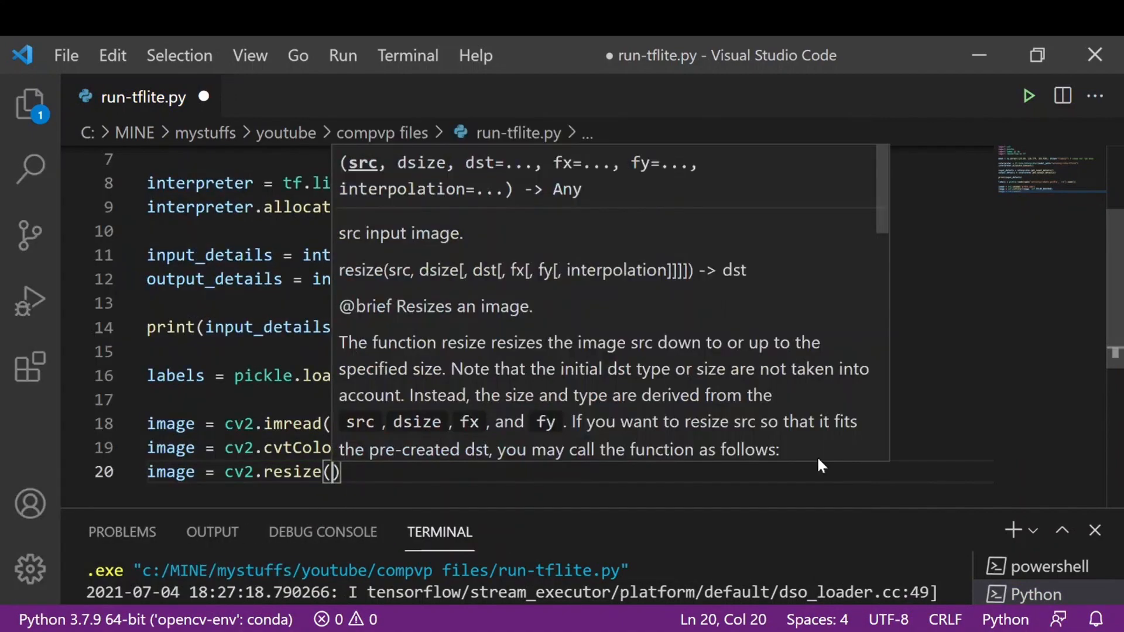
text(image,)
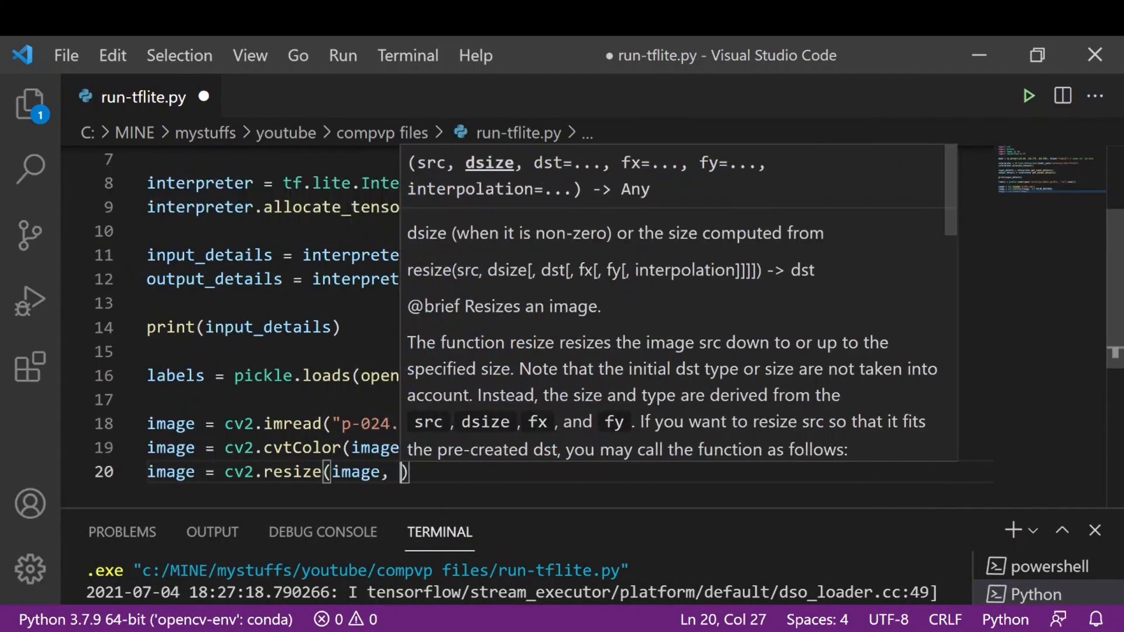
text((224,)
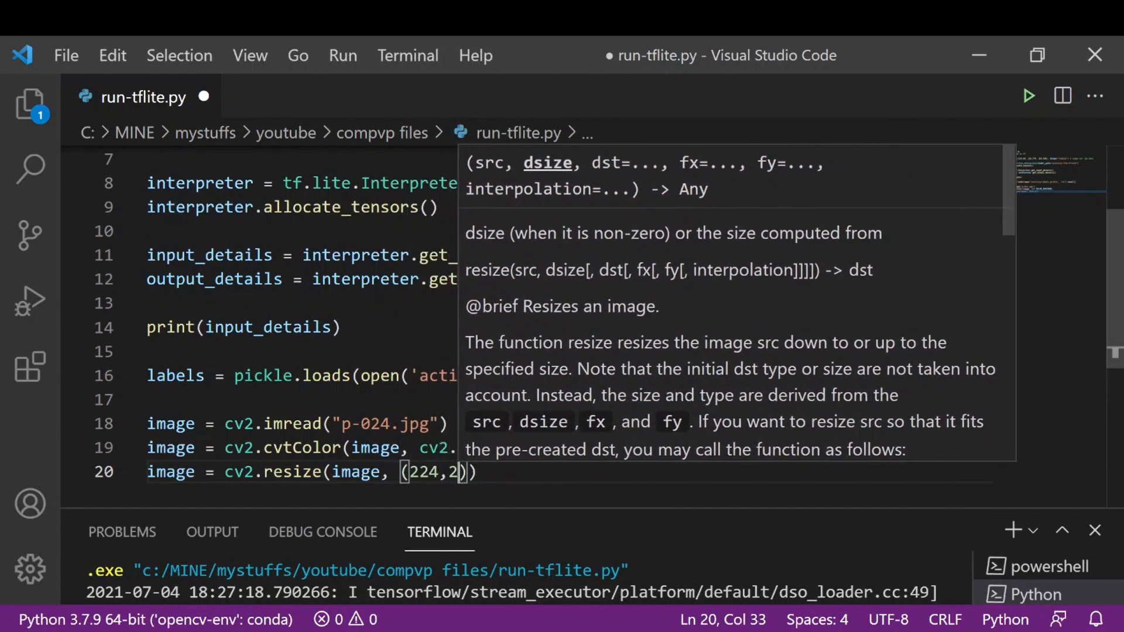
text(24)
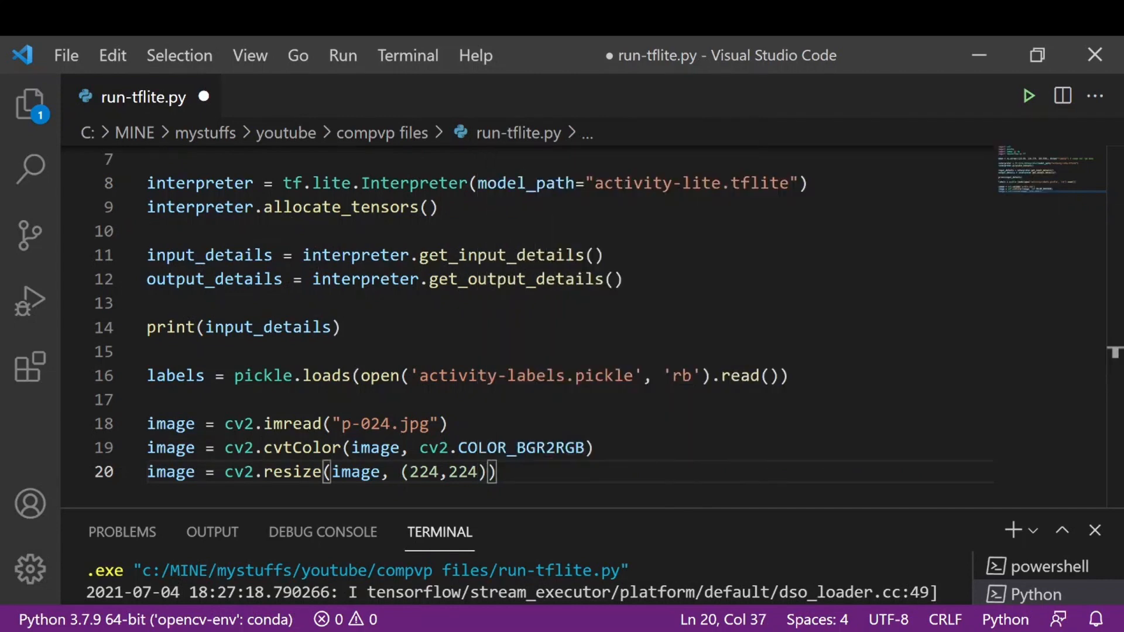
text(.astype(")
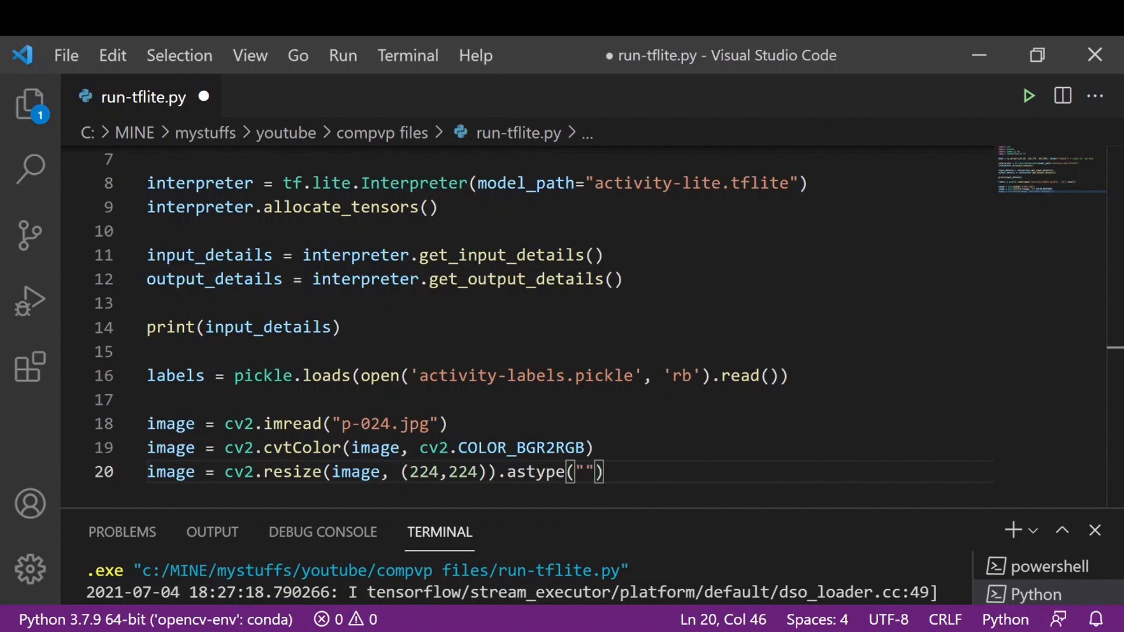
text(float)
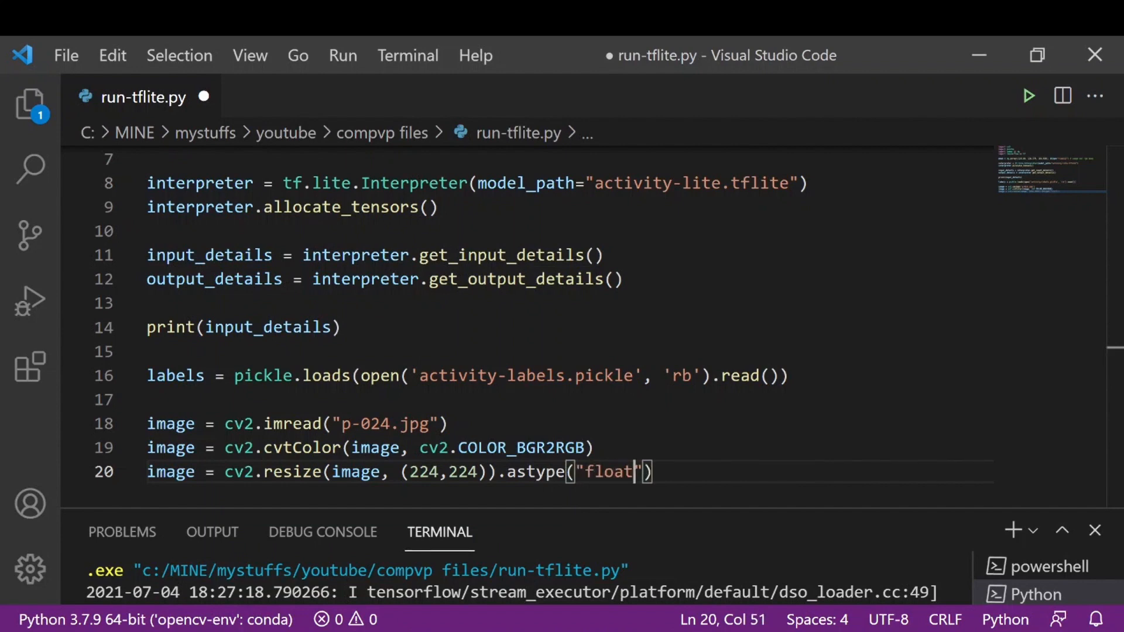
text(32)
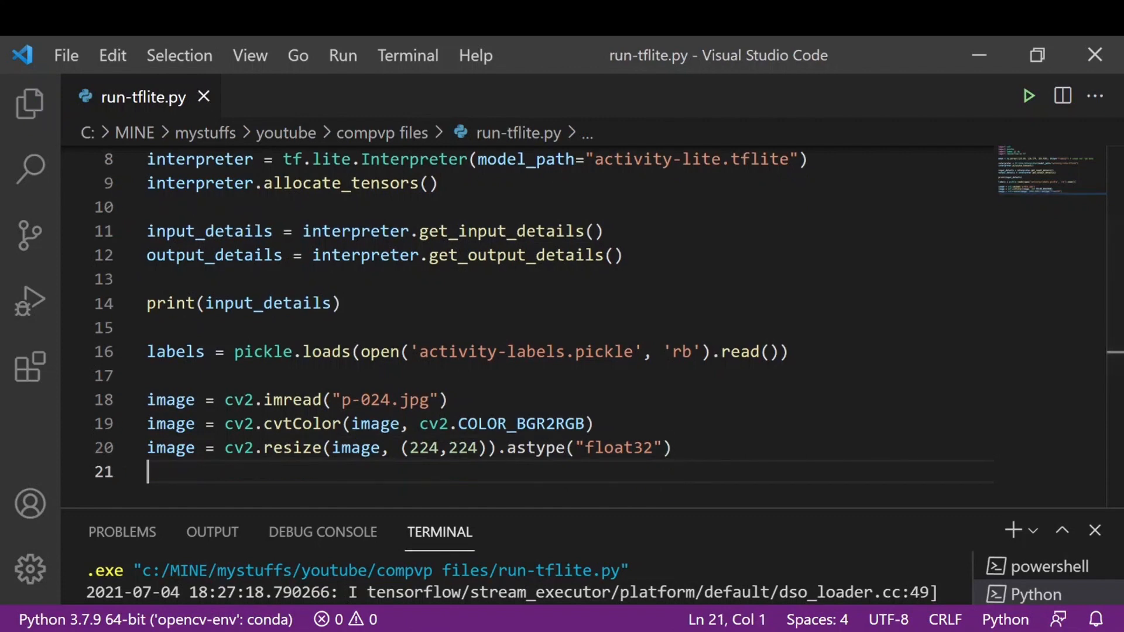
- Write image -= mean to subtract the mean values from the image
text(image)
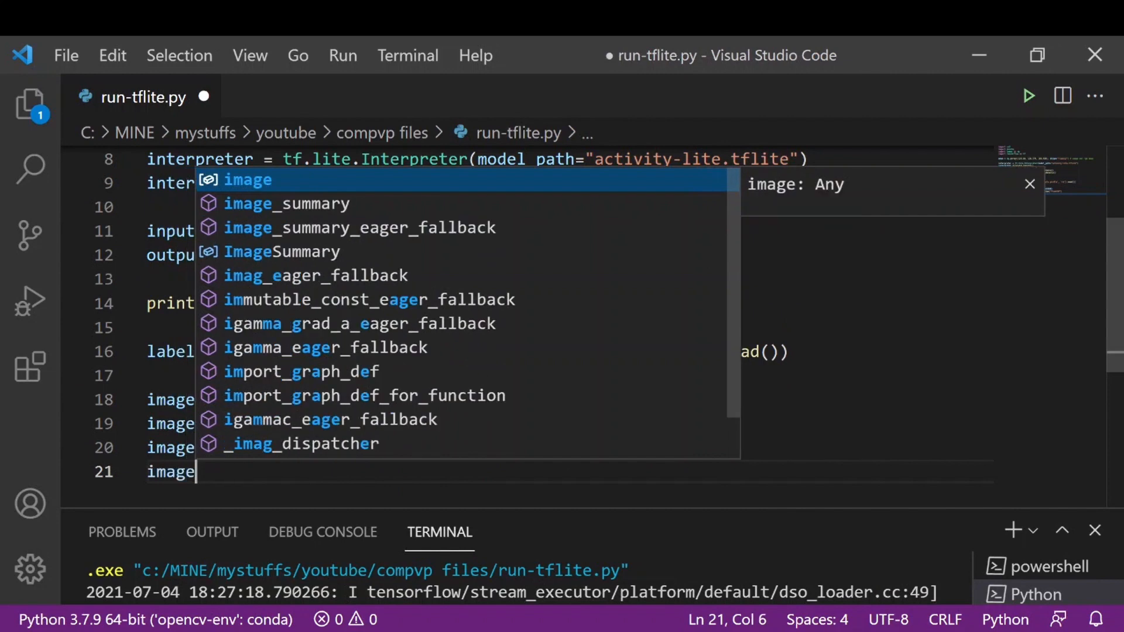
text(-= mean)
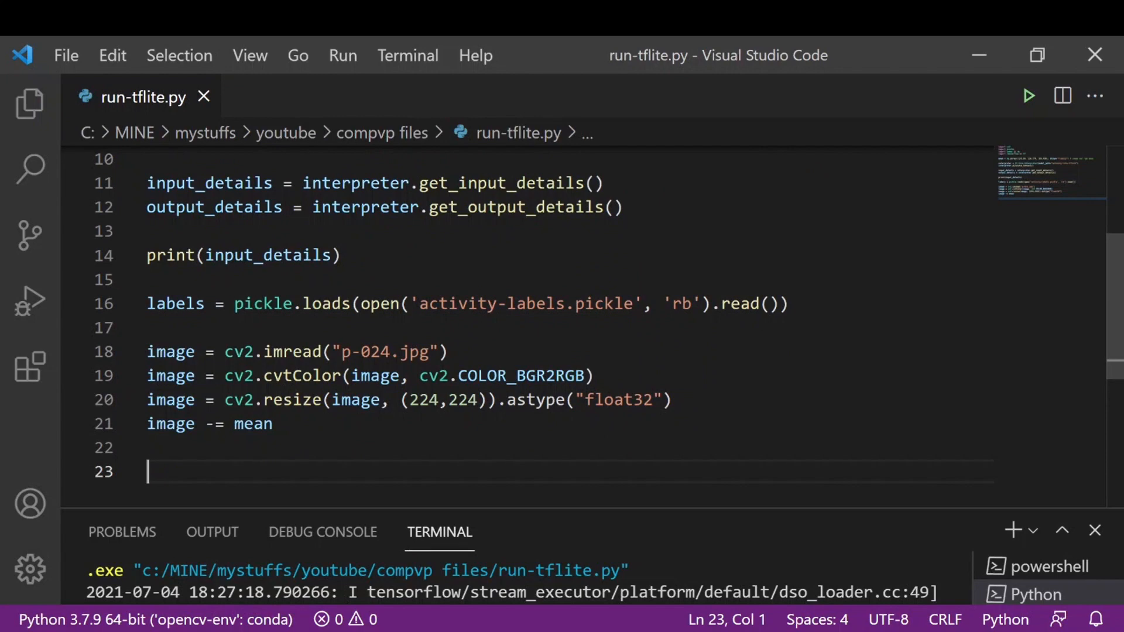
- Start interpreter.set_tensor with input_details[0]['index'] as the target tensor
text(int)
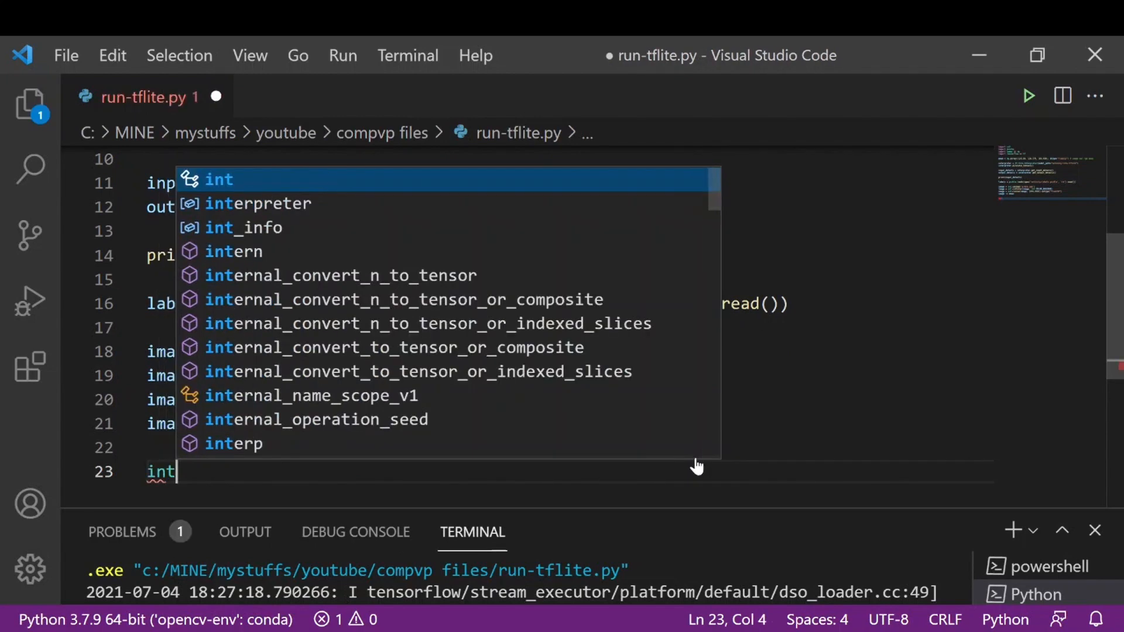
text(erpreter.set_tensor()
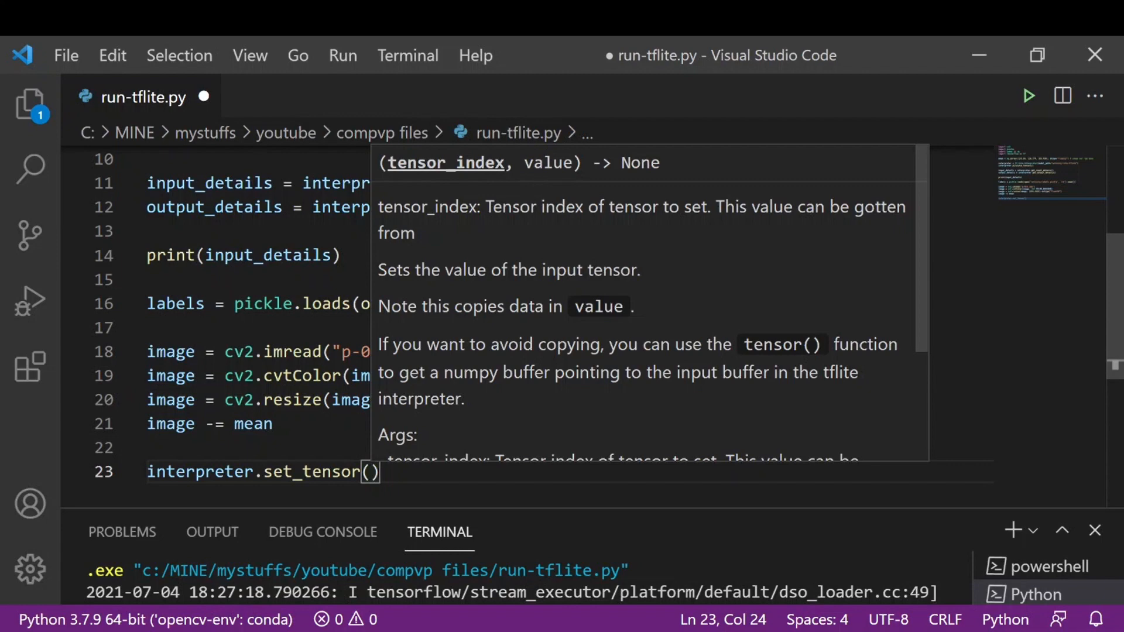
text(input_details)
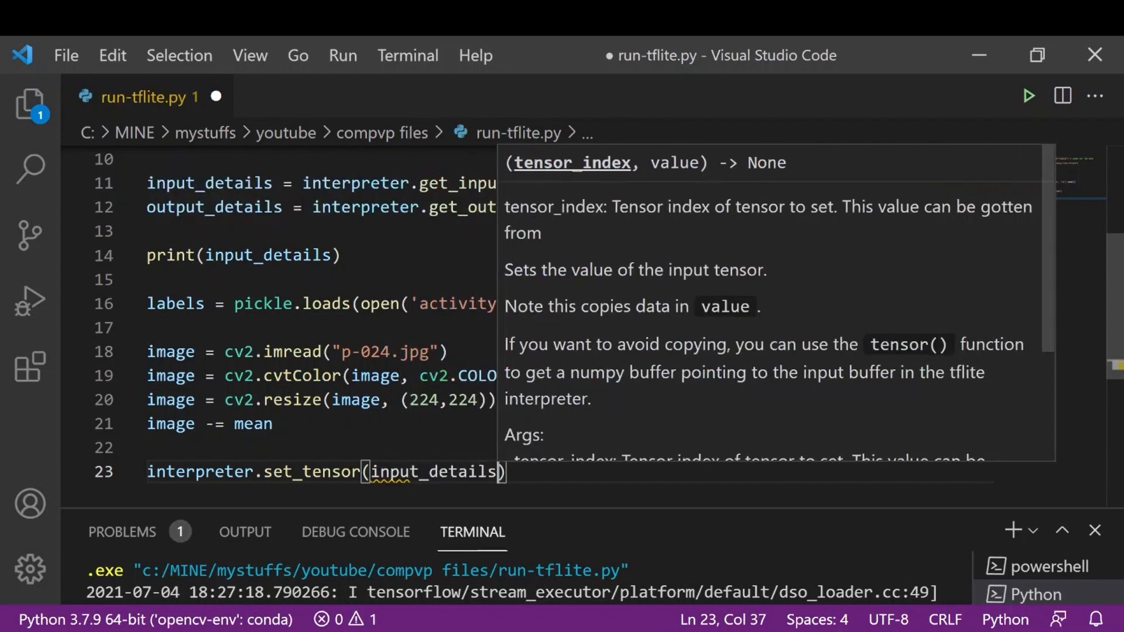
text([)
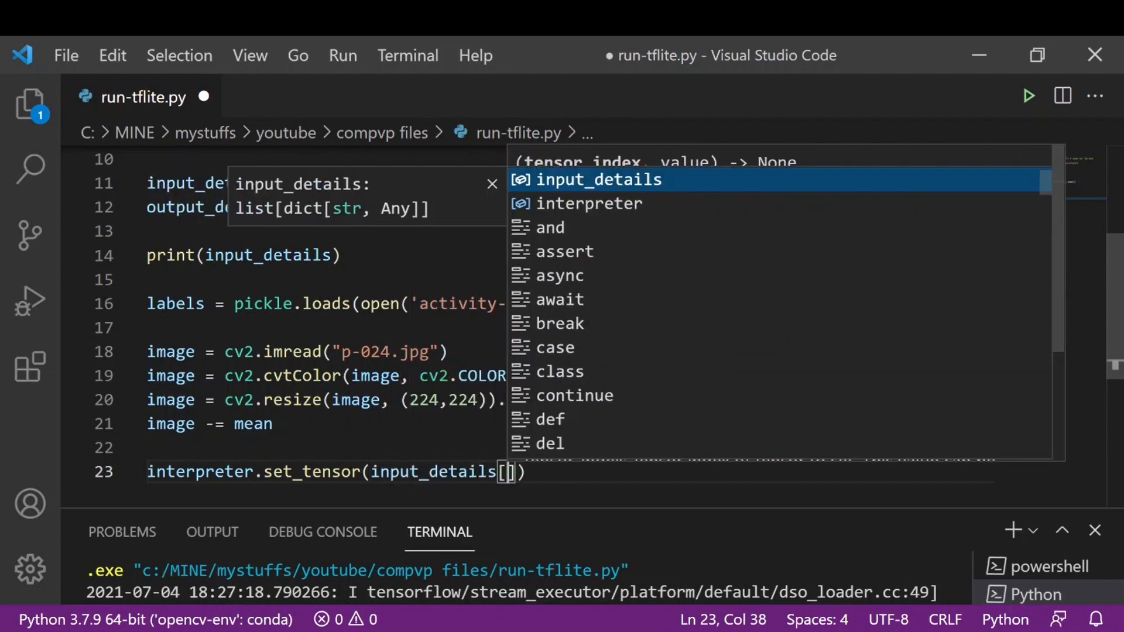
text(0]['i)
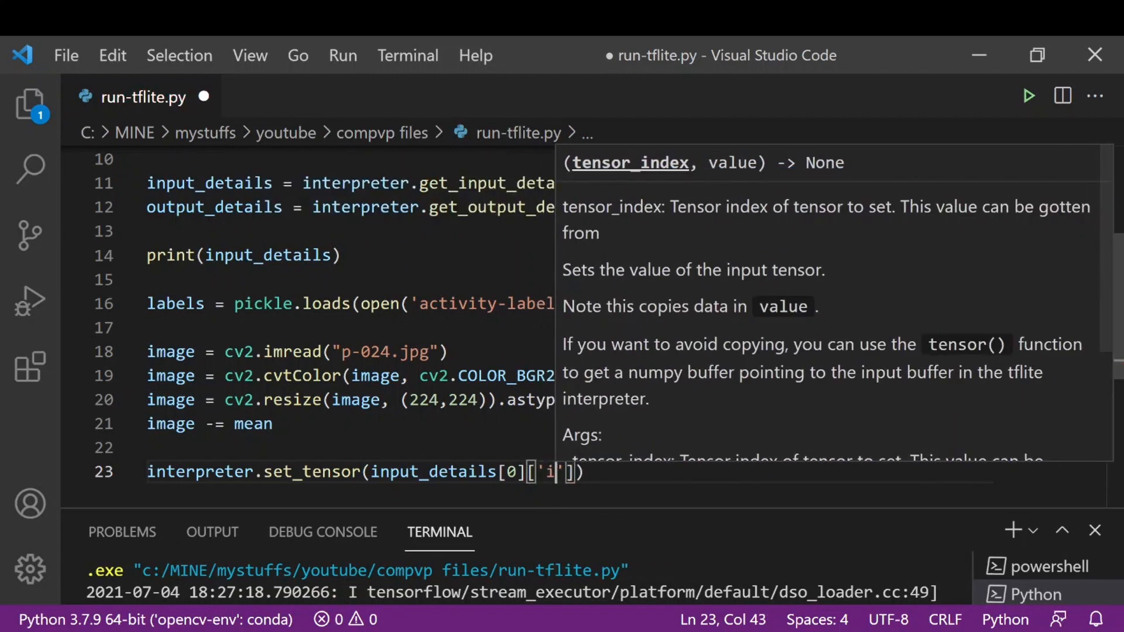
text(ndex)
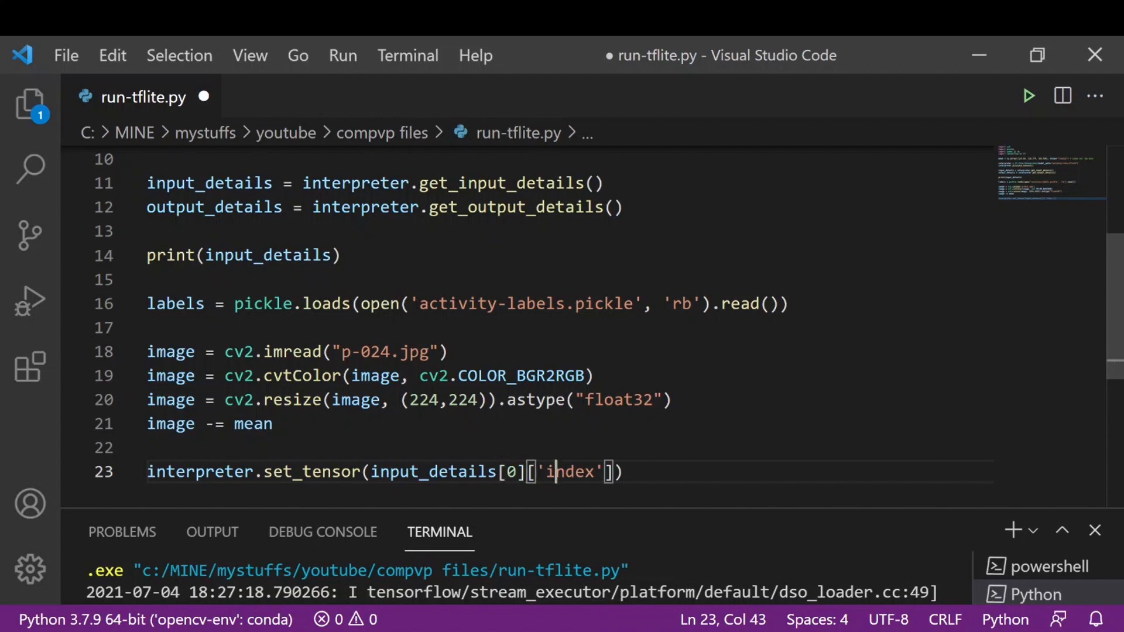
double_click(569, 471)
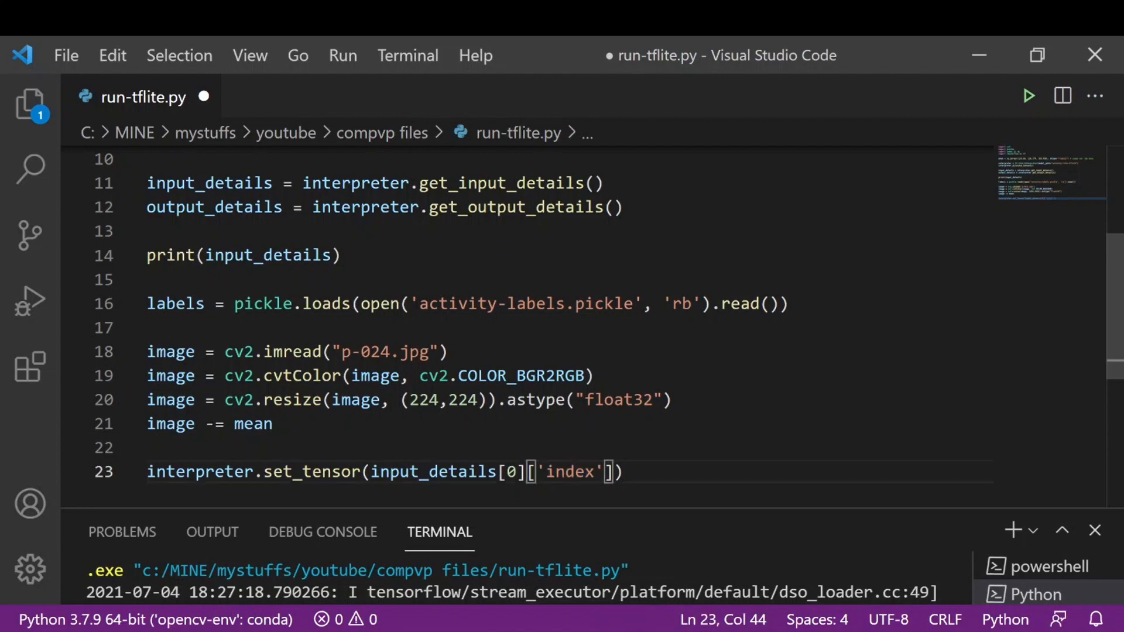
double_click(568, 471)
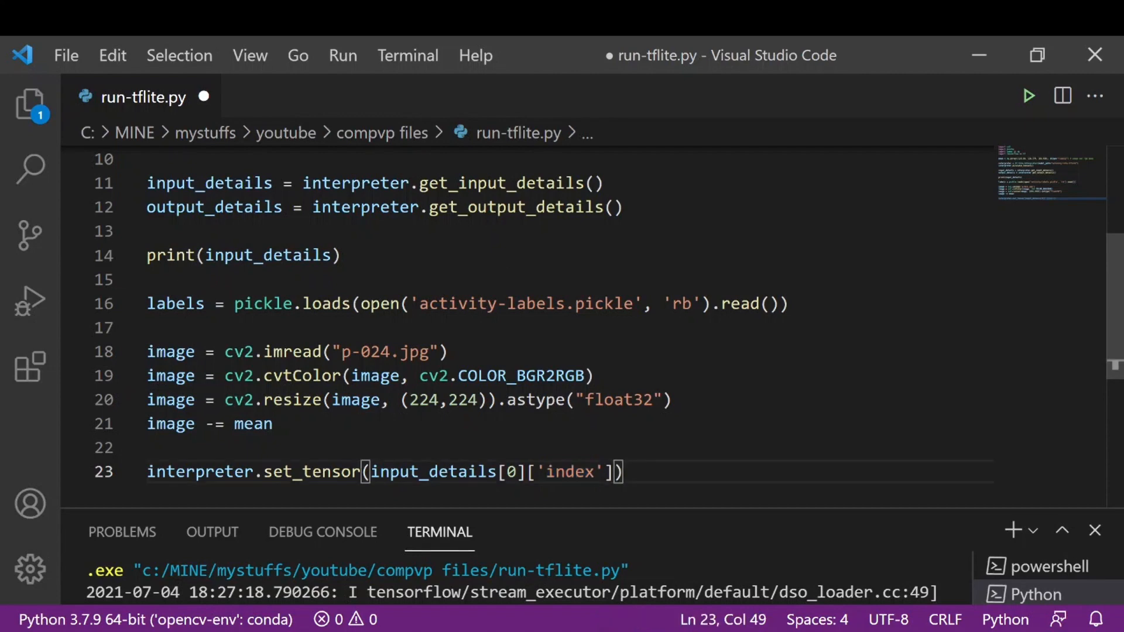
- Pass np.expand_dims(image, axis=0) as the input value and finish the set_tensor line
text(,)
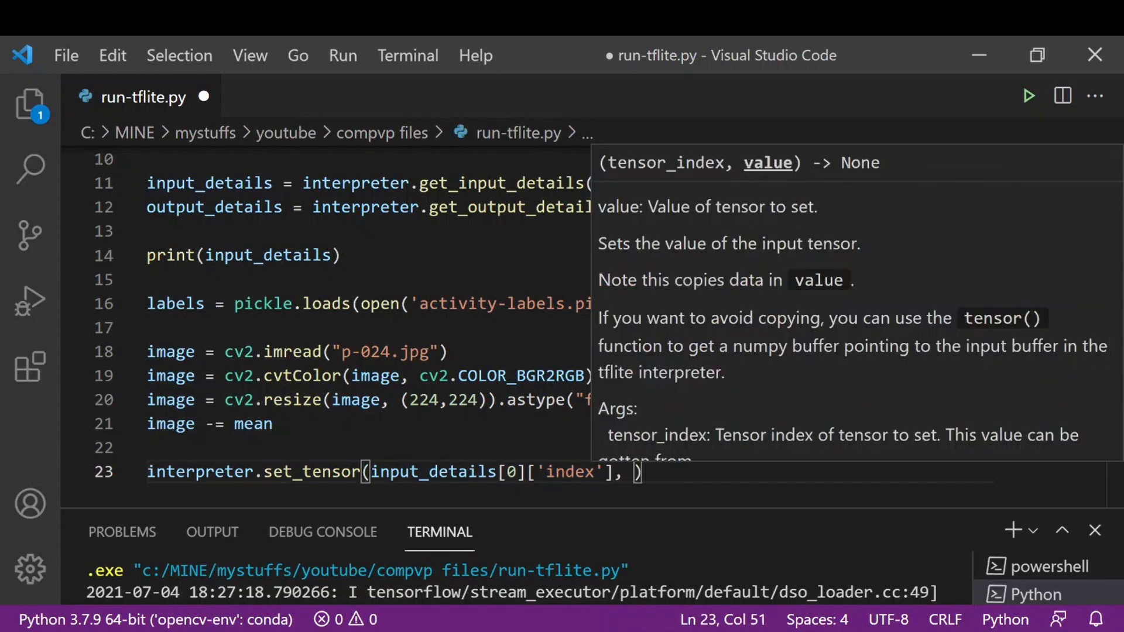
text(np.expand_dims)
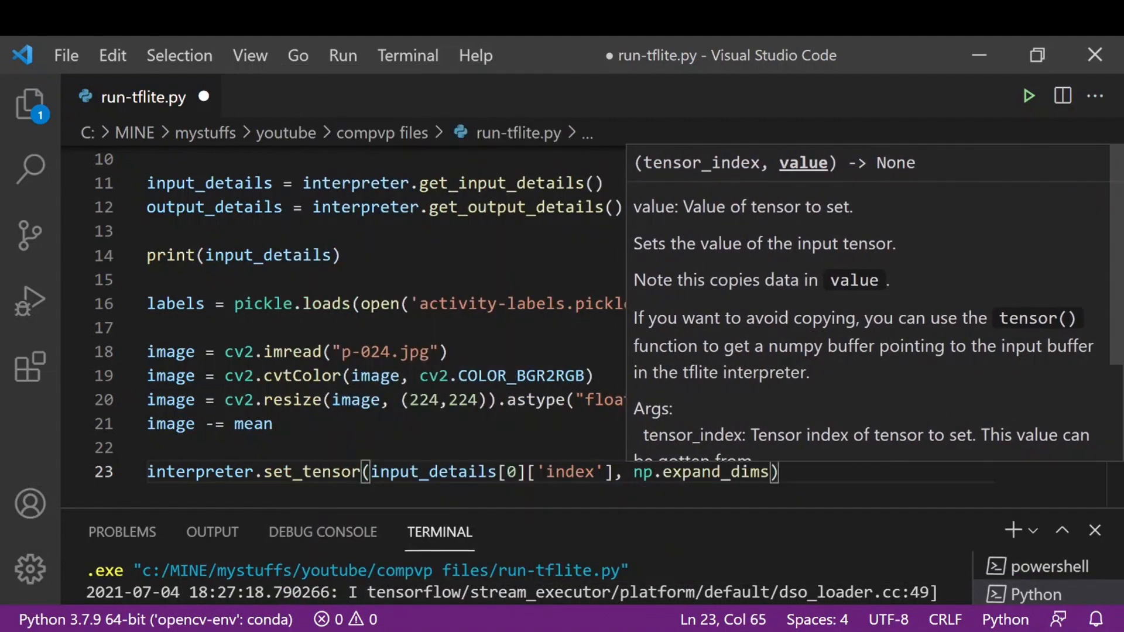
text((image, axis)
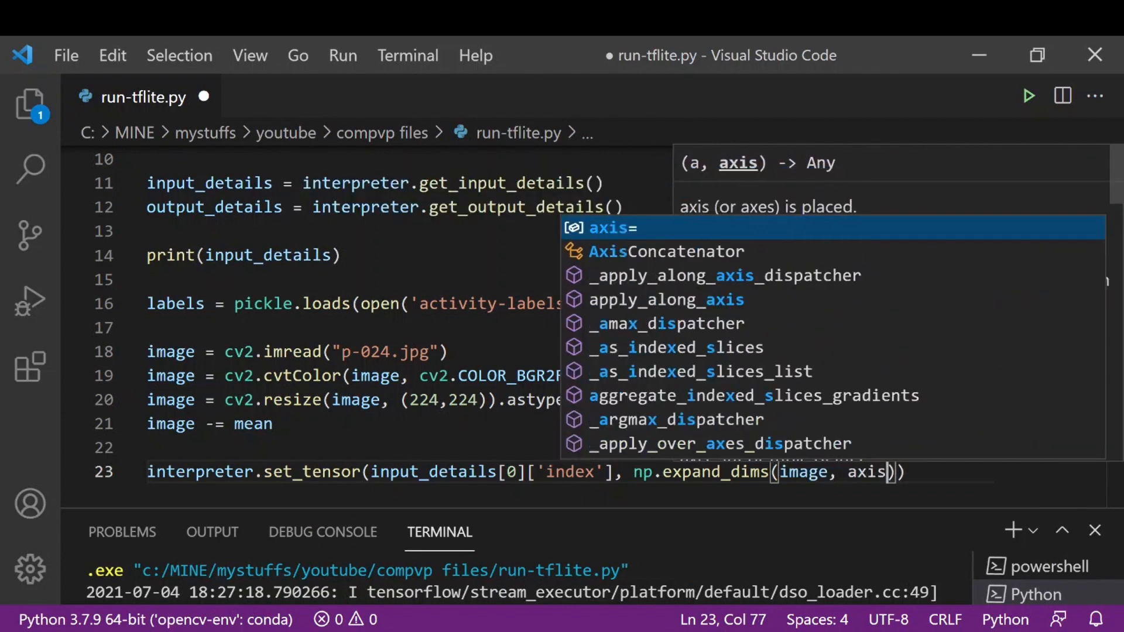
text(=0)
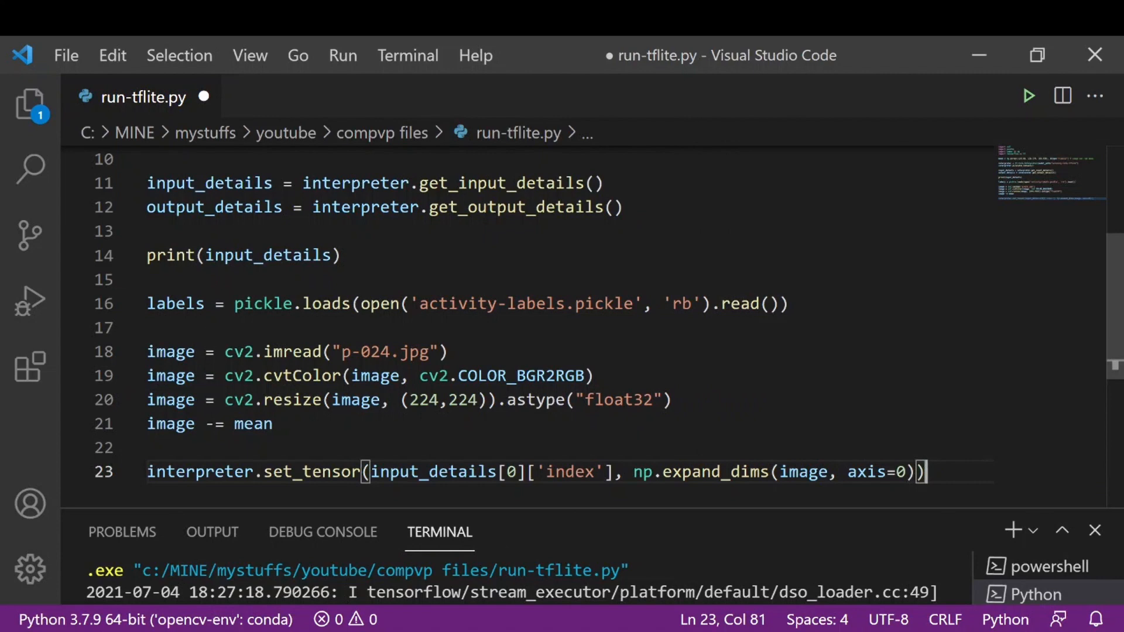
key(Enter)
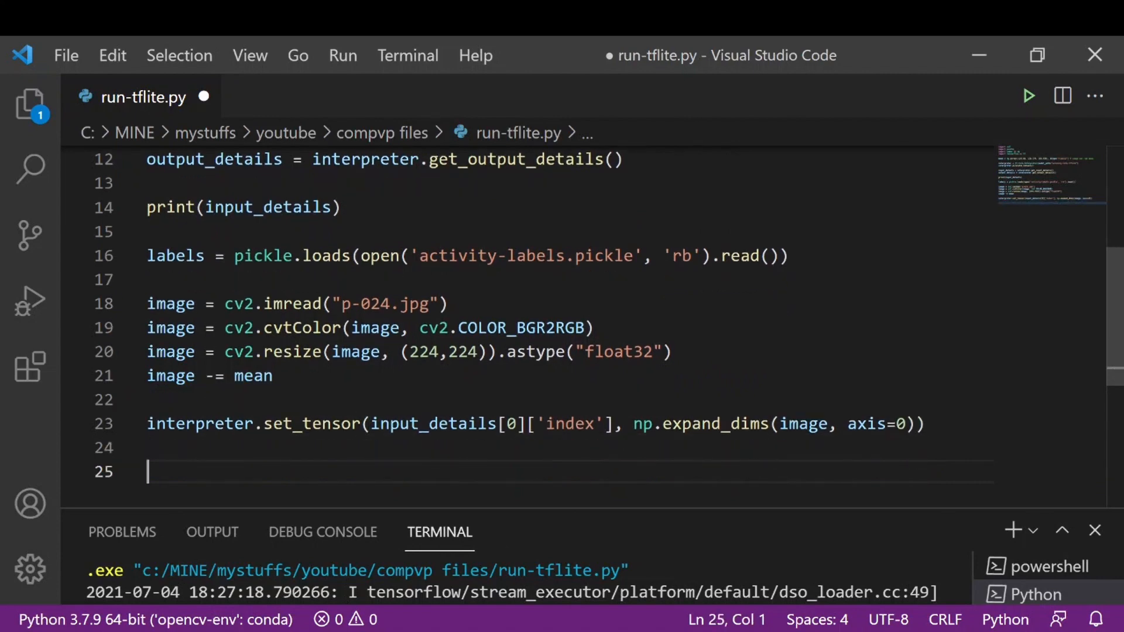
double_click(803, 424)
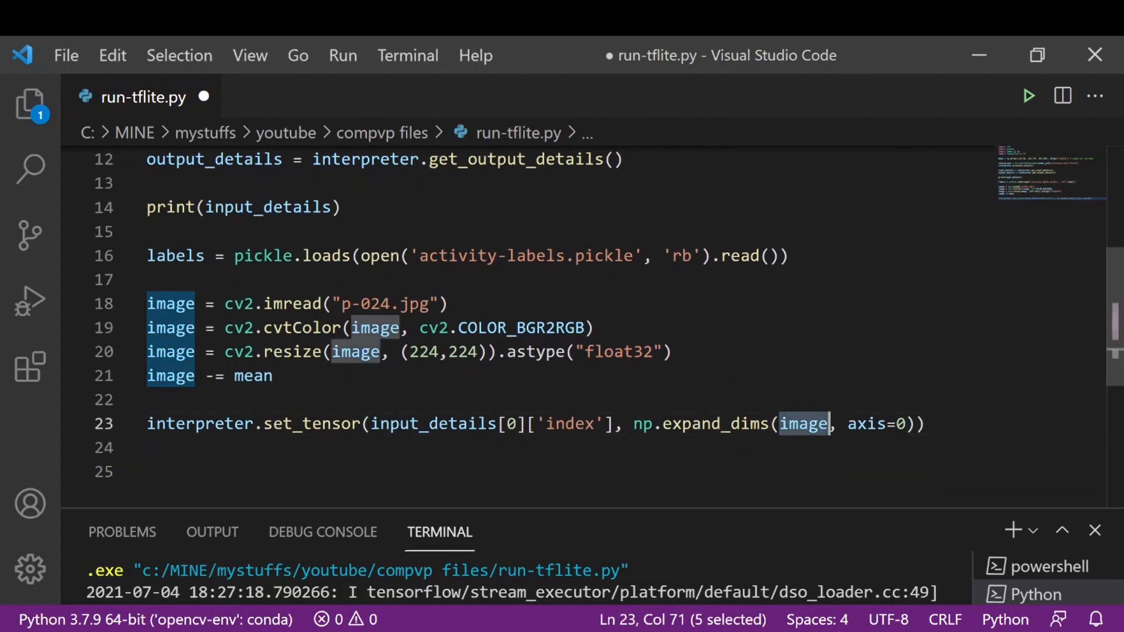
double_click(716, 424)
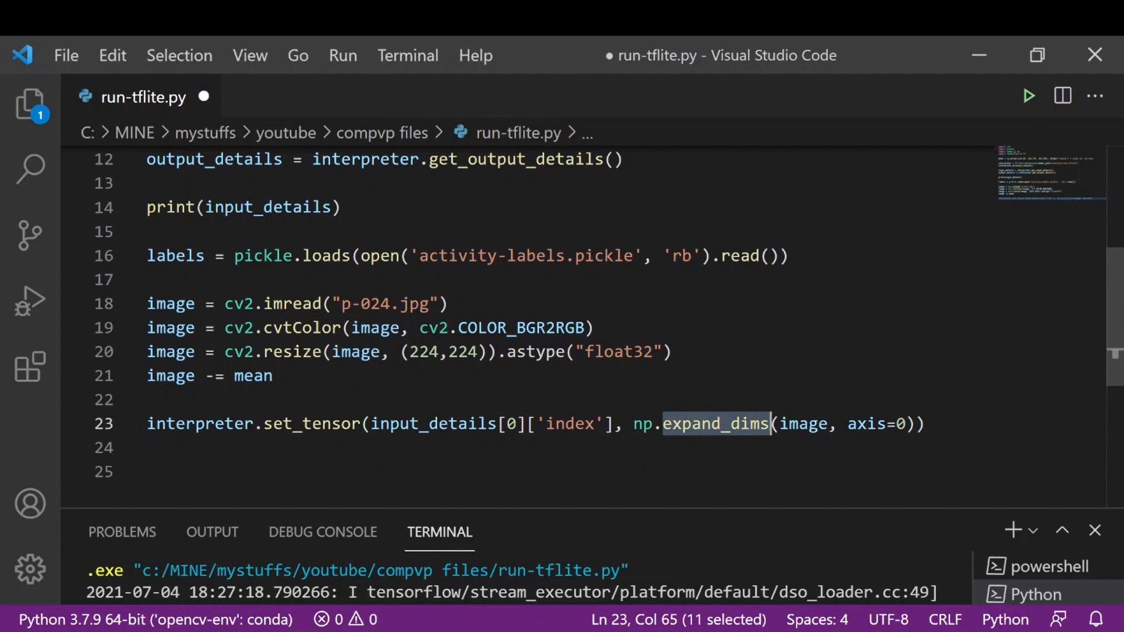
click(868, 424)
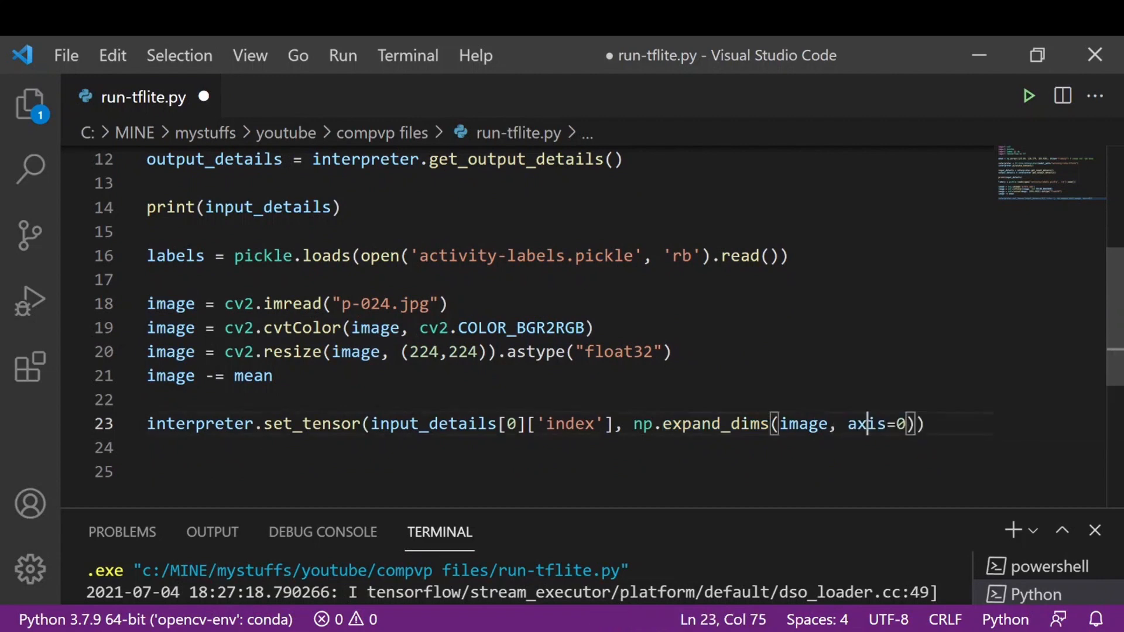
double_click(864, 424)
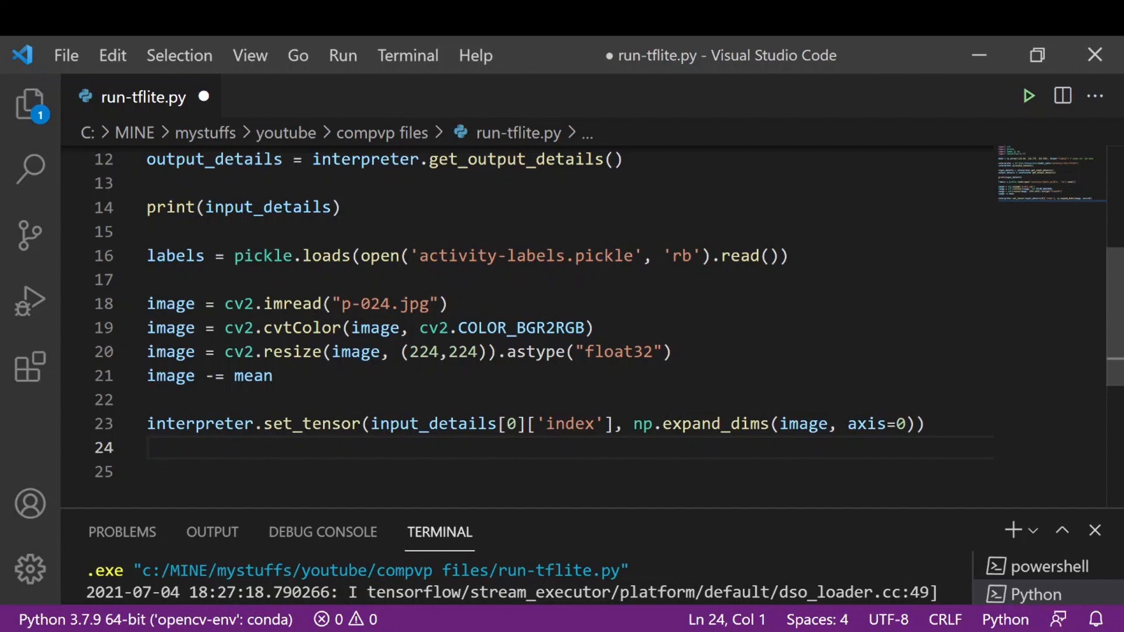
- Write interpreter.invoke() after set_tensor and save run-tflite.py
text(interpreter.invoke()
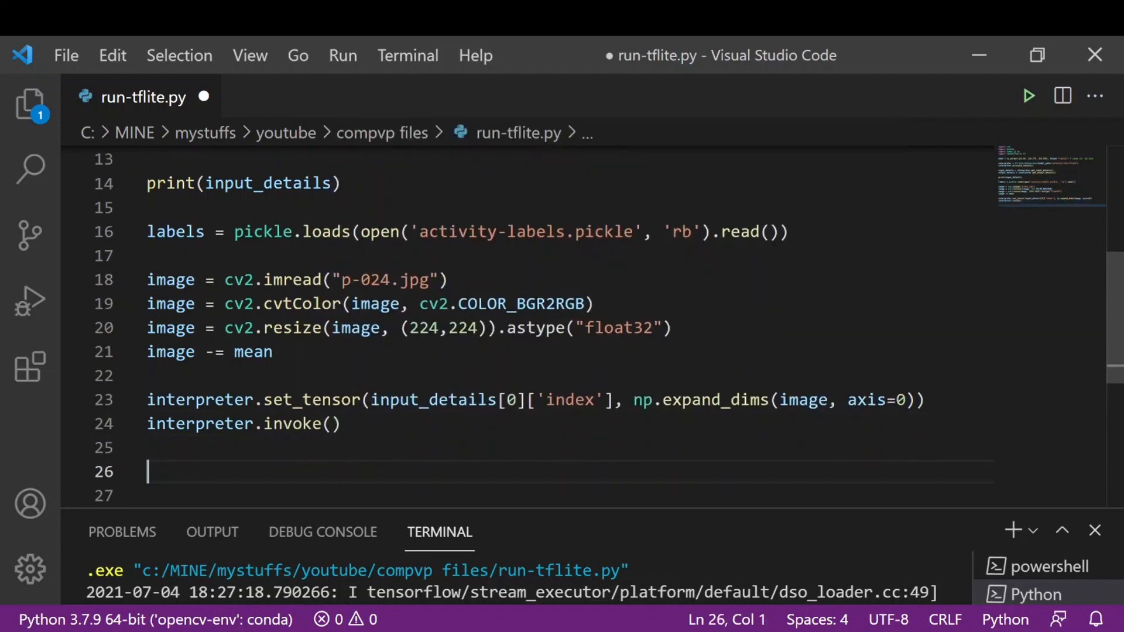
key(Ctrl+s)
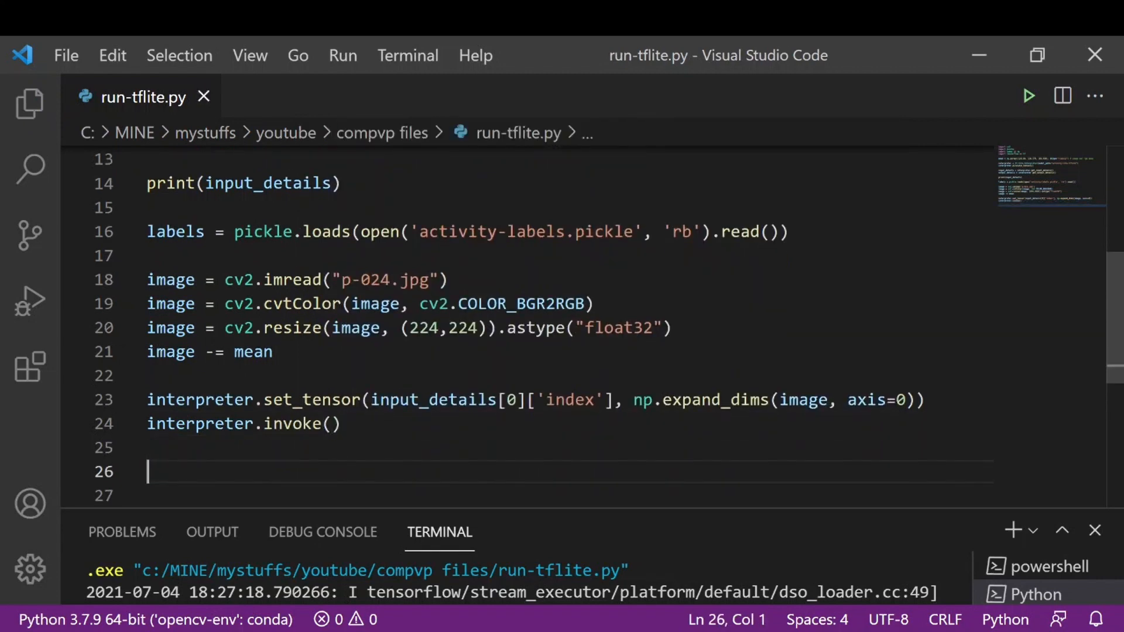
- Write pred = interpreter.get_tensor(output_details[0]['index']) to fetch the model output
text(pred =)
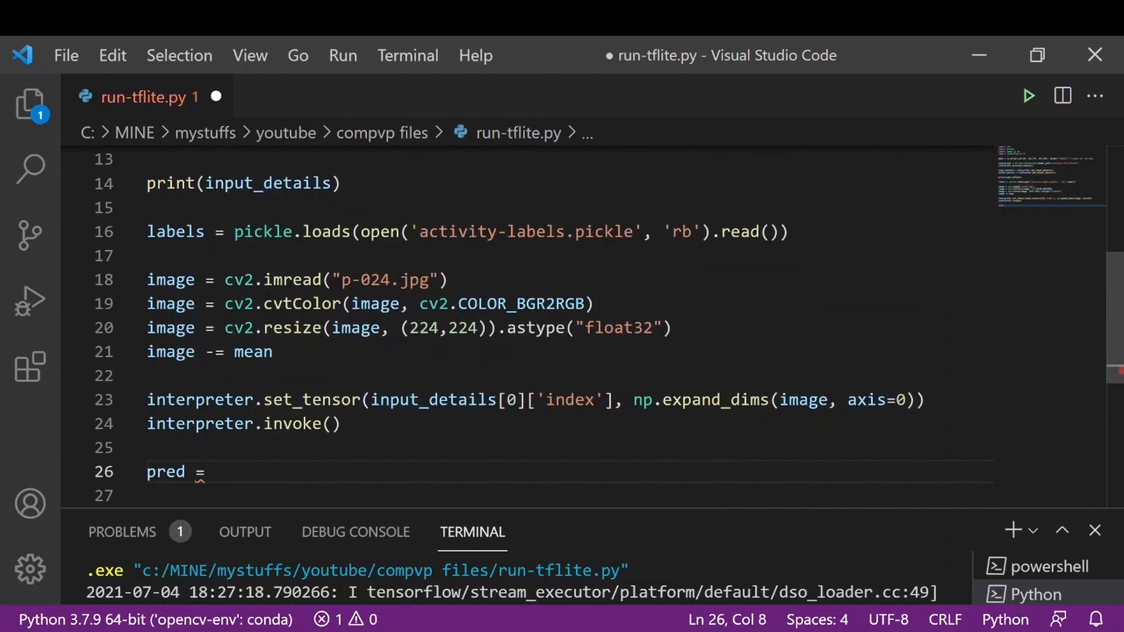
text(interpreter)
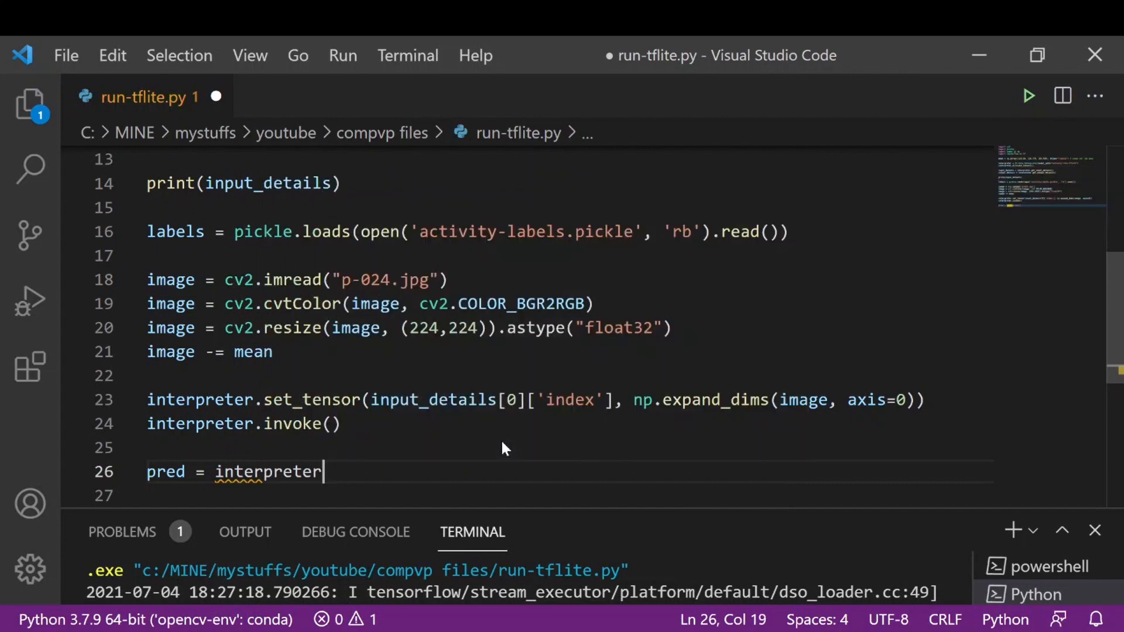
text(.get_tensor(output_details)
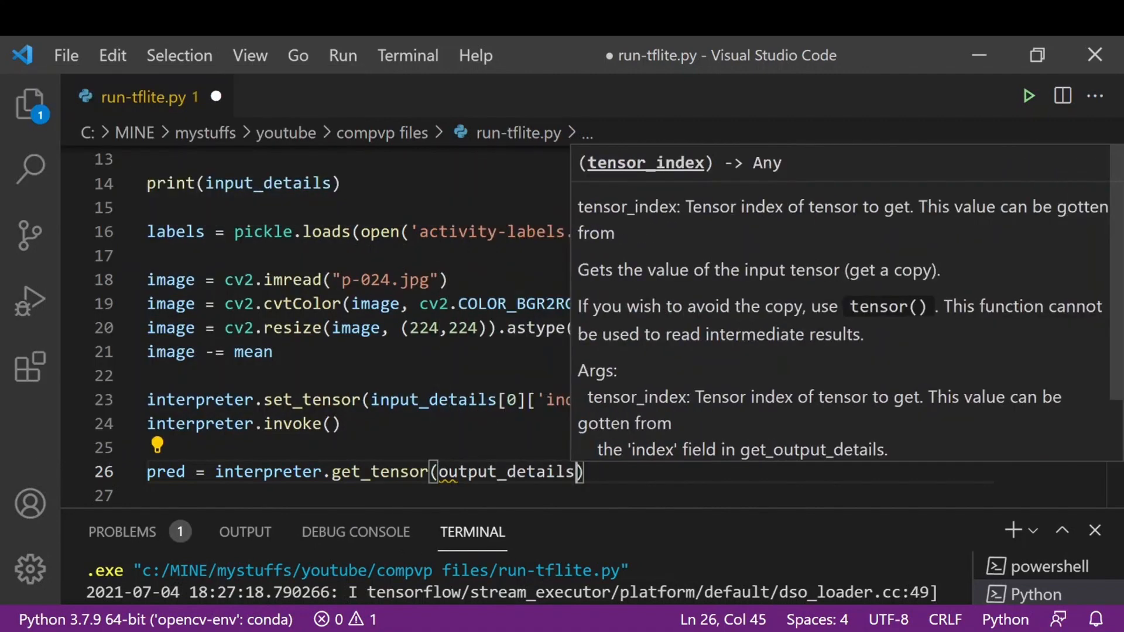
text([0][')
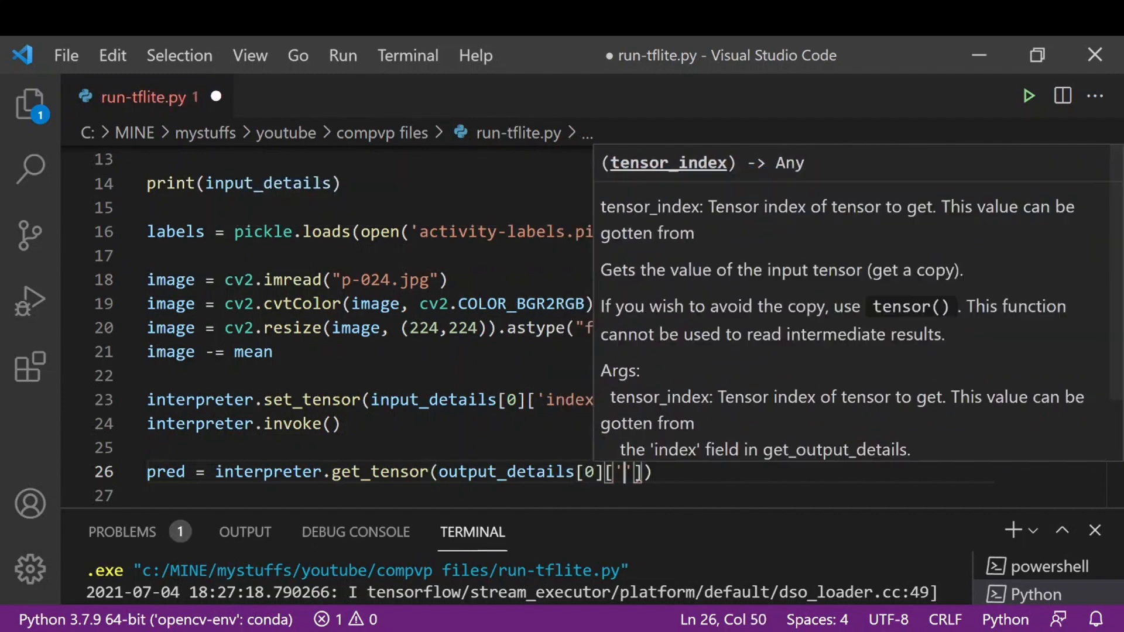
text(index)
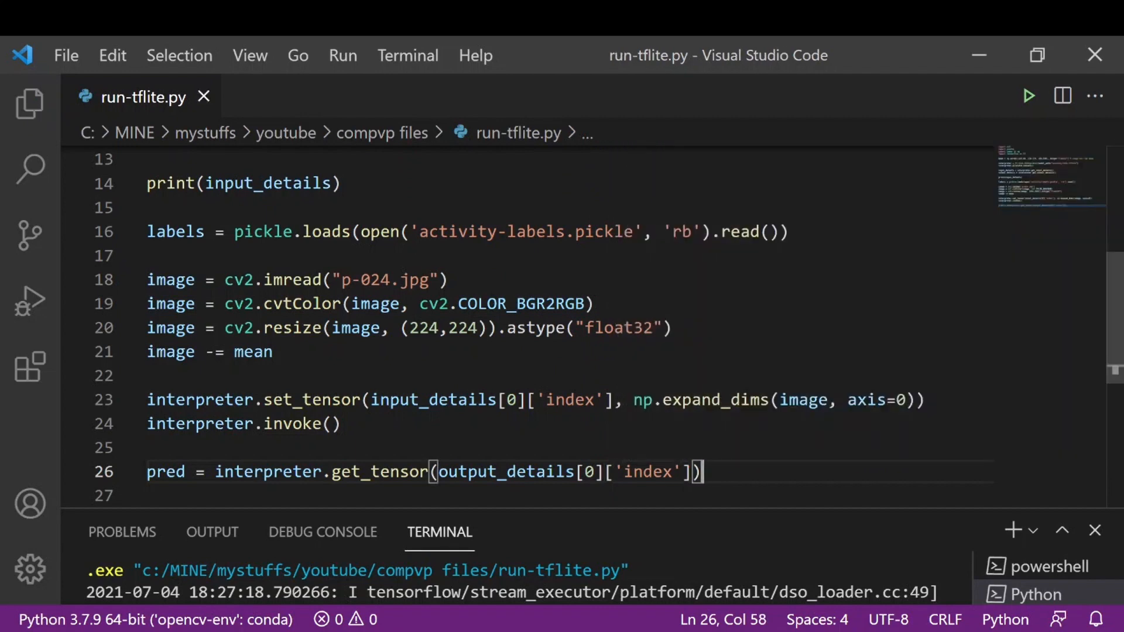
key(Enter)
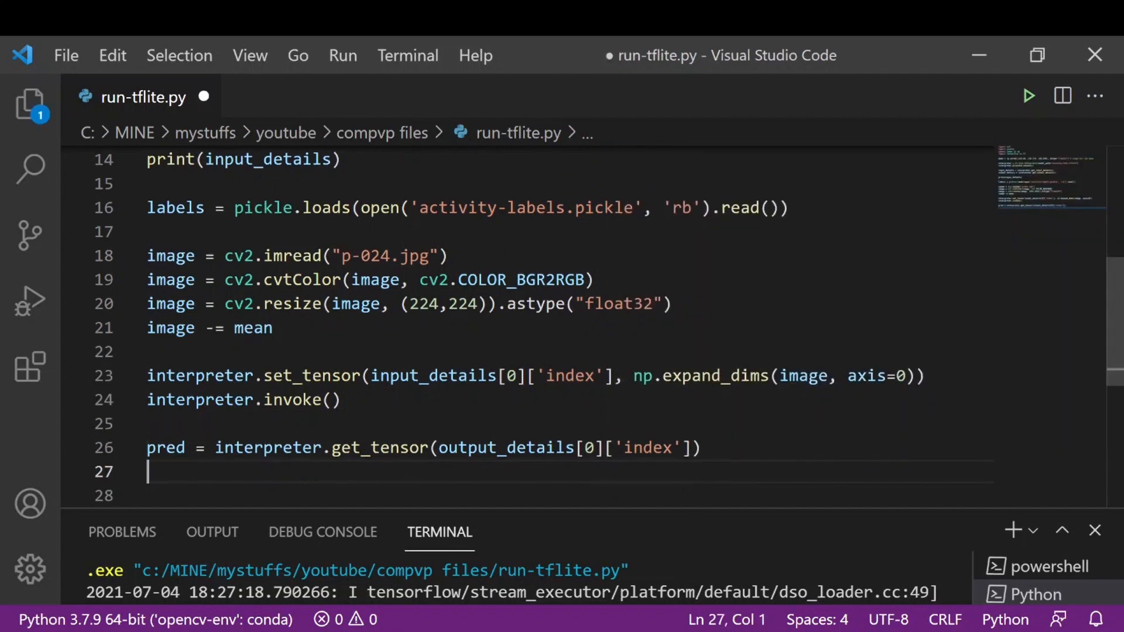
- Add the line i = np.argmax(pred) to get the top class index
text(i =)
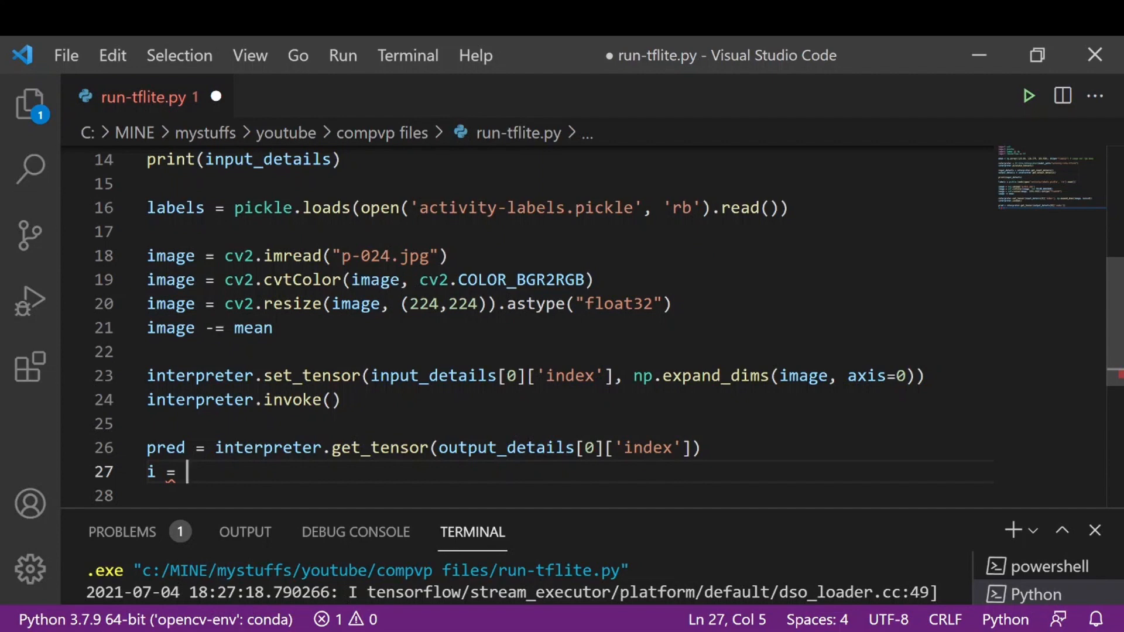
text(np.a)
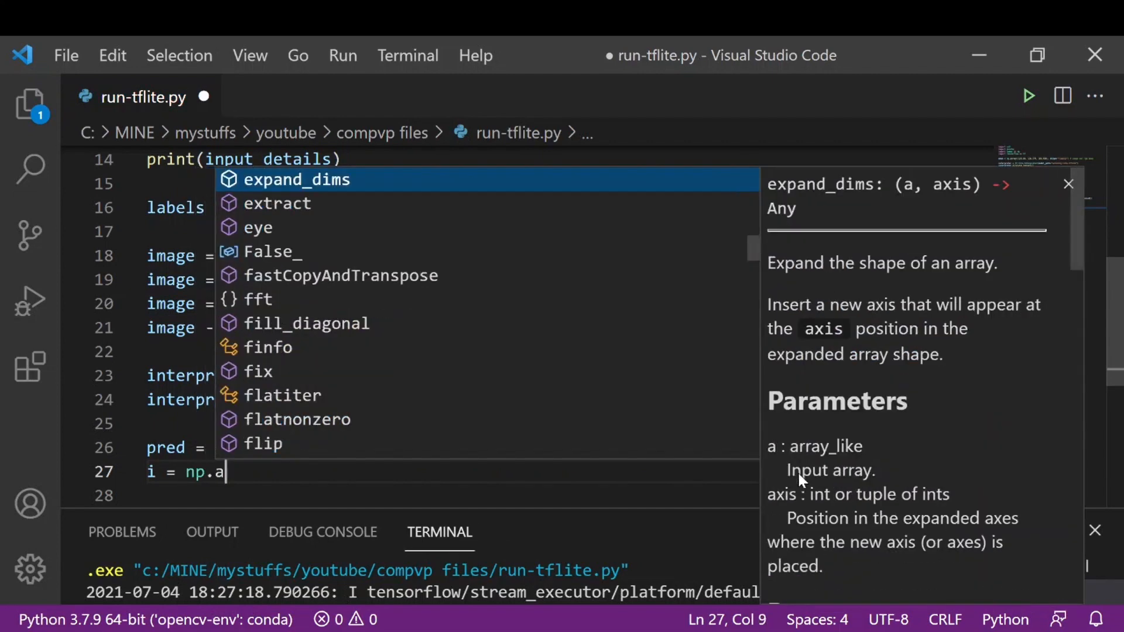
text(rgmax)
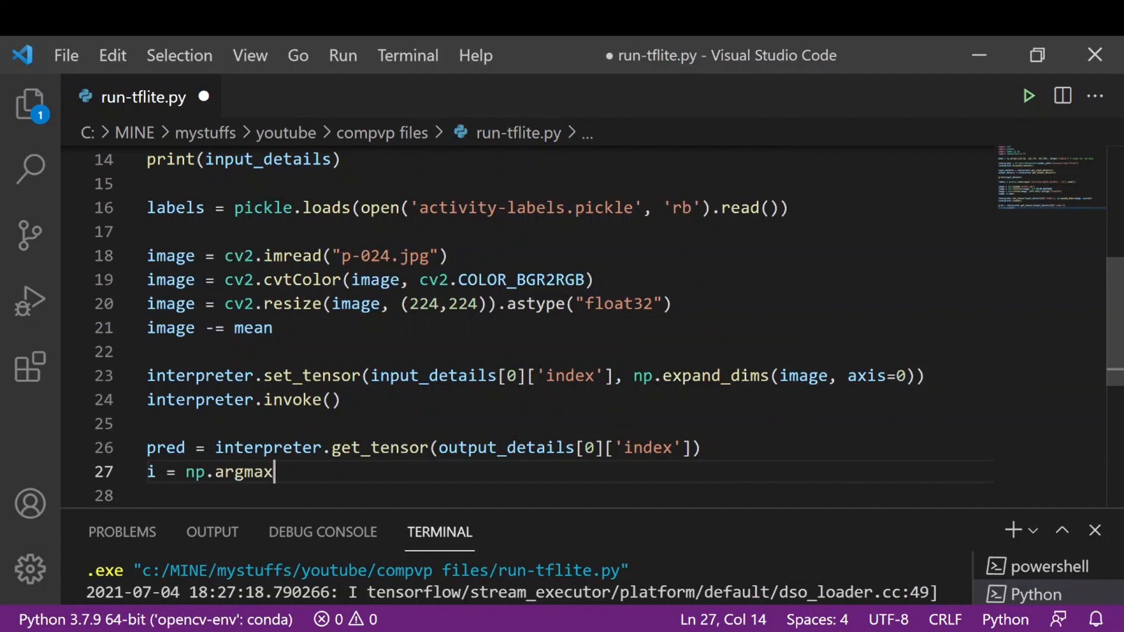
text(()
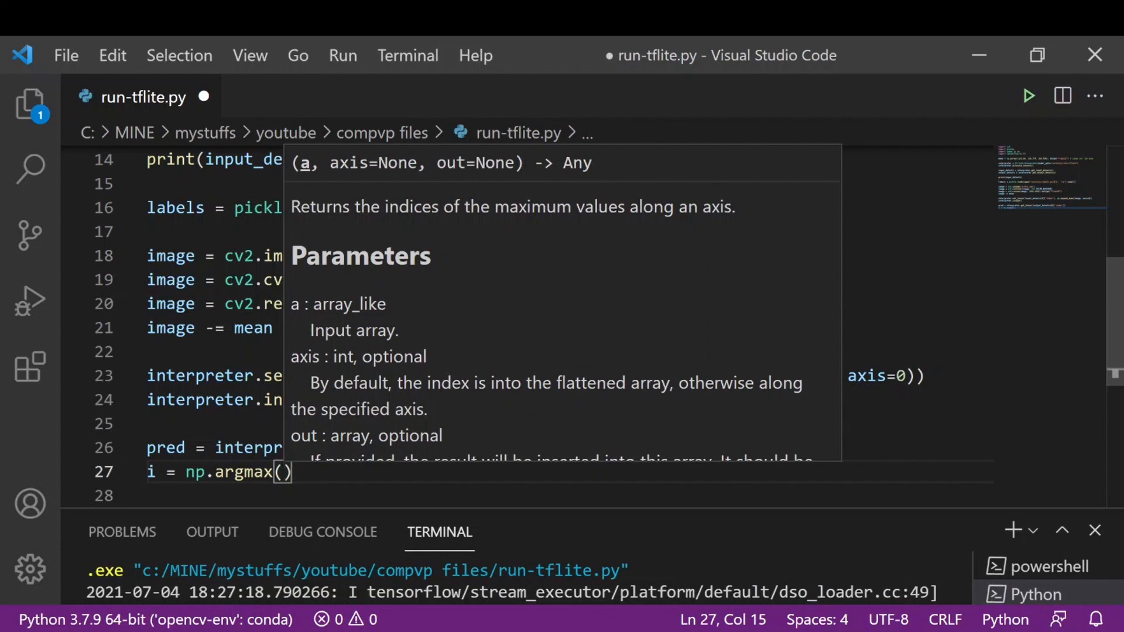
text(pred)
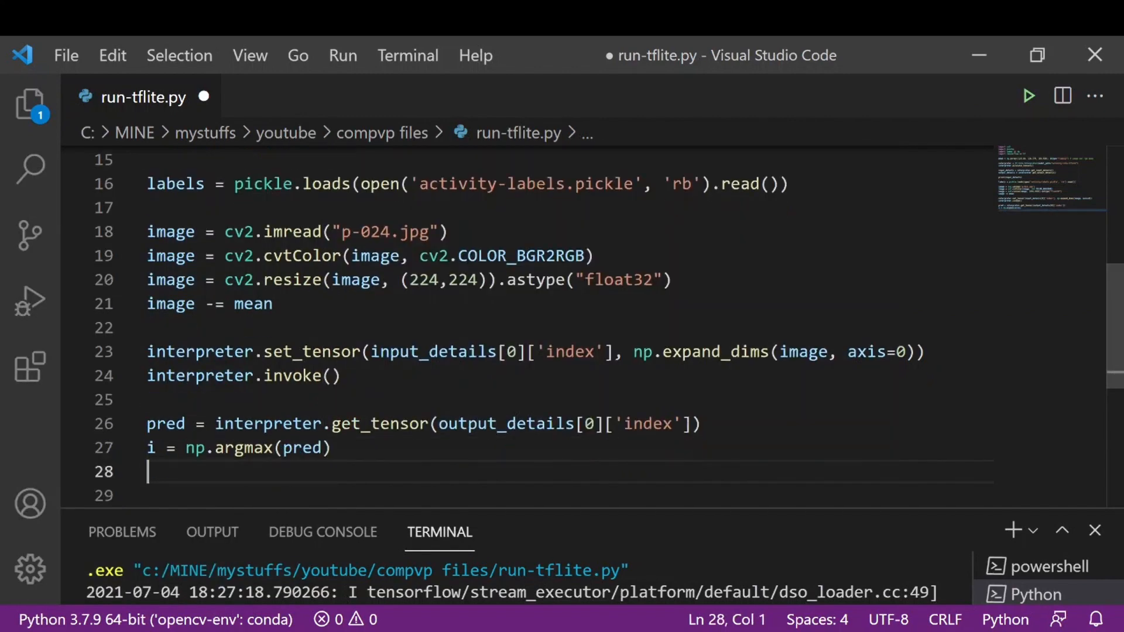
- Add the line label = labels.classes_[i] to map the index to its label
text(label = labels.c)
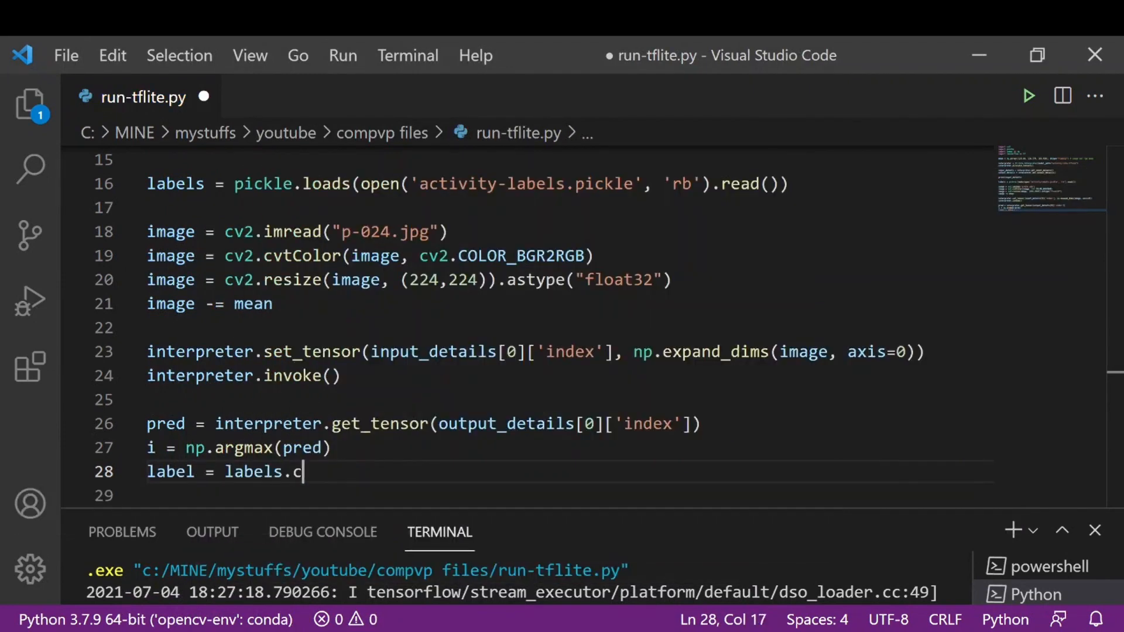
text(lass)
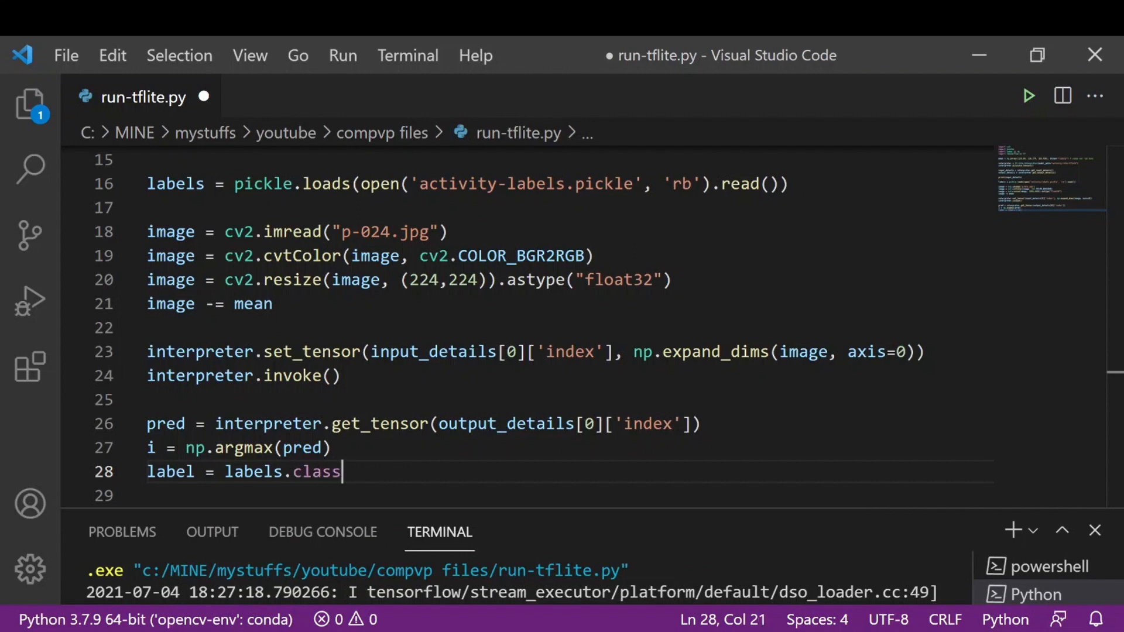
text(es_[])
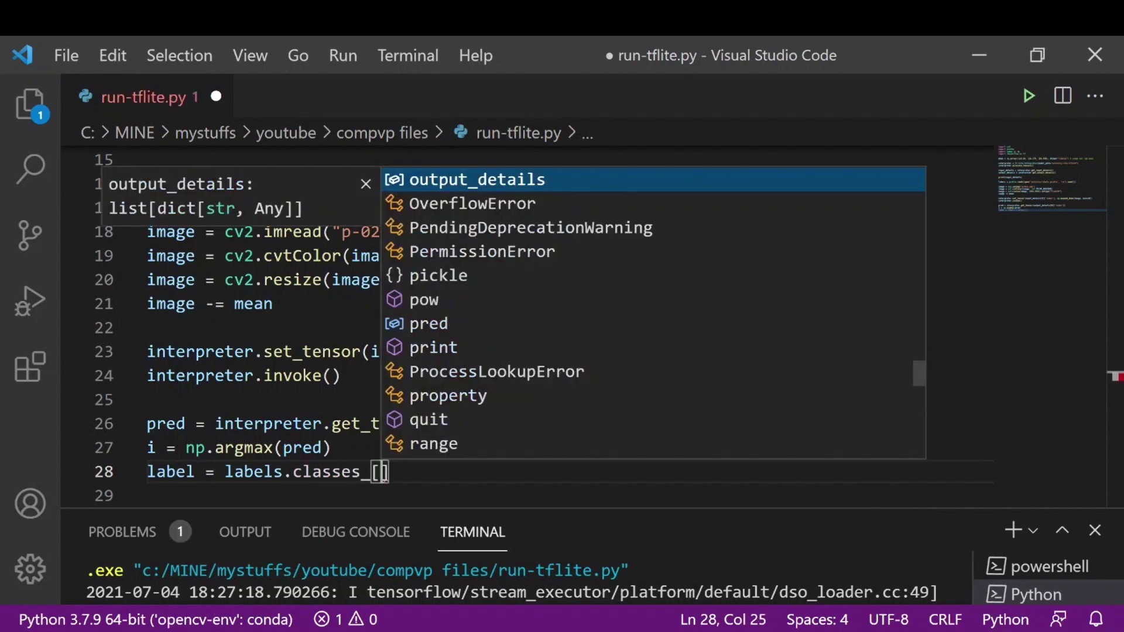
text(i)
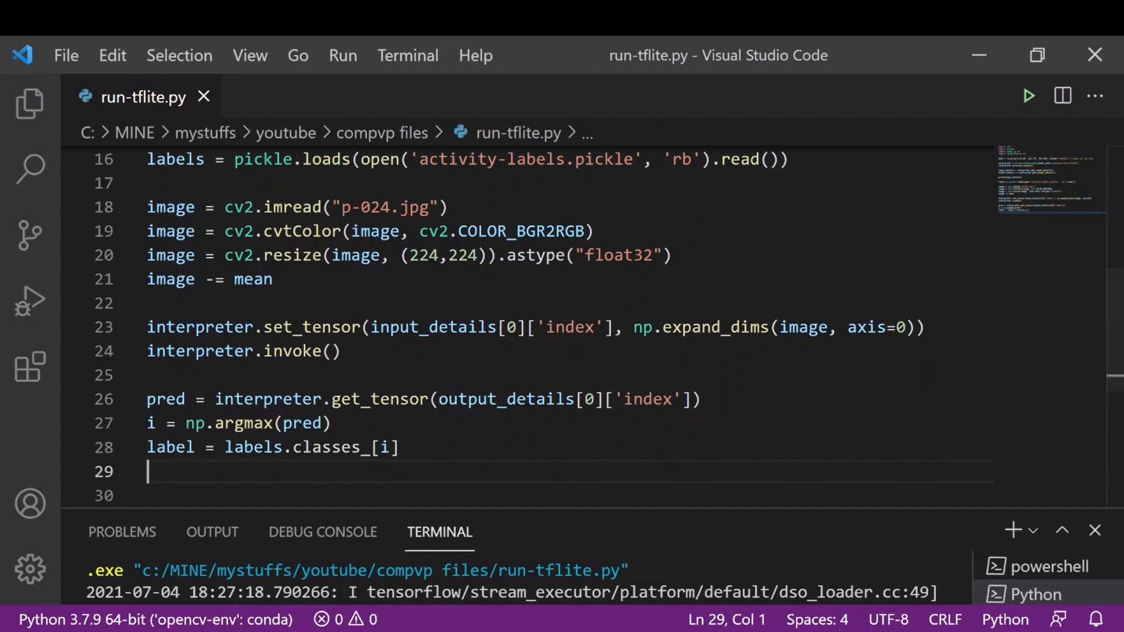
- End run-tflite.py with print(label) so the predicted label is printed
text(print()
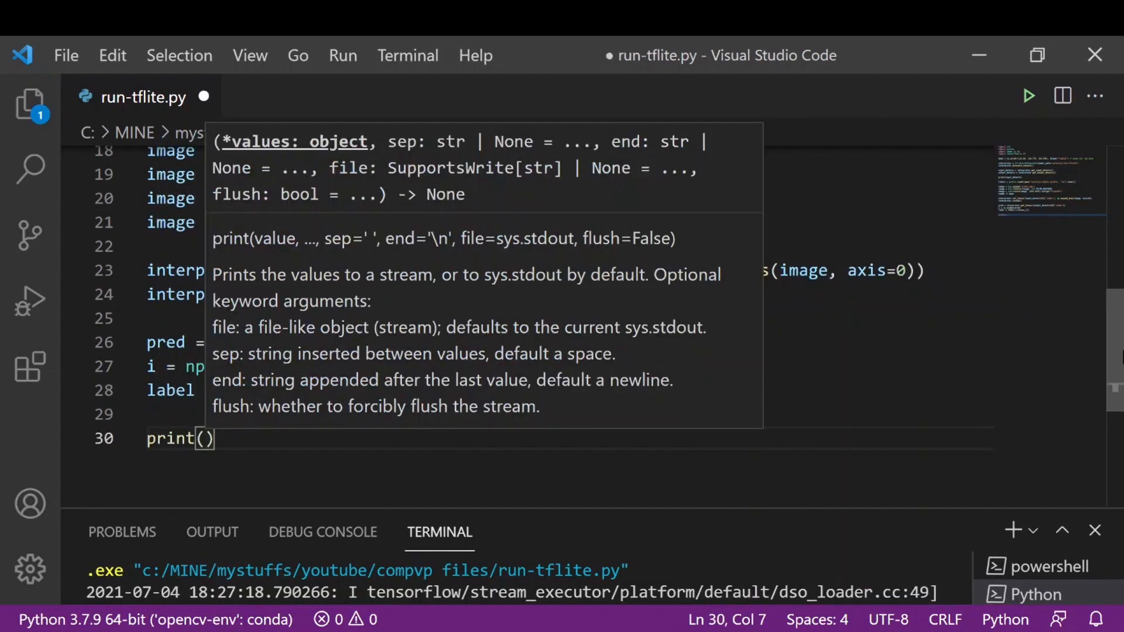
text(label)
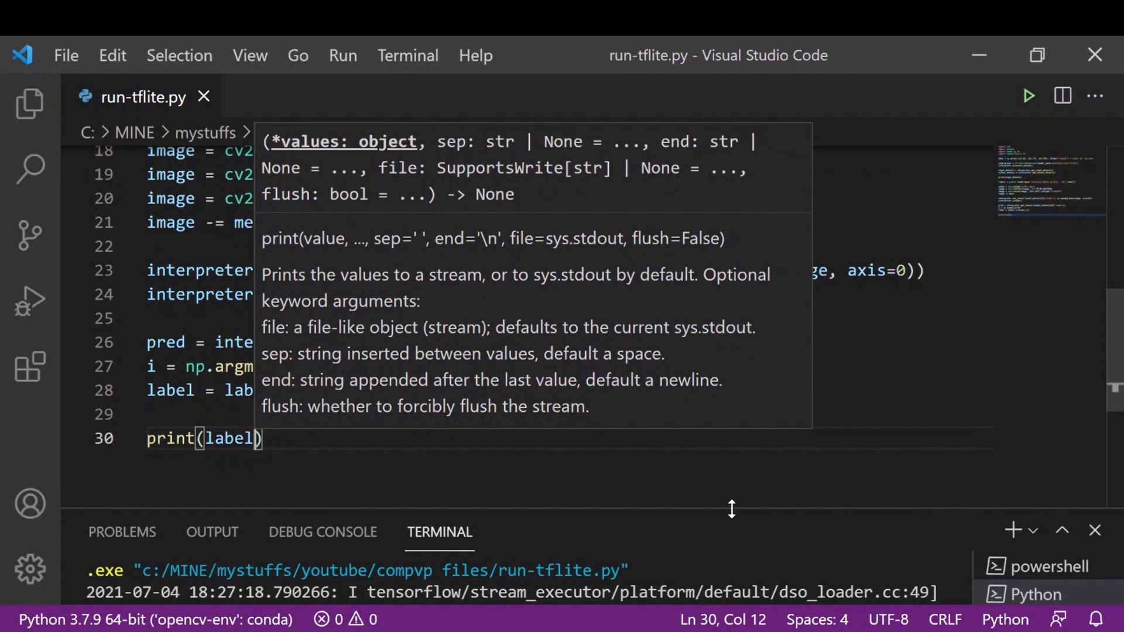
mouse_move(1028, 96)
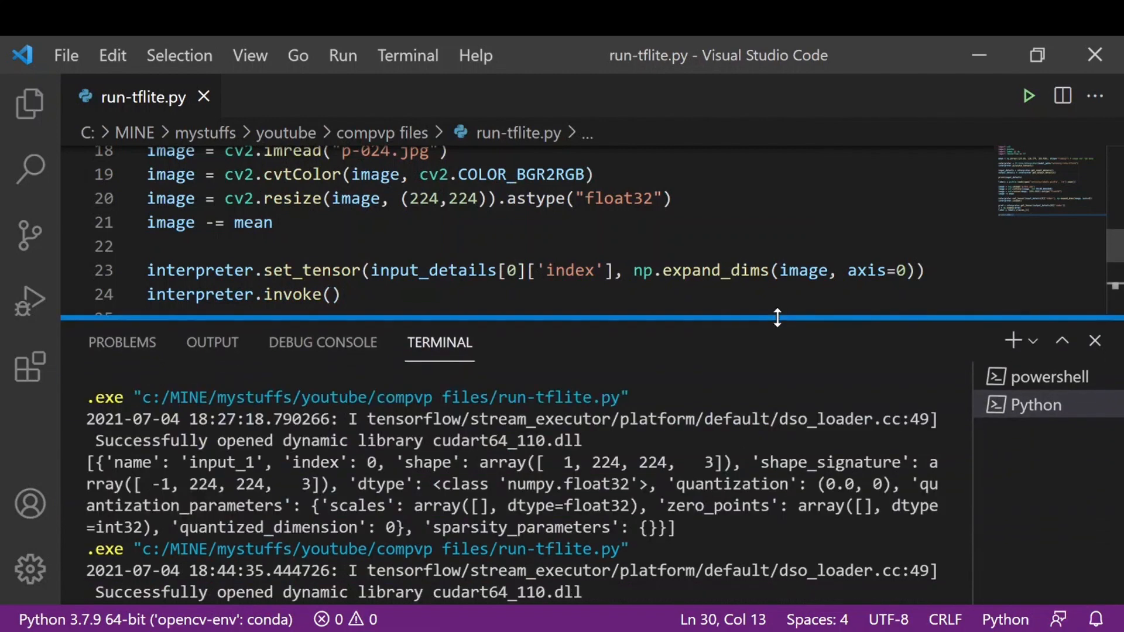
mouse_move(965, 558)
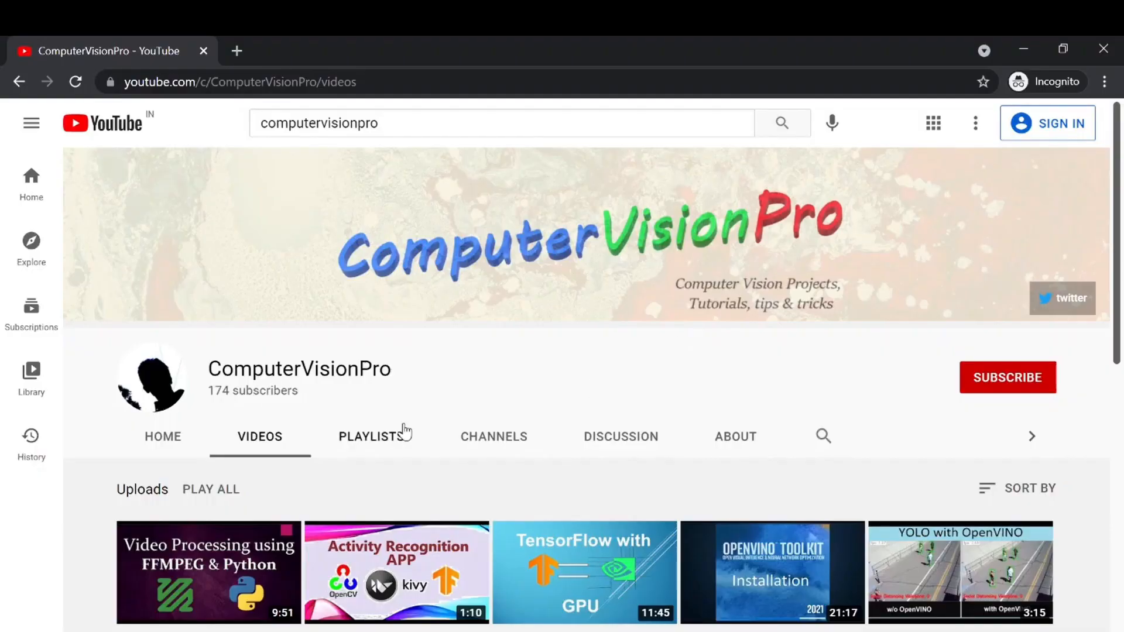
mouse_move(329, 422)
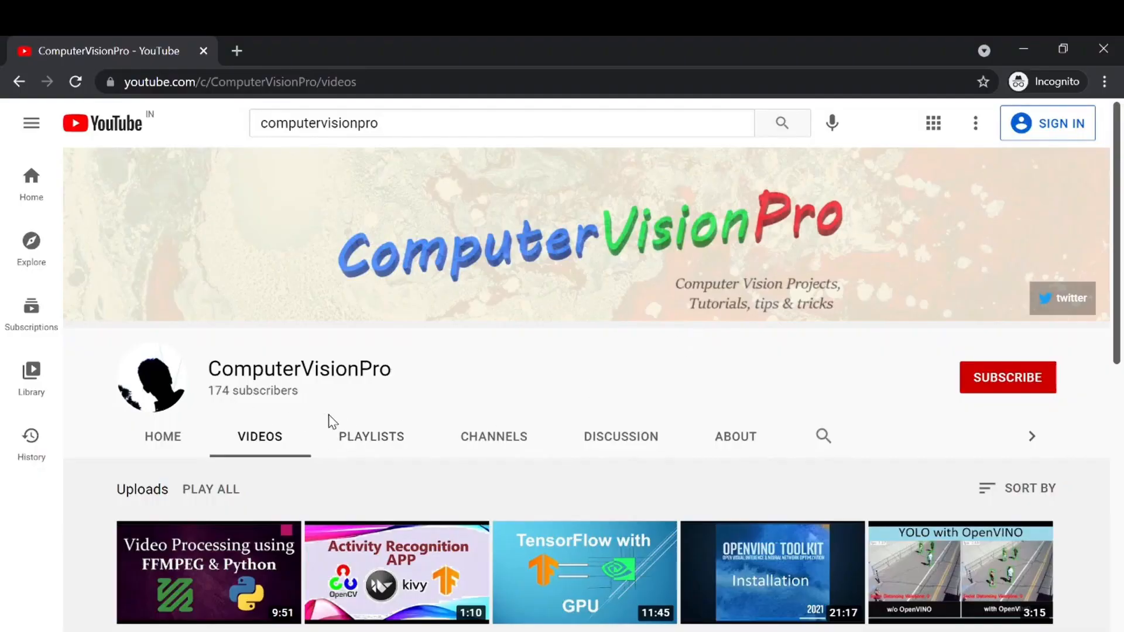
mouse_move(988, 384)
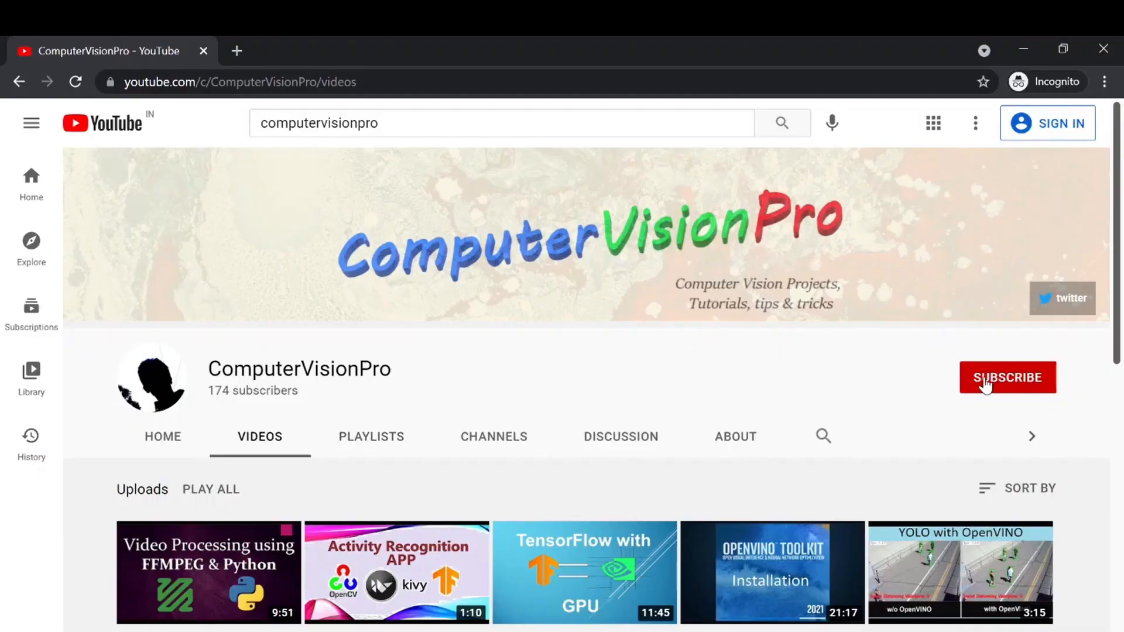
mouse_move(918, 404)
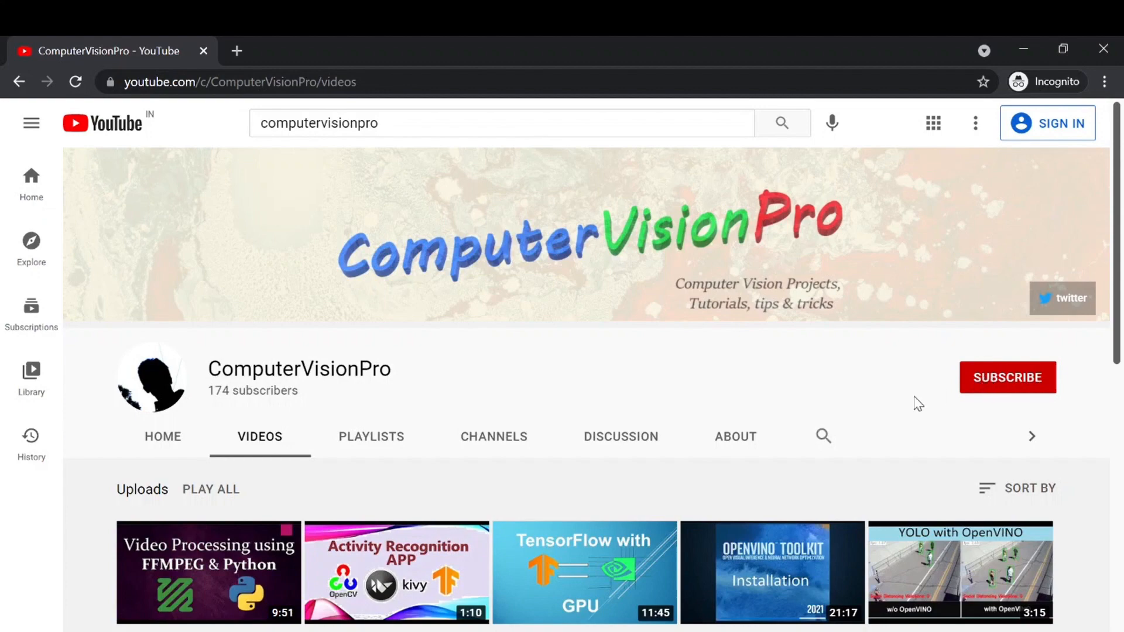